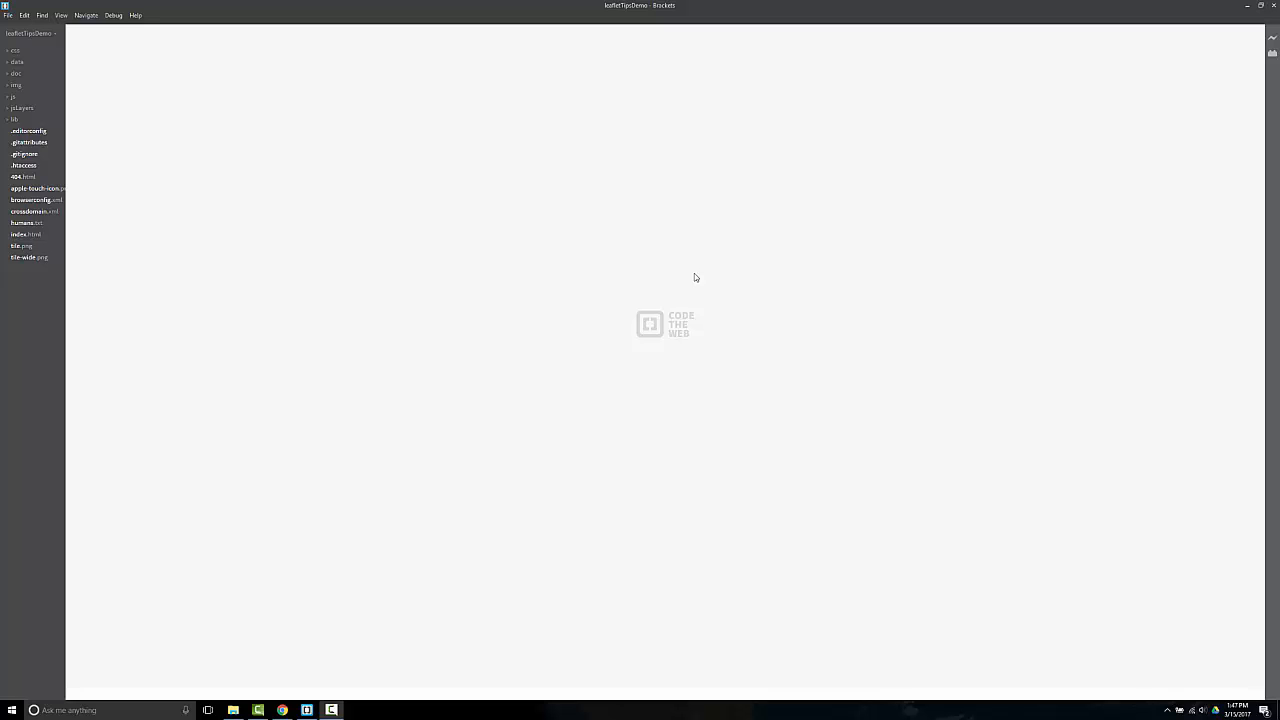
mouse_move(681, 281)
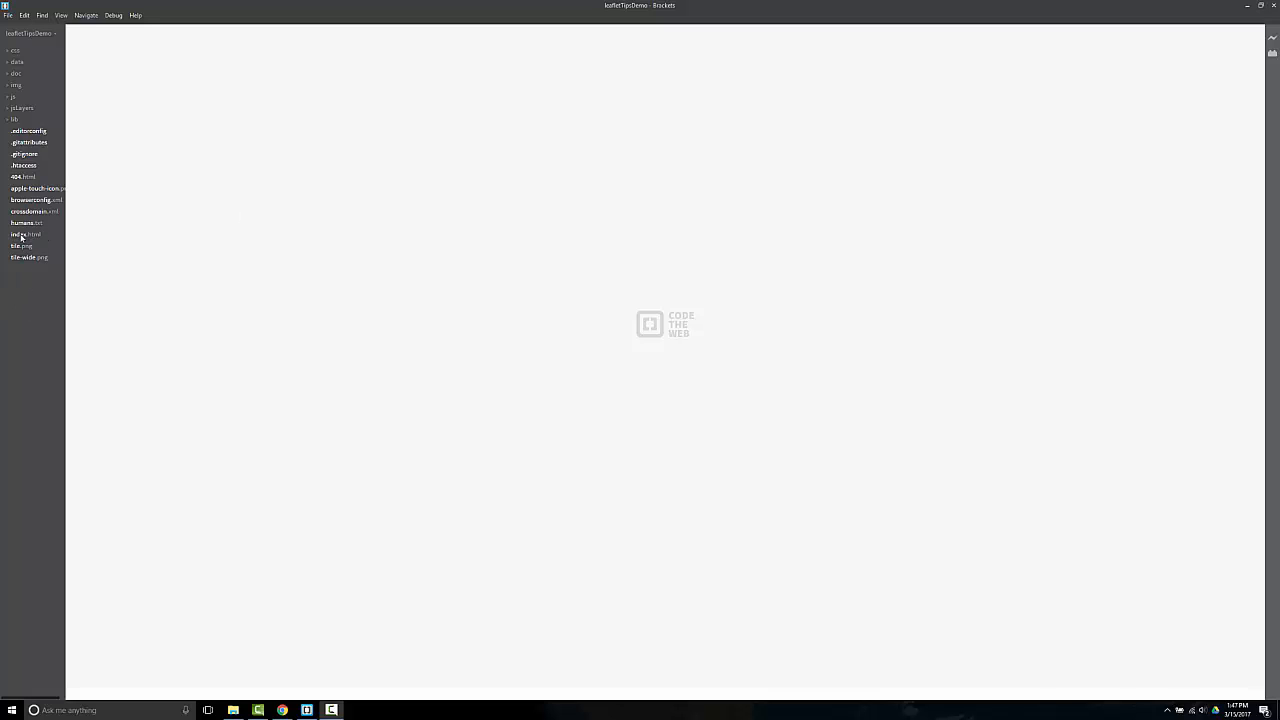
Open index.html from the leafletTipsDemo file tree and click into its markup
left_click(25, 234)
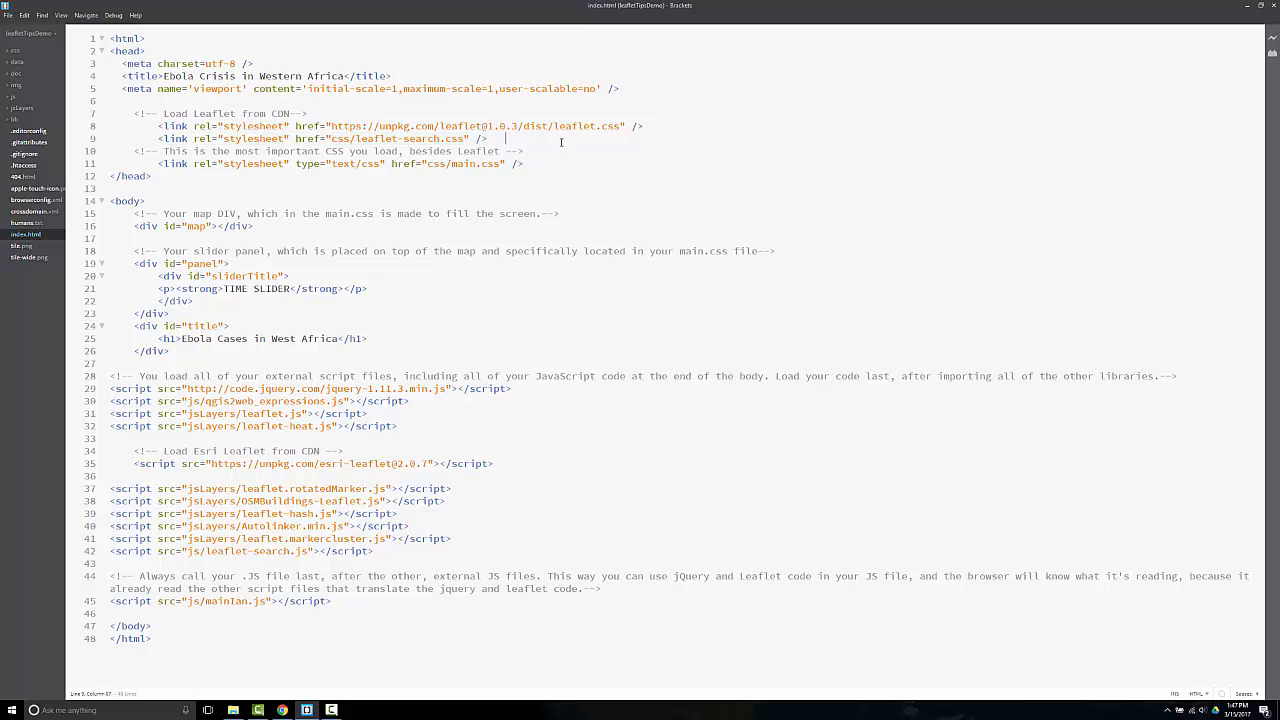
left_click(27, 49)
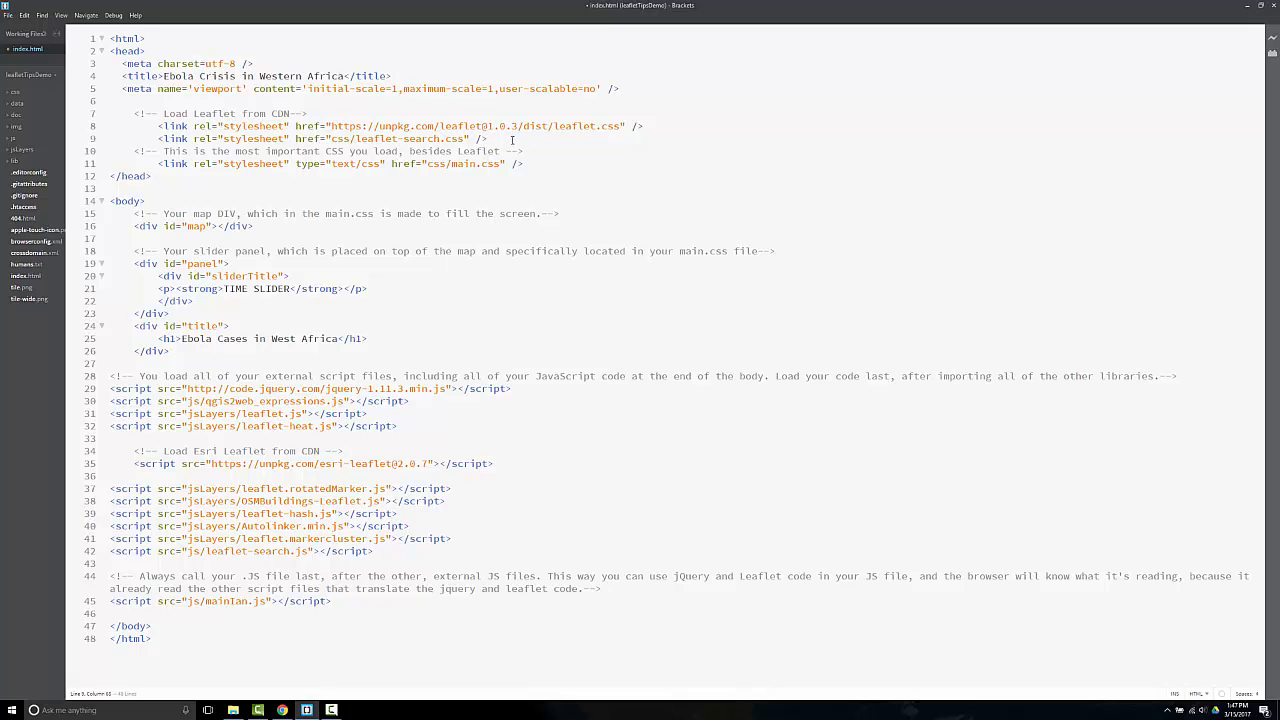
View the Ebola map in Chrome, moving the slider and zooming toward affected countries
left_click(298, 288)
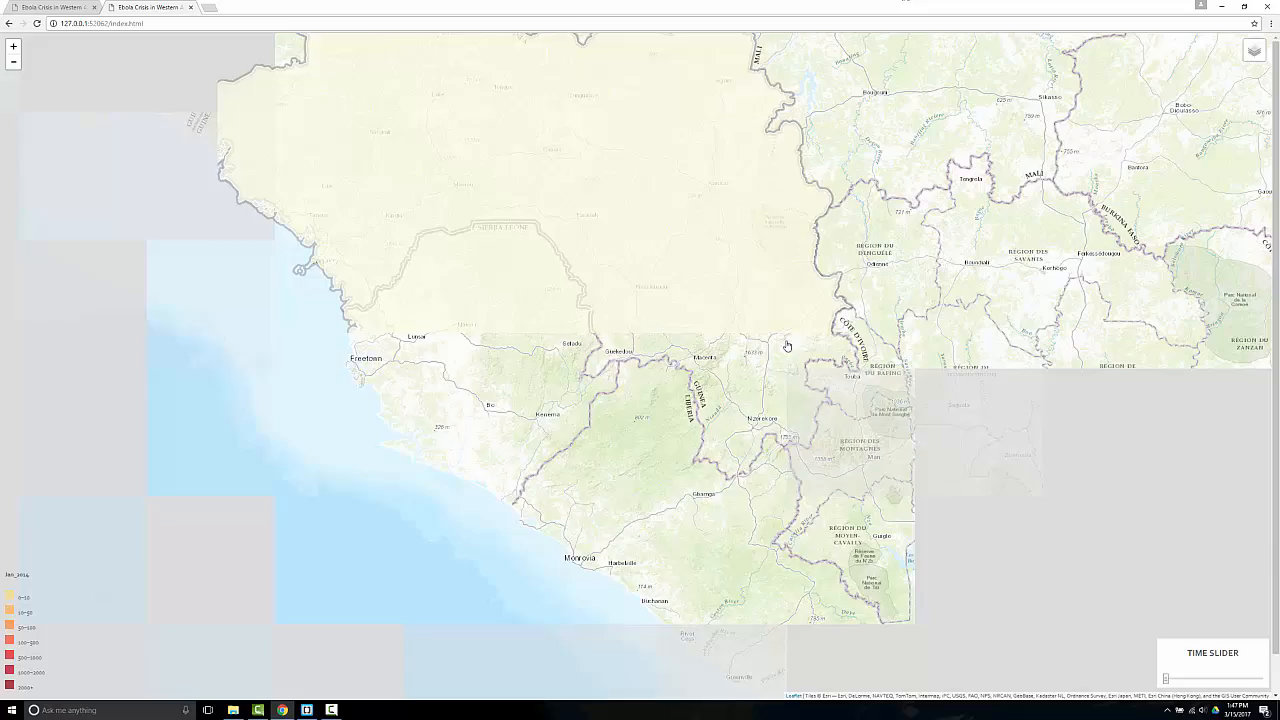
left_click(787, 345)
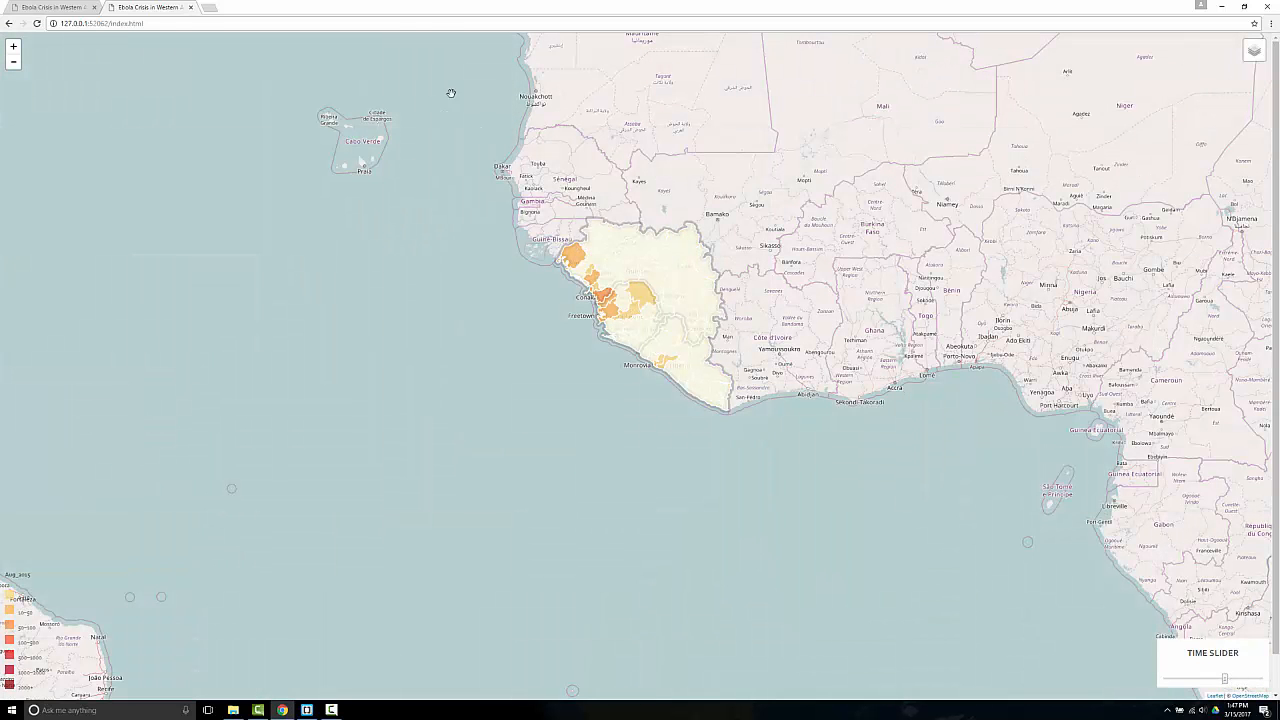
left_click(13, 46)
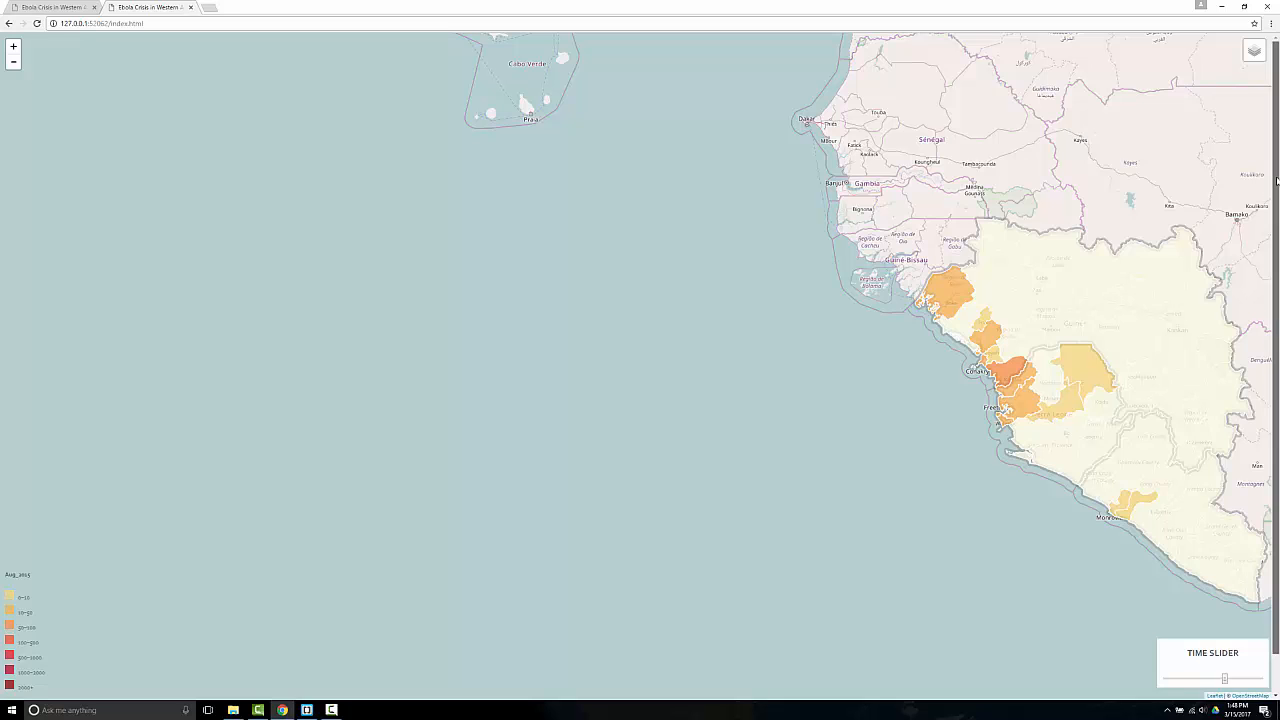
scroll("down", 3)
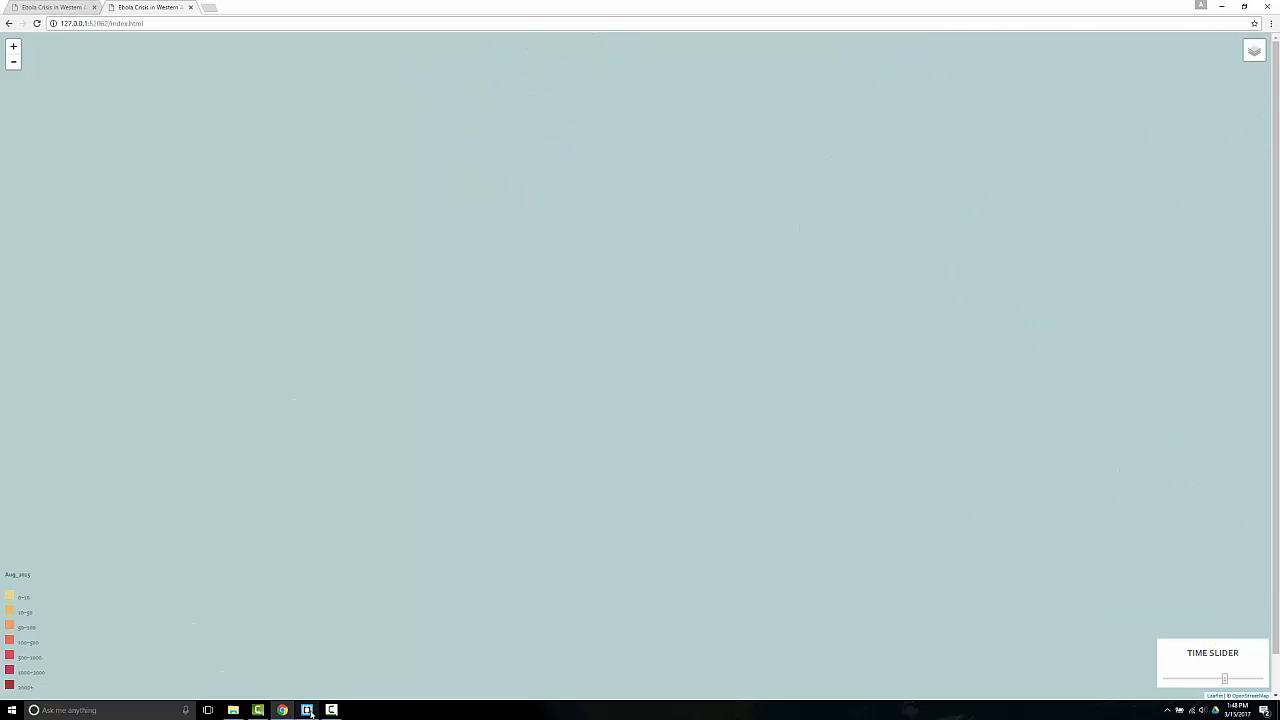
Back in Brackets, expand the css folder and open main.css, scrolled to its end
left_click(307, 710)
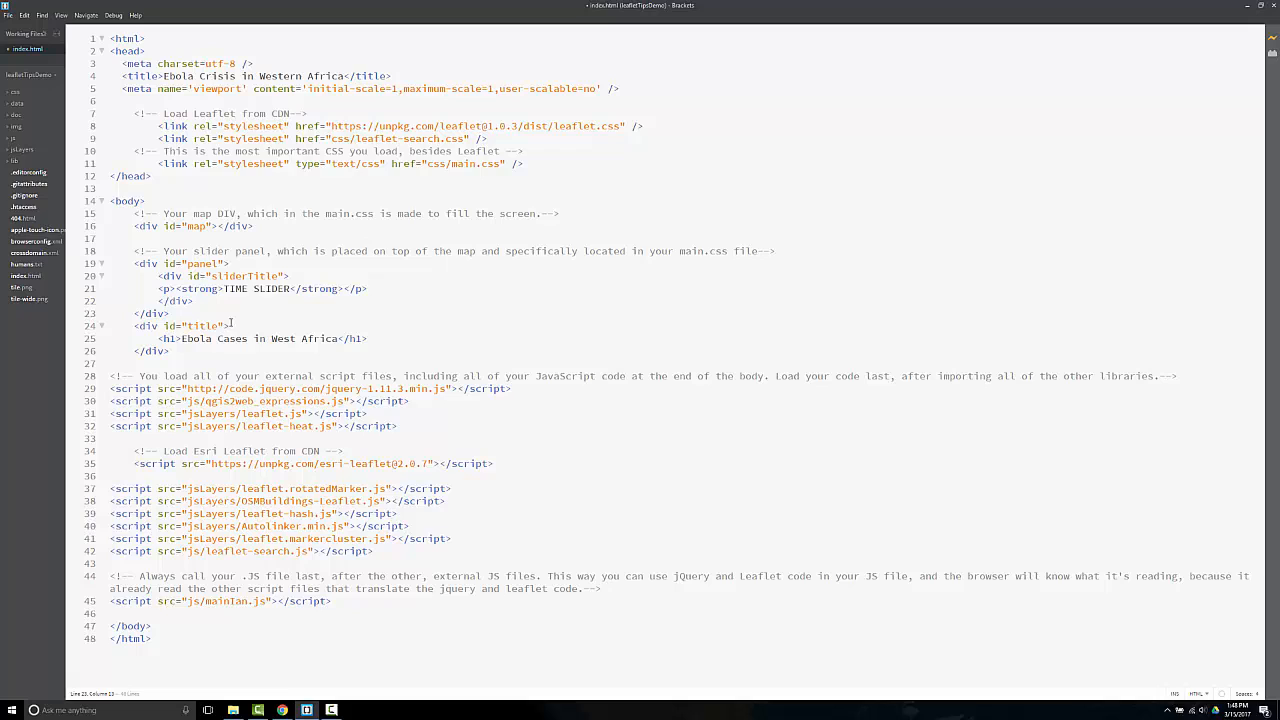
left_click(200, 326)
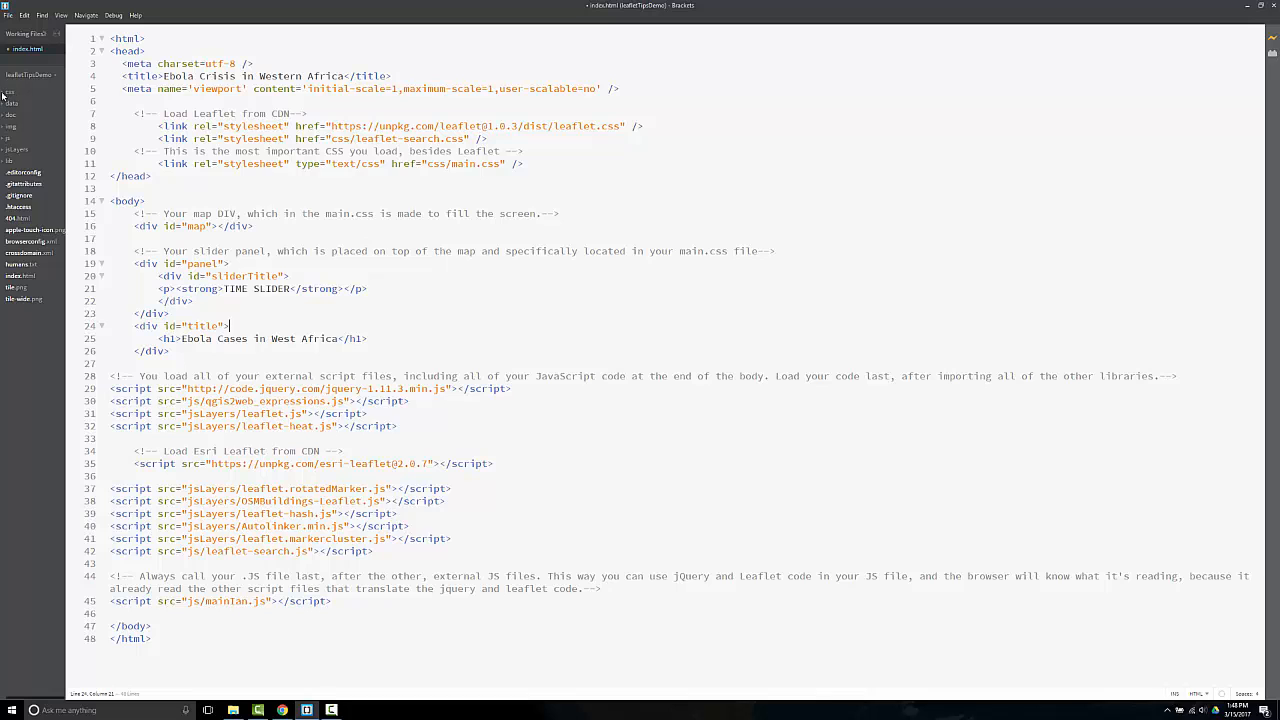
left_click(24, 126)
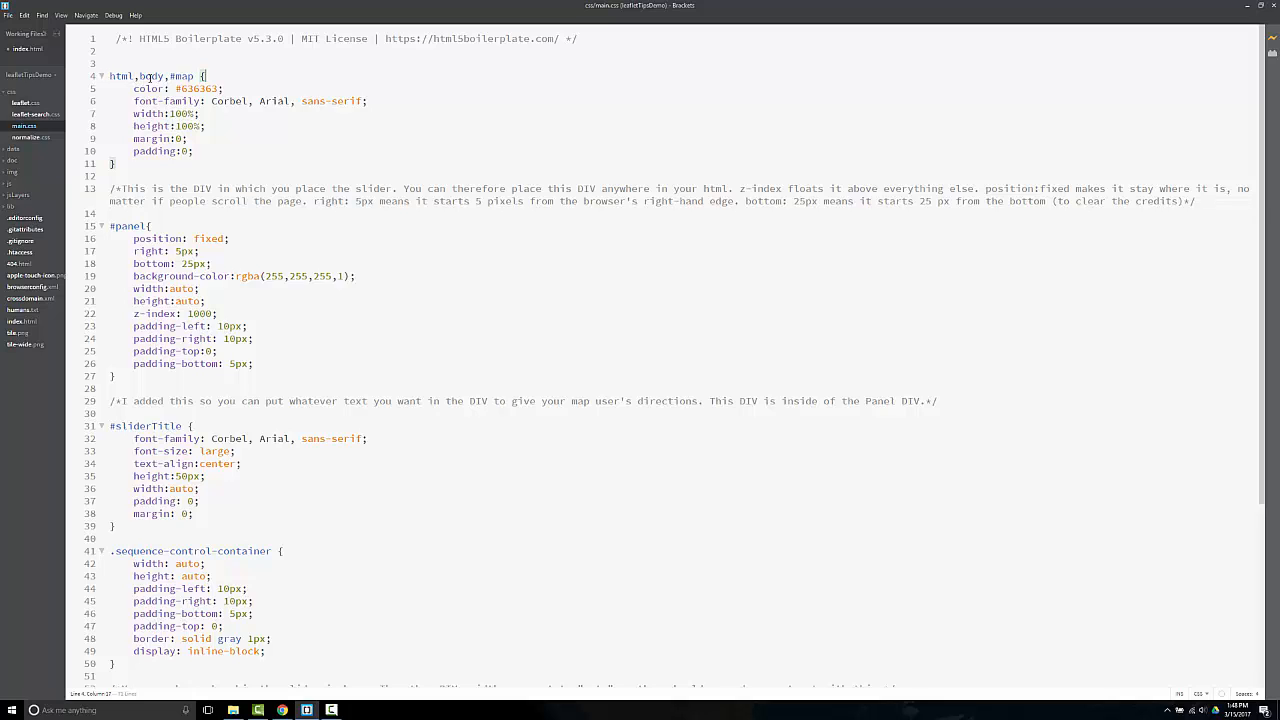
mouse_move(323, 63)
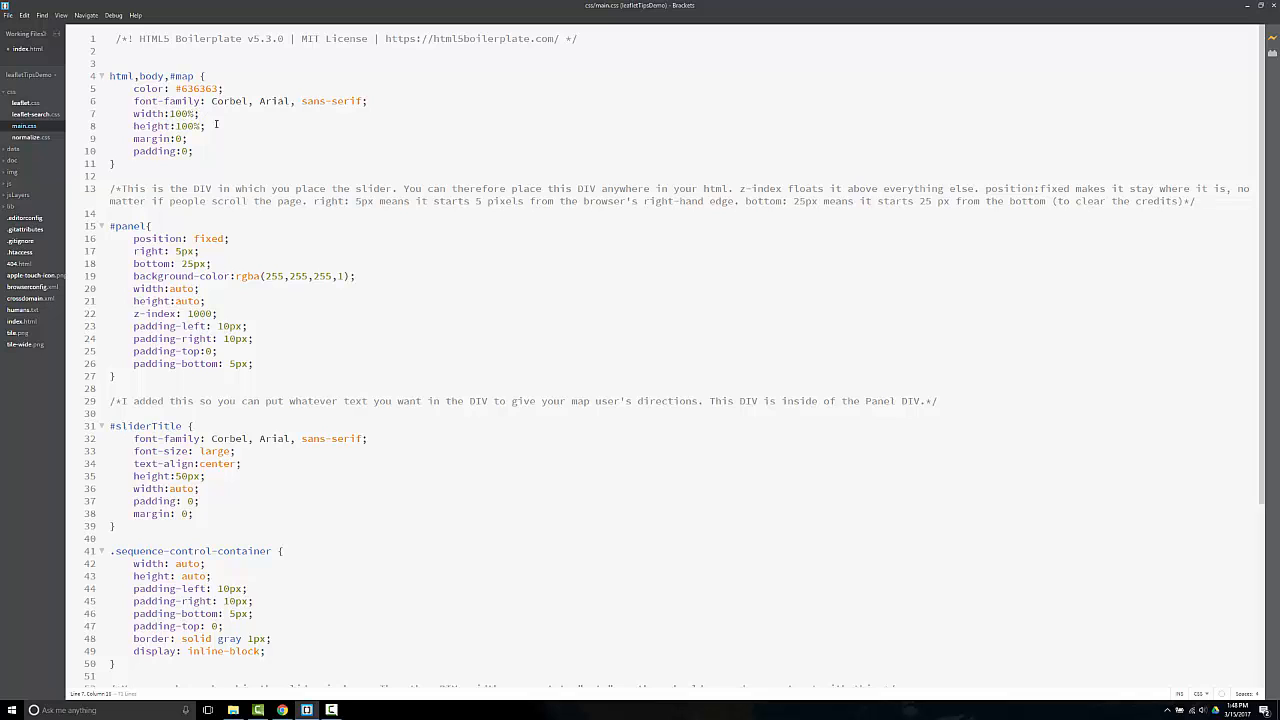
mouse_move(273, 157)
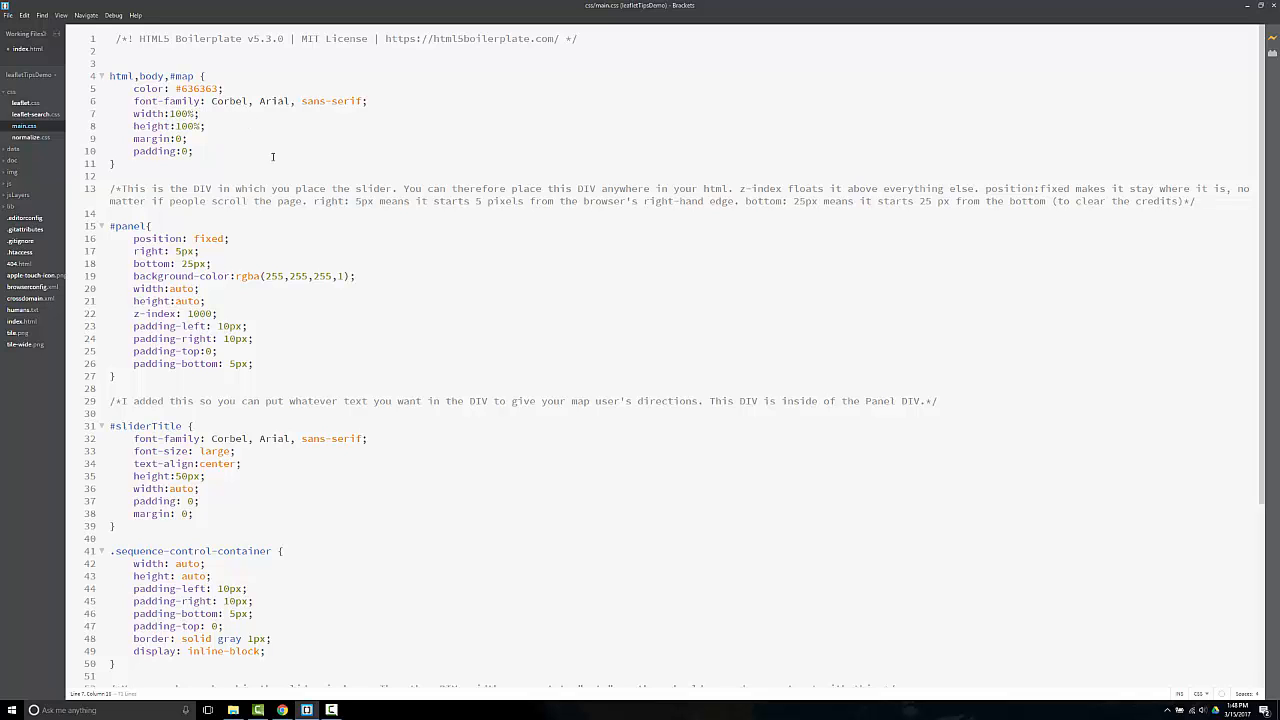
scroll("down", 3)
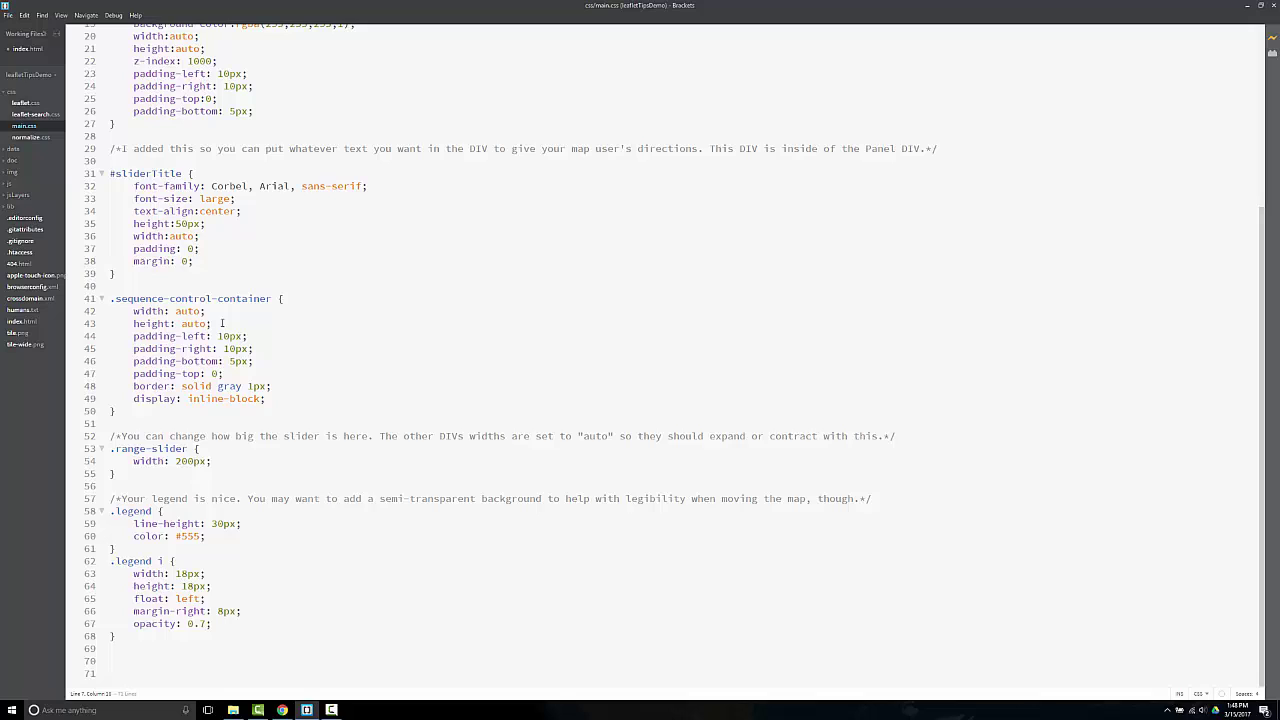
Append a #title { position: fixed; z-index: 10; } rule after the legend styles
left_click(206, 639)
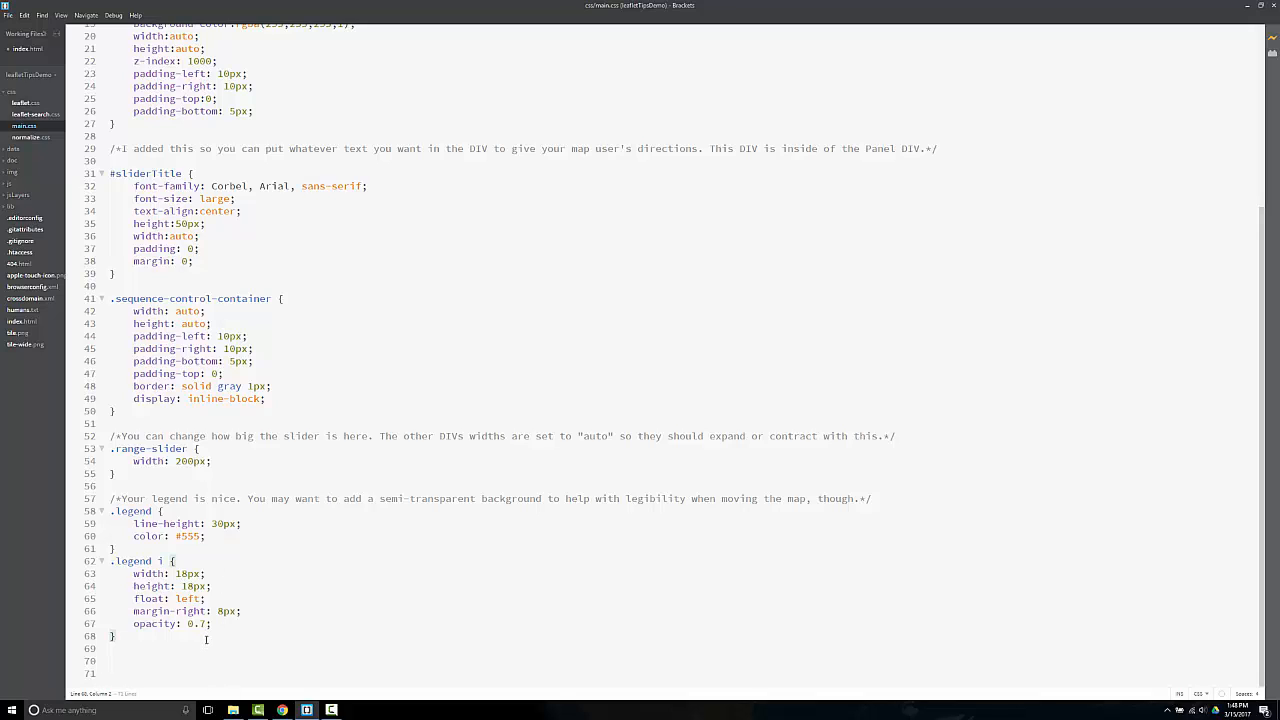
type("#t")
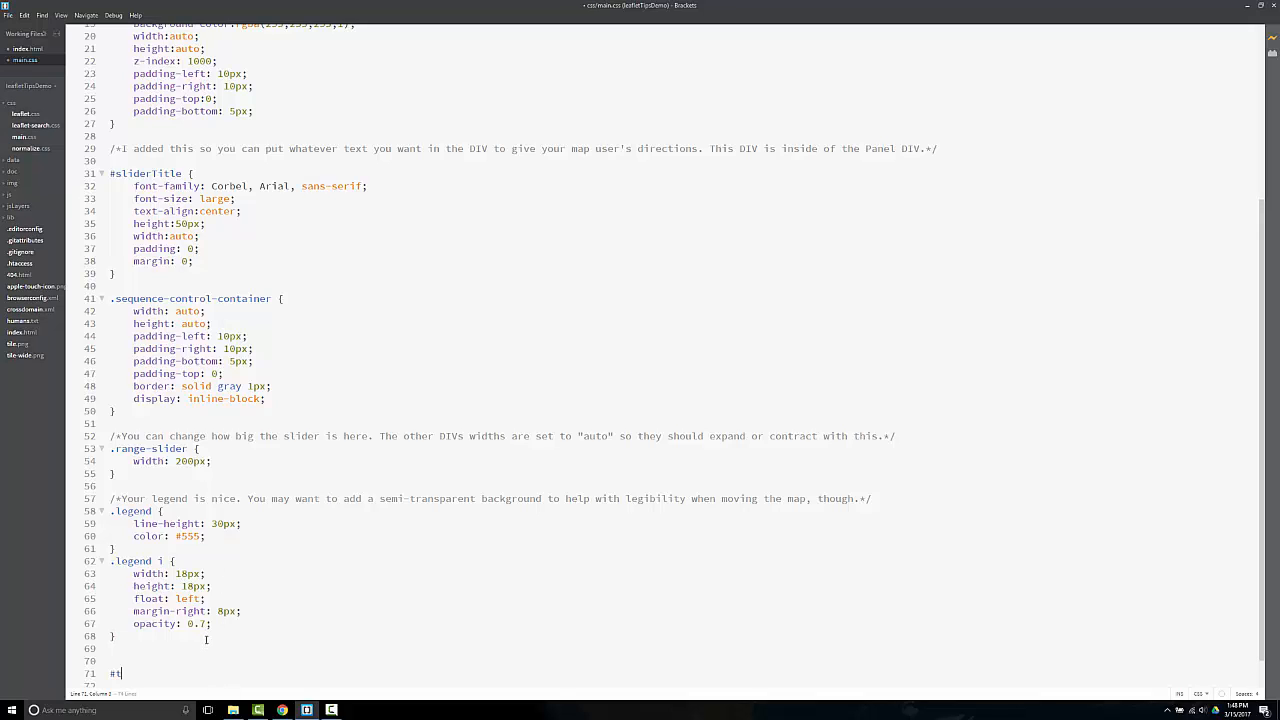
type("itle {")
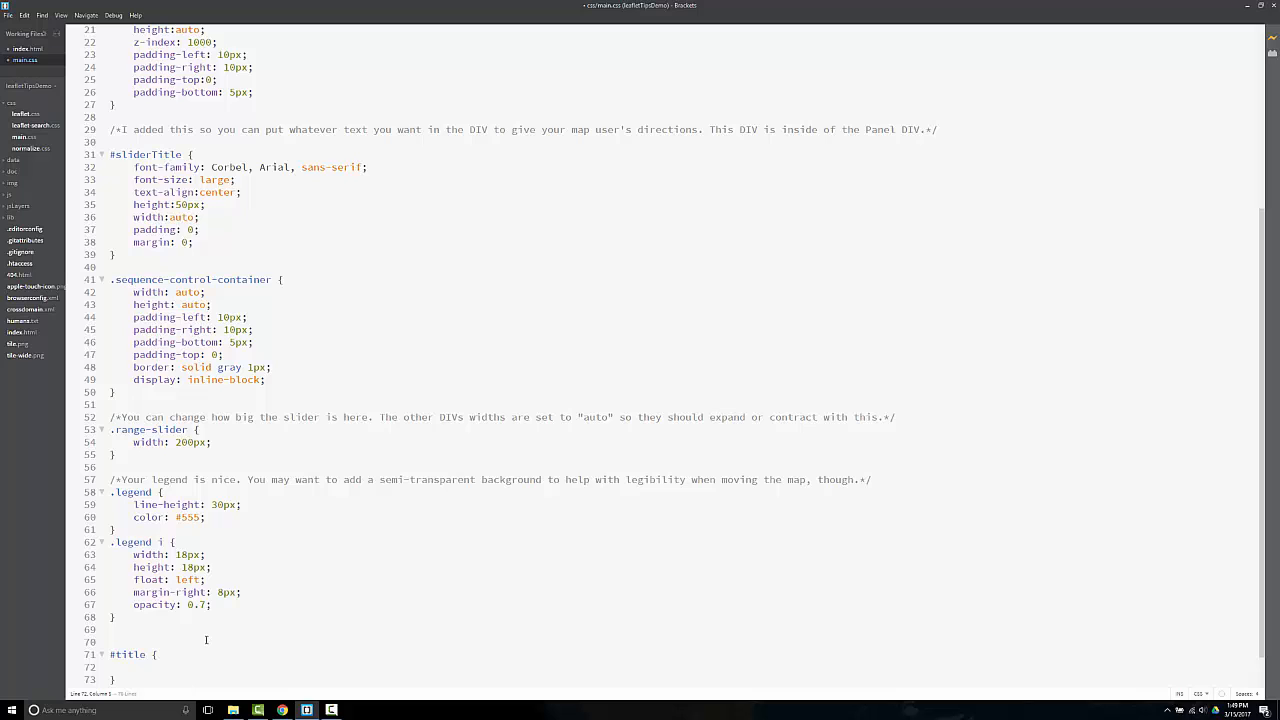
type("position:")
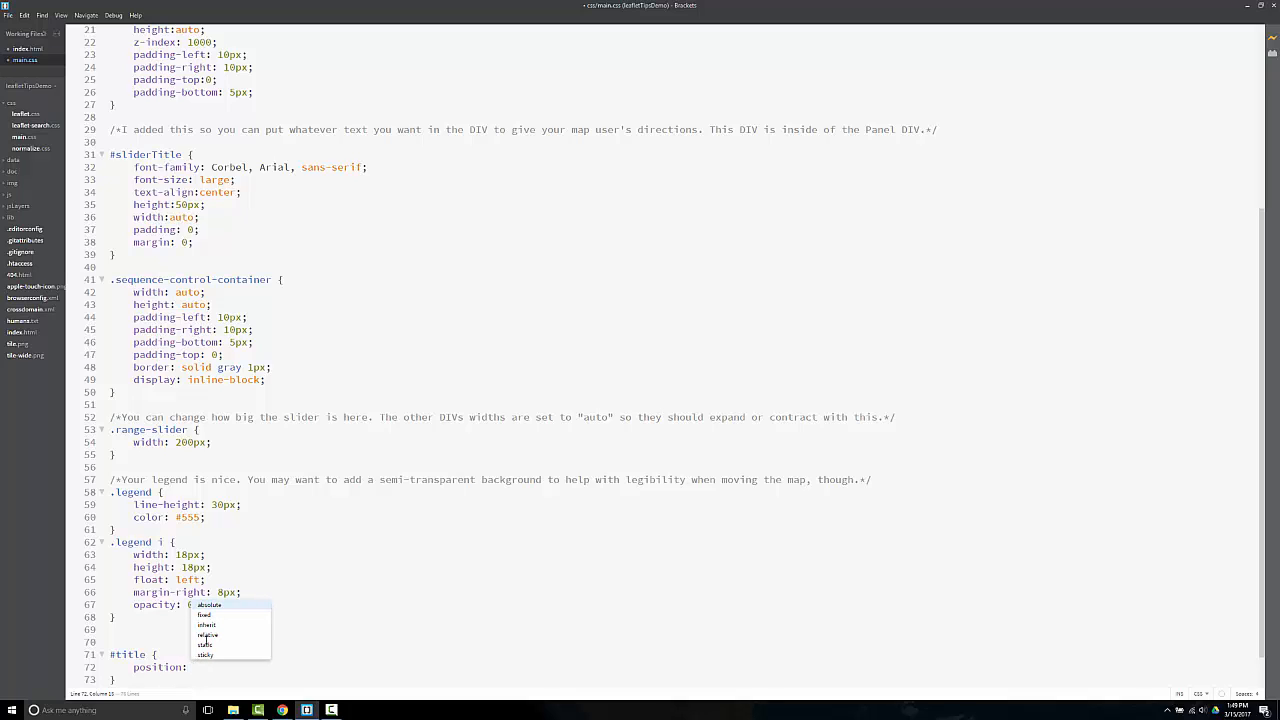
mouse_move(206, 634)
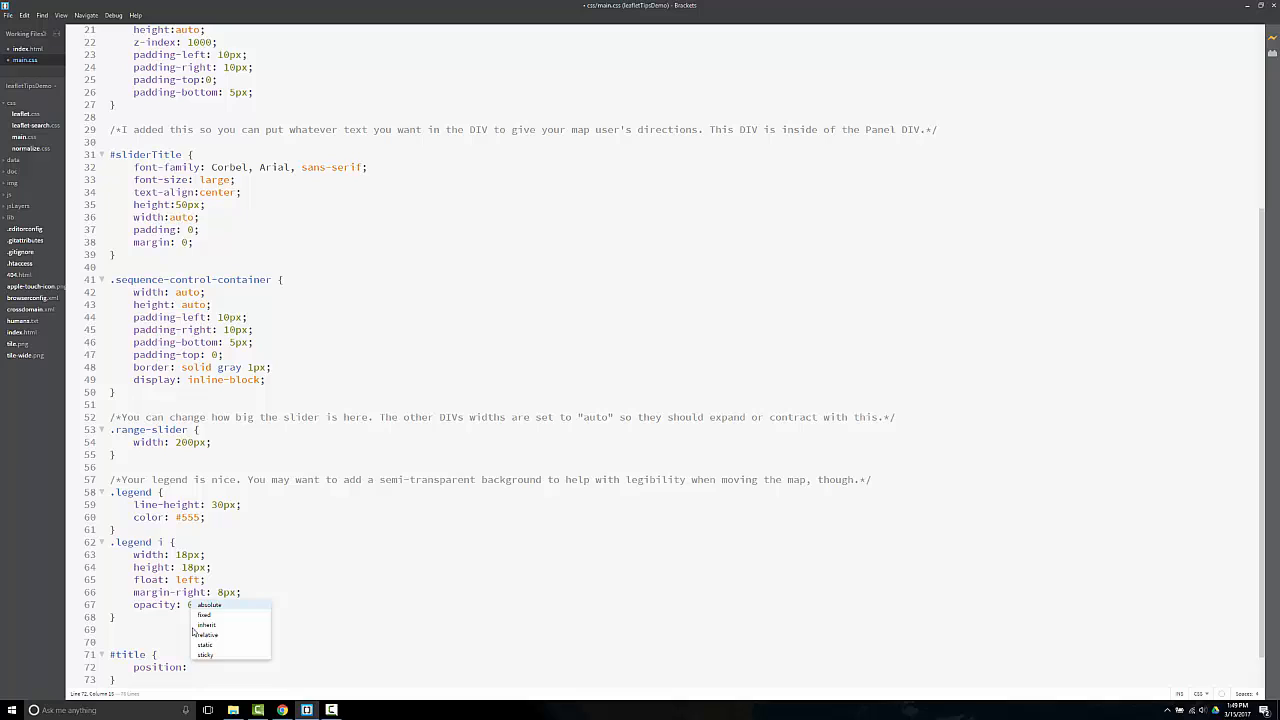
left_click(204, 614)
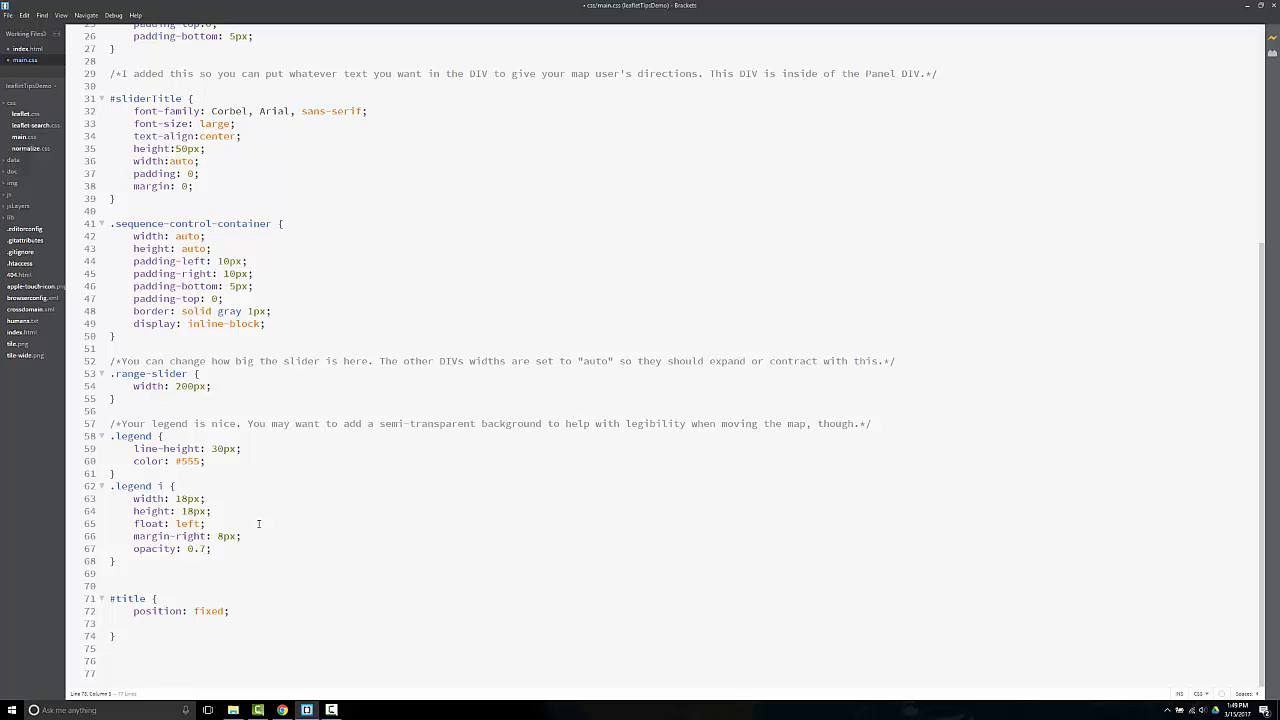
type("z-index:")
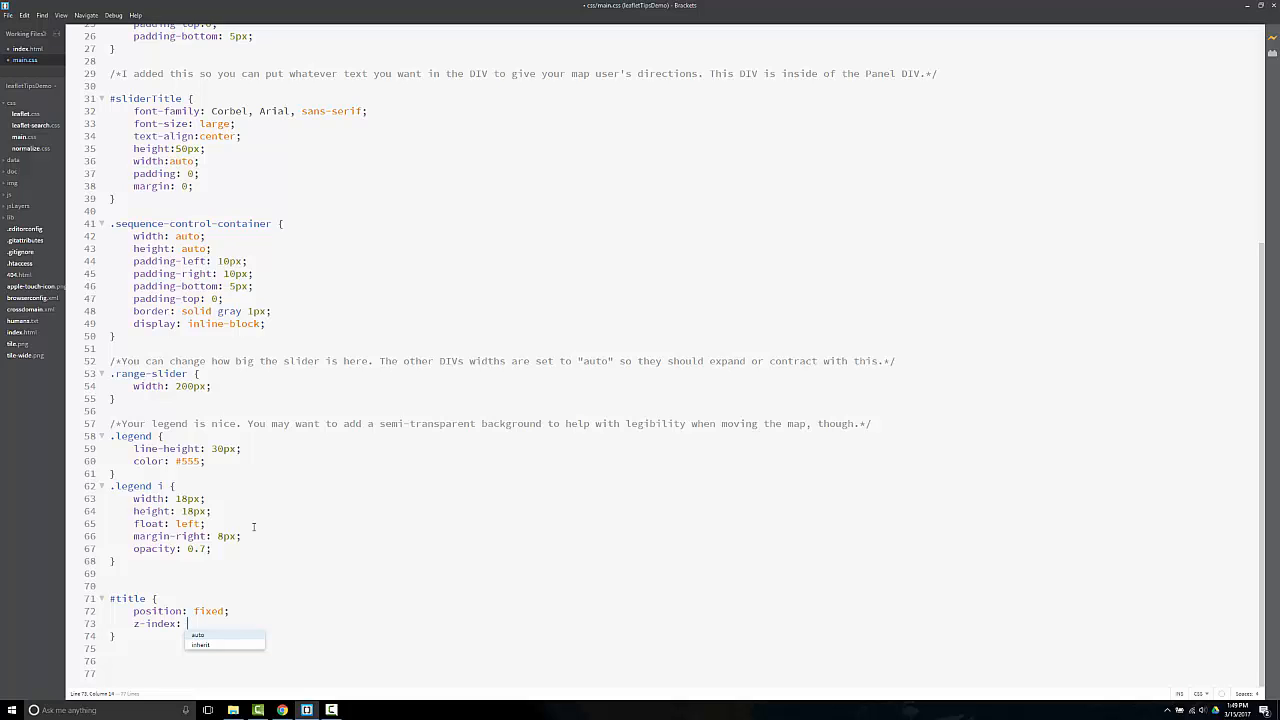
type("1")
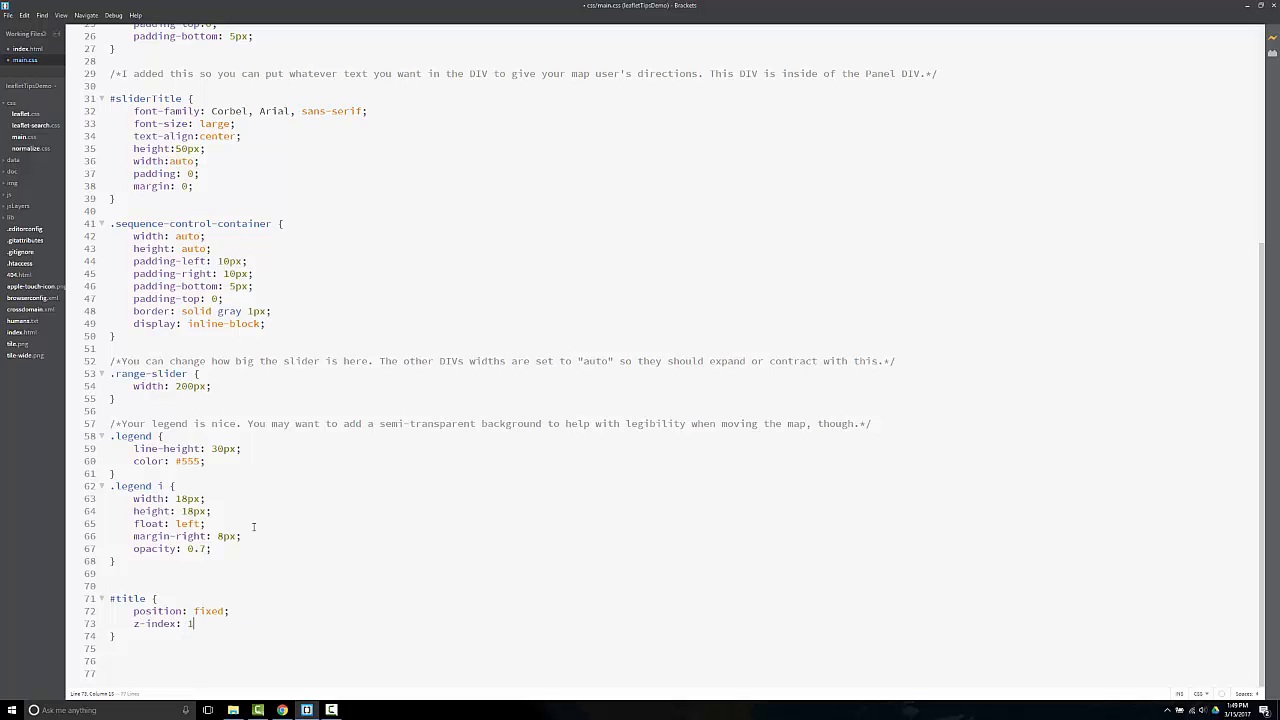
type("0;")
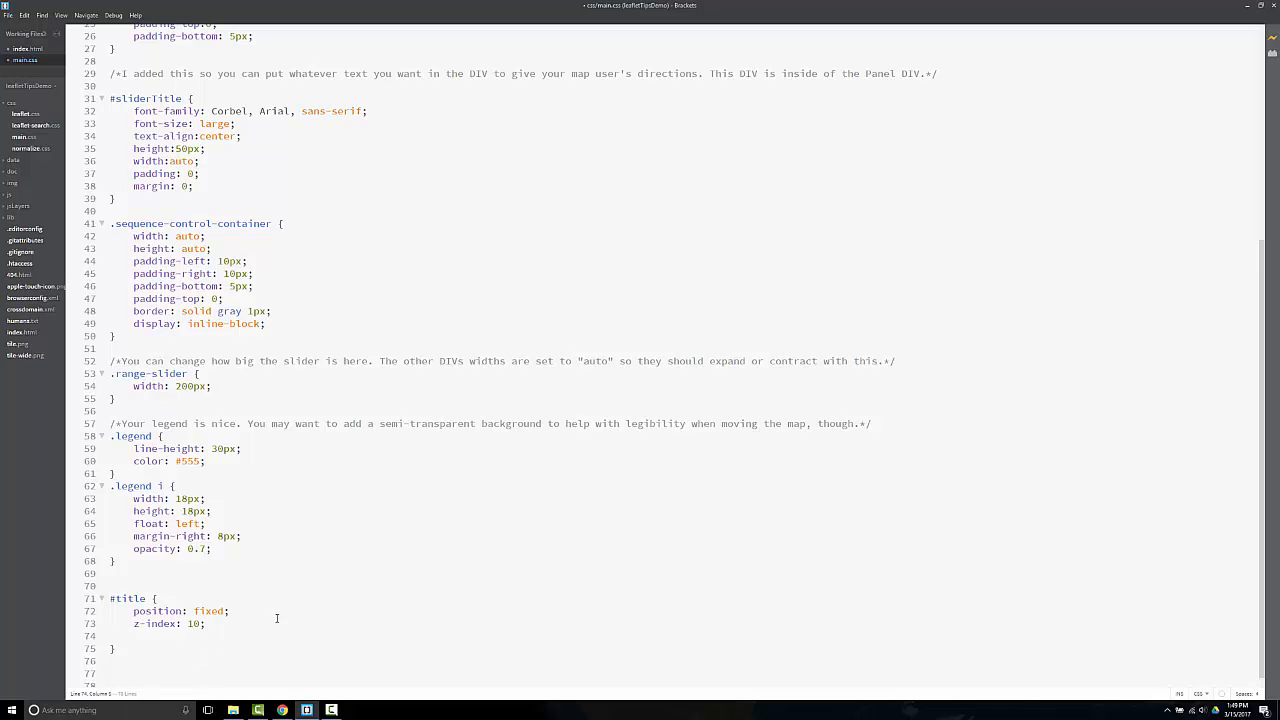
left_click(282, 710)
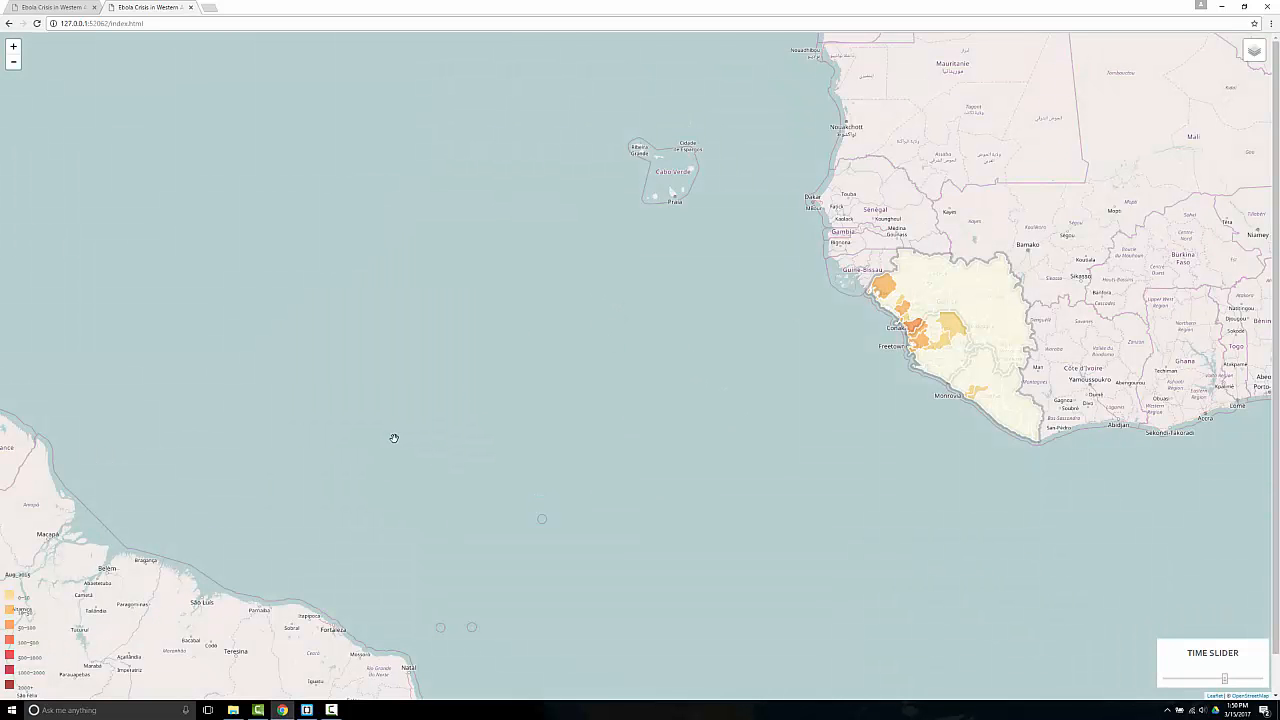
mouse_move(393, 438)
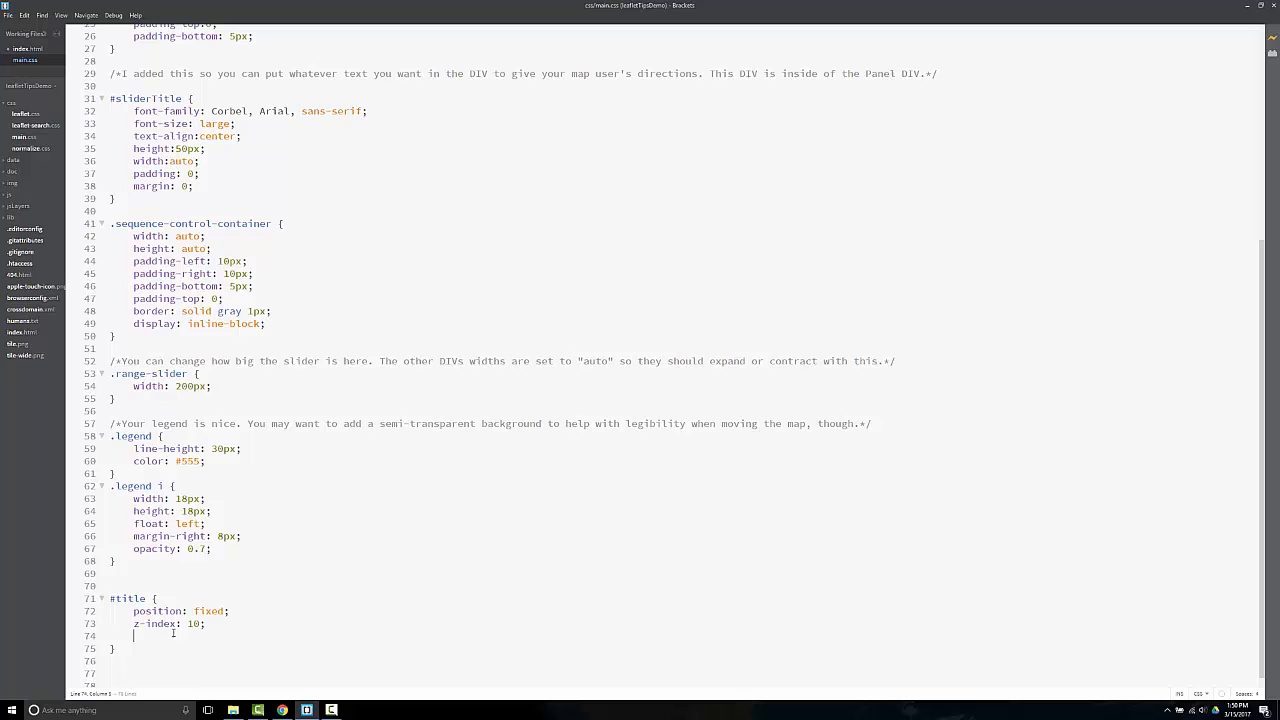
Add top: 0 and left: 0 to #title and raise its z-index to 1000
type("top:")
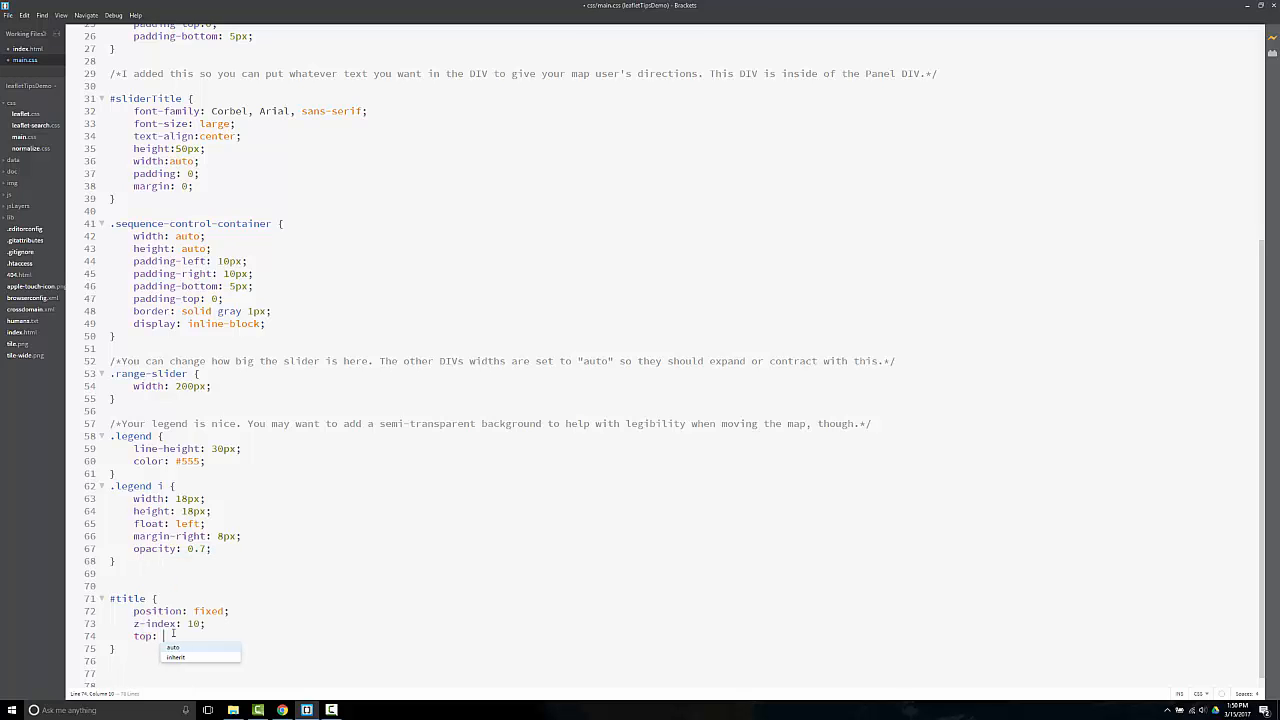
type("0")
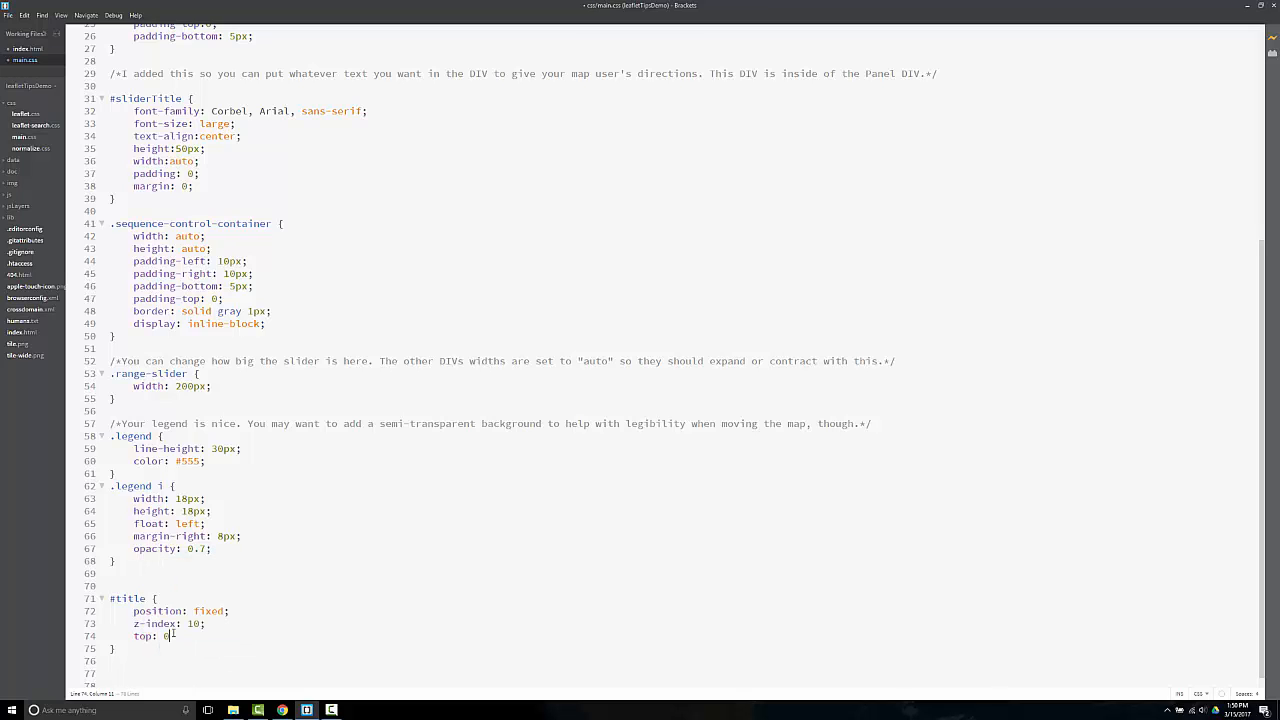
key("enter")
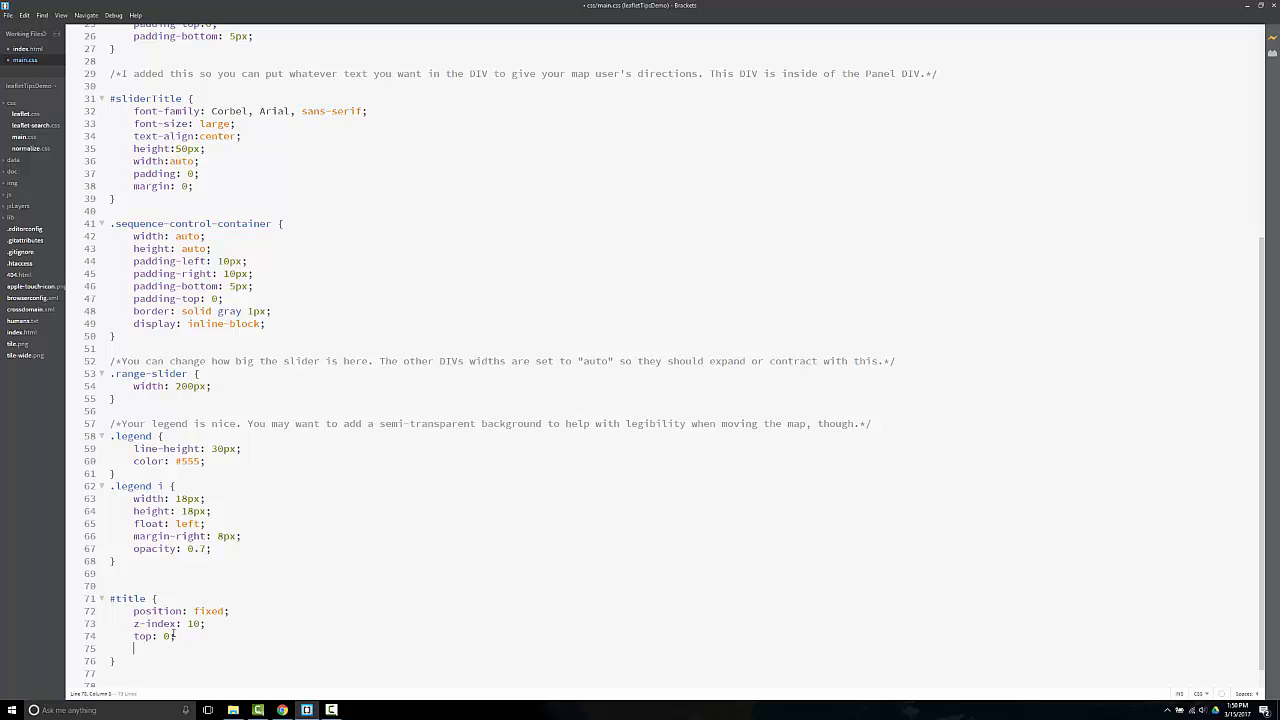
type("left:0")
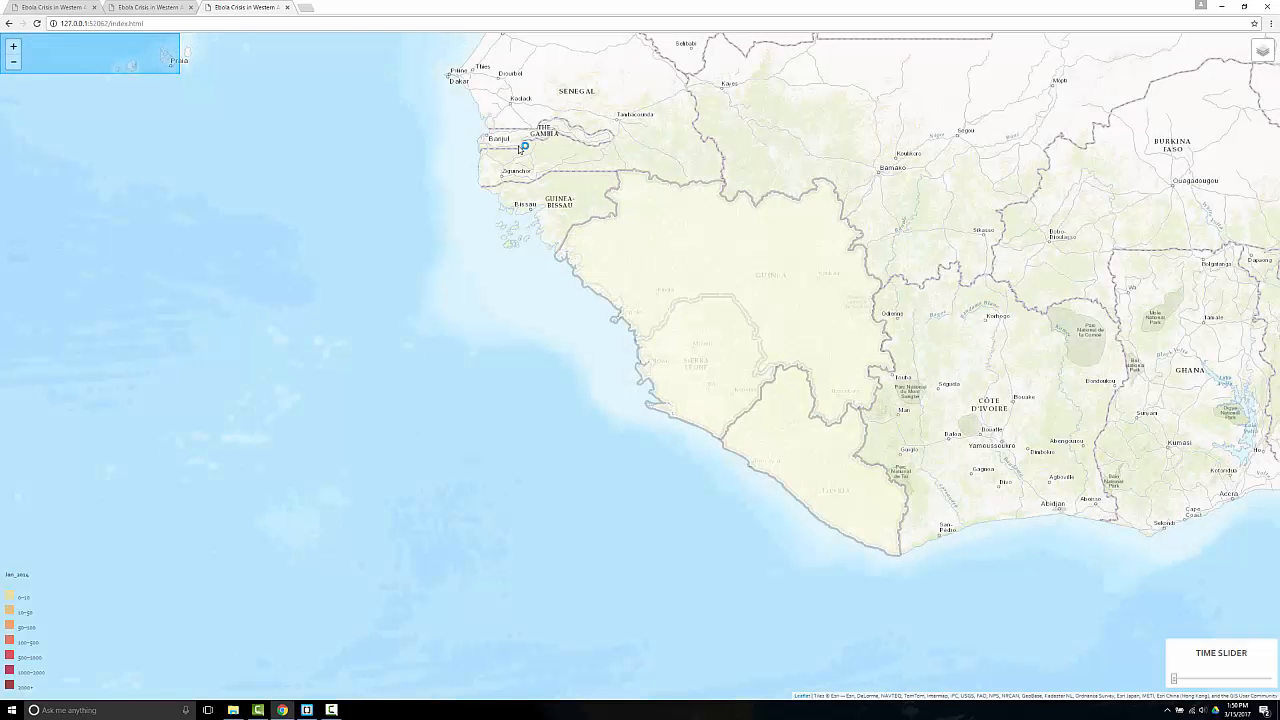
mouse_move(100, 55)
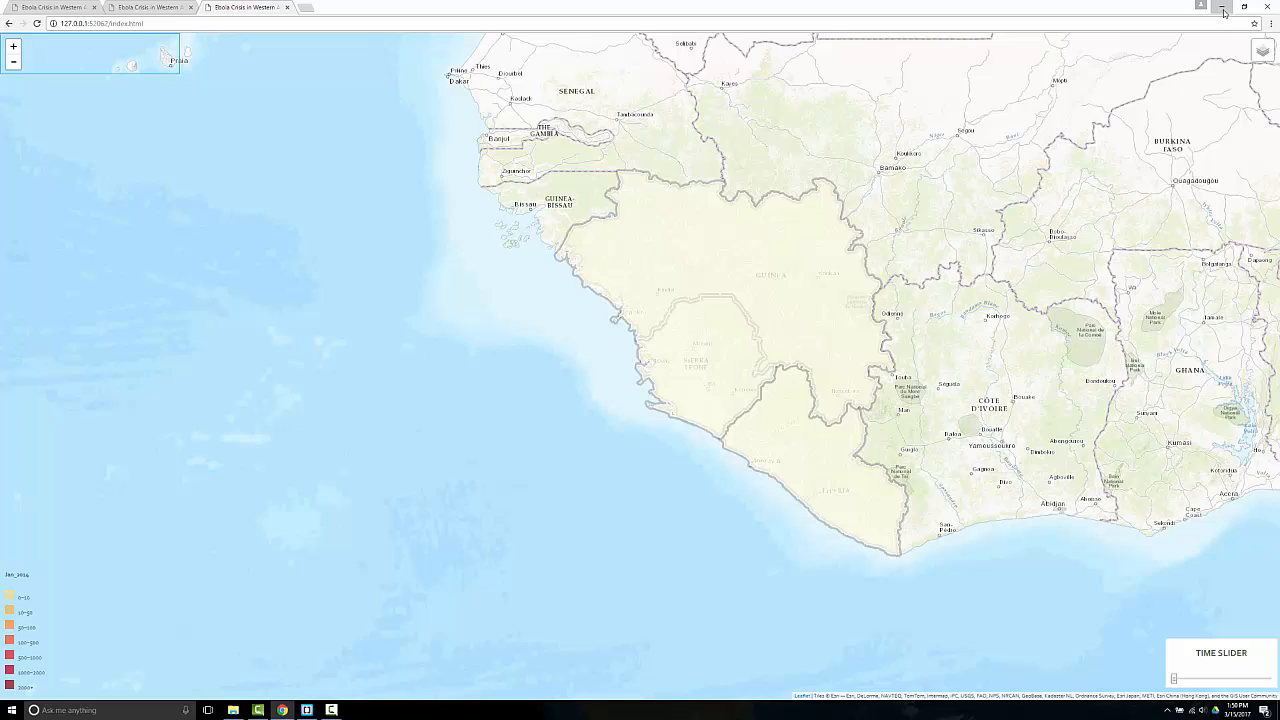
left_click(306, 710)
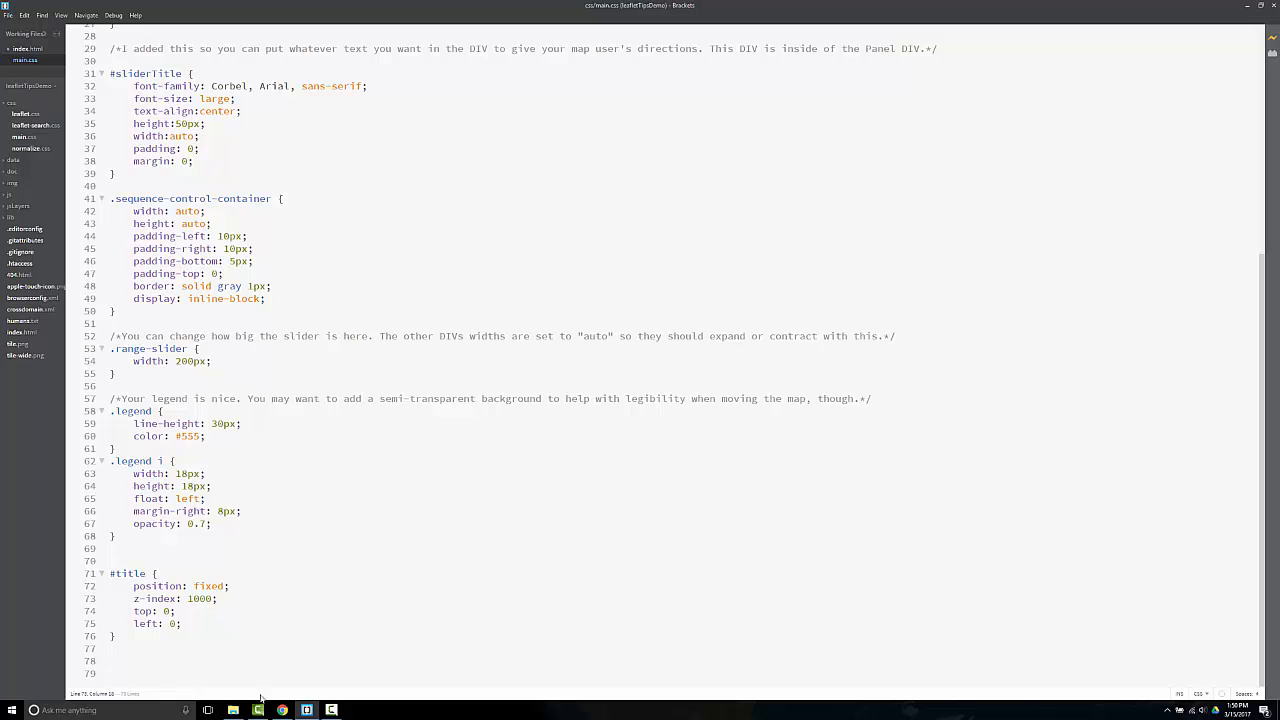
Check in Chrome that the title now overlays the top-left zoom controls
left_click(282, 710)
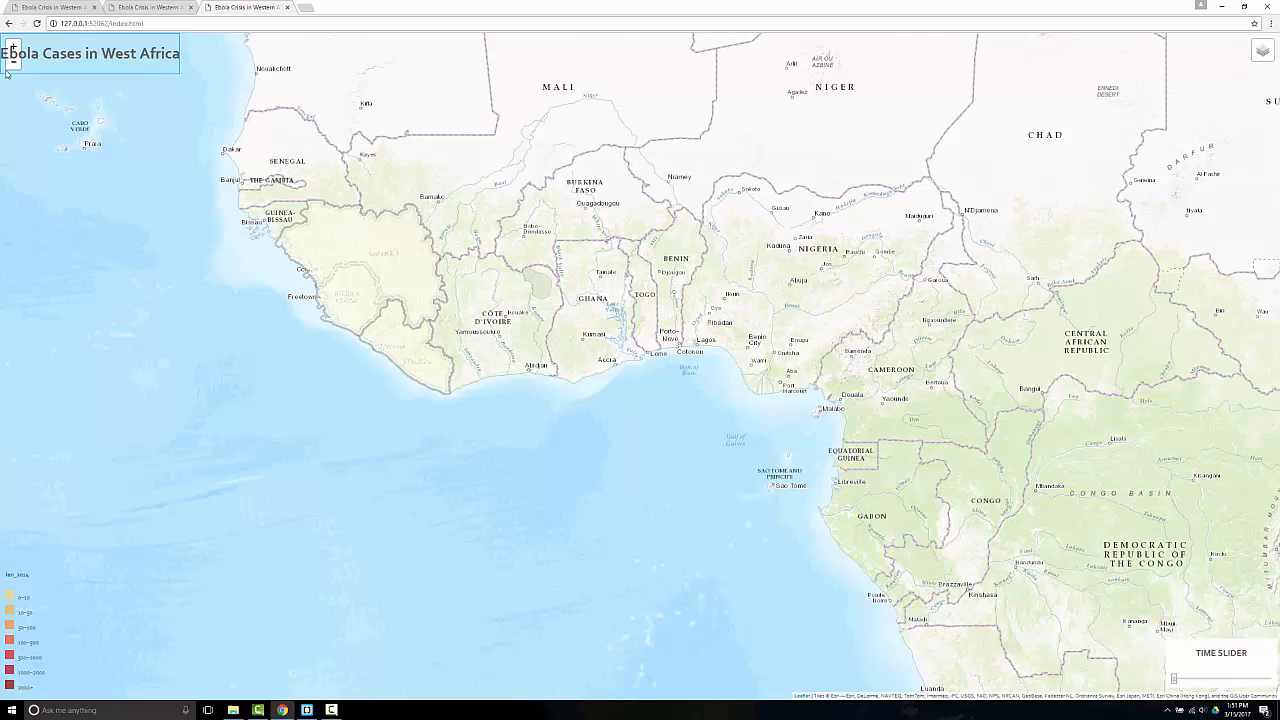
mouse_move(87, 70)
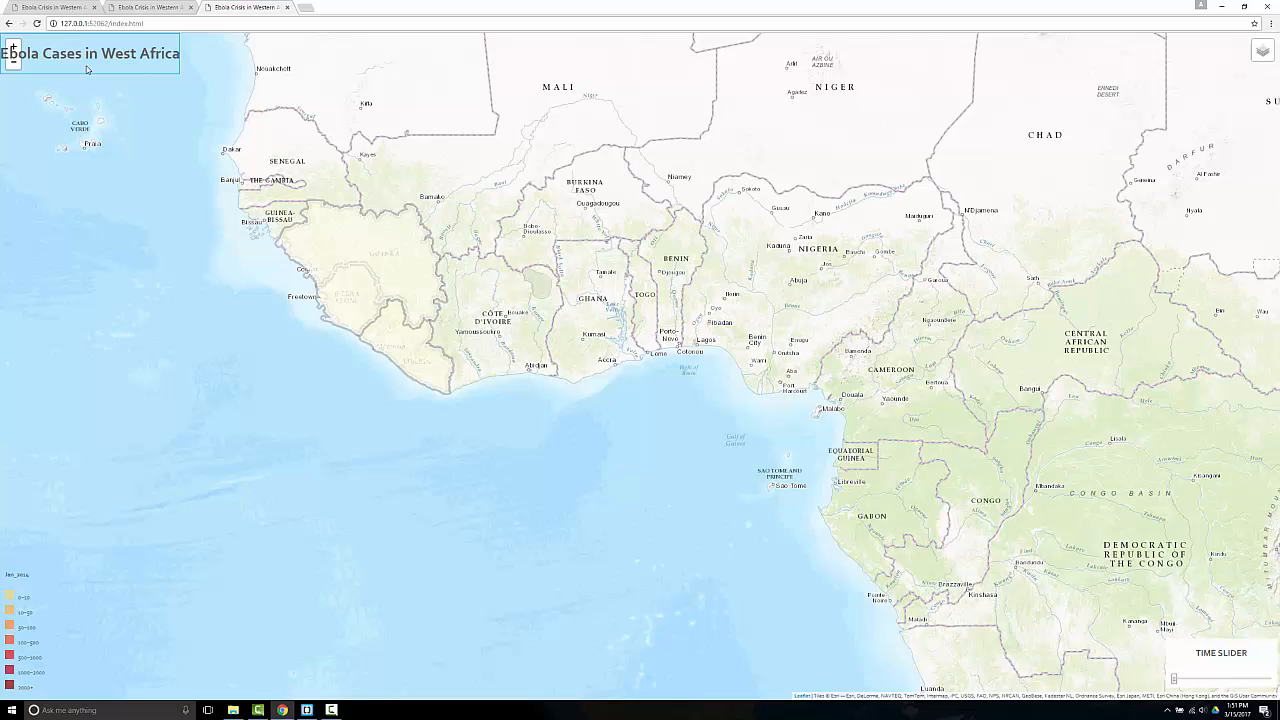
mouse_move(414, 86)
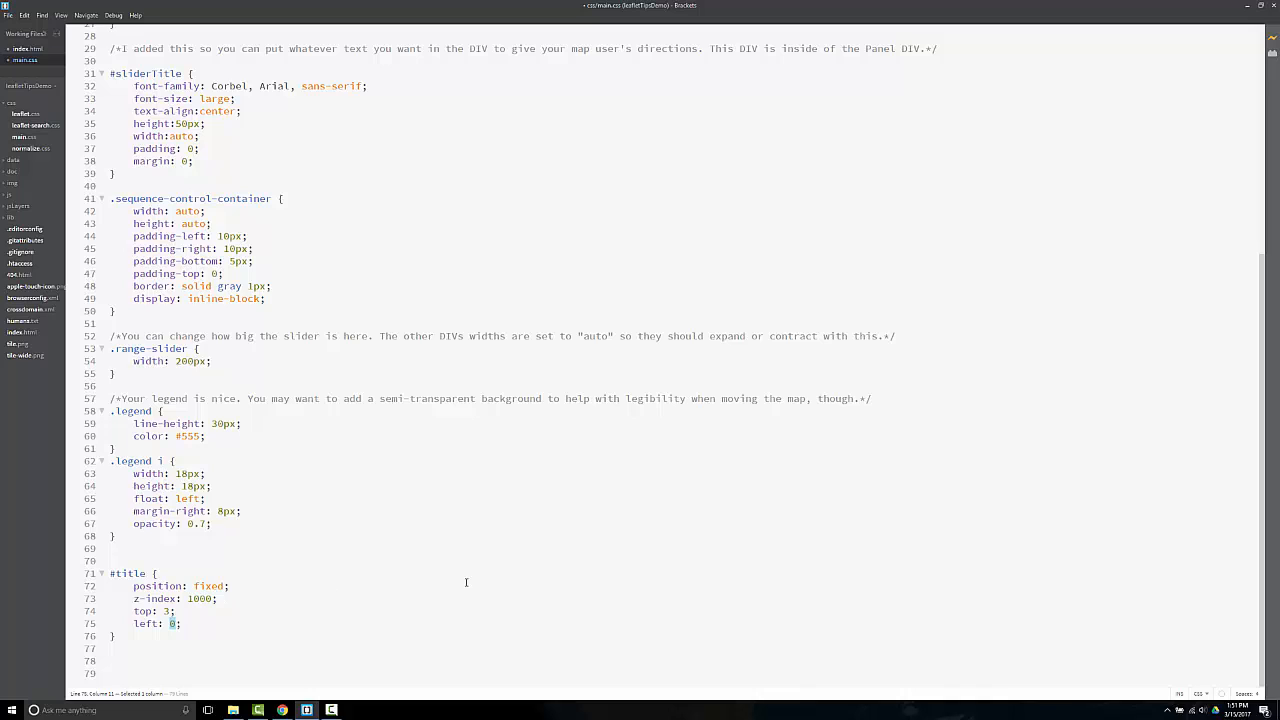
Tune #title's top and left offsets toward top -15, left 70, previewing in Chrome
type("45")
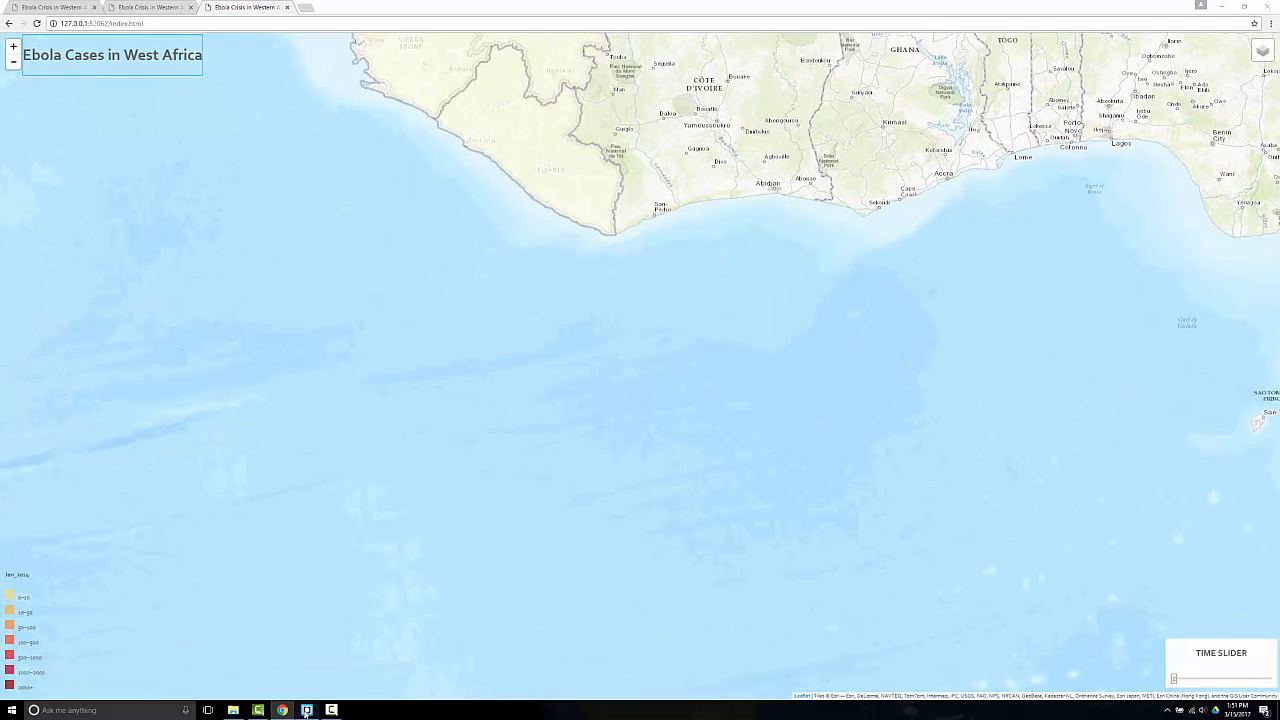
left_click(307, 710)
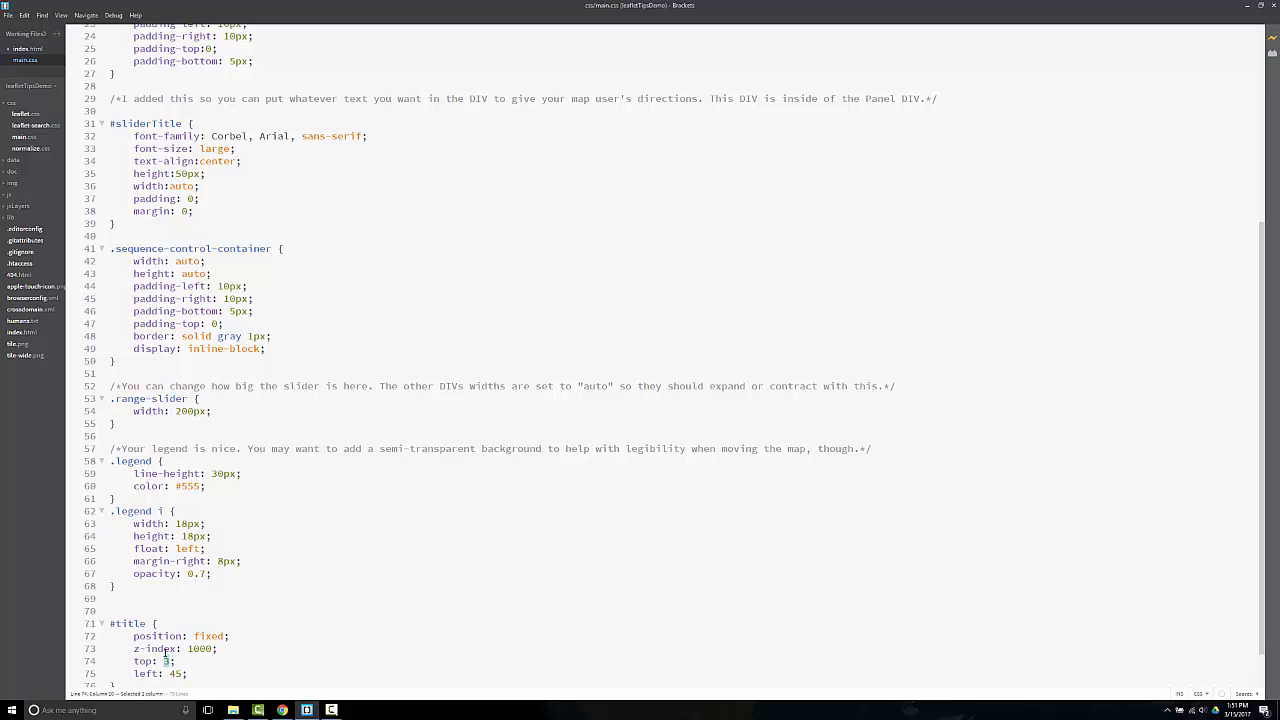
type("-5")
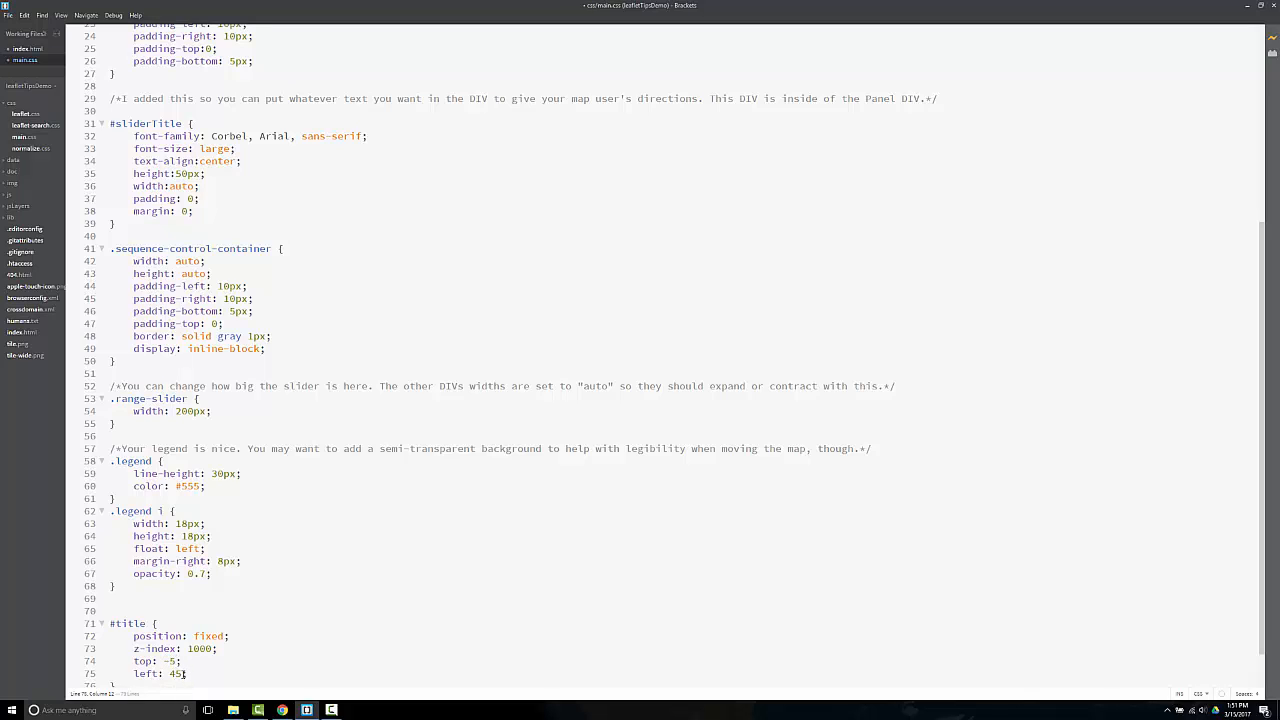
double_click(170, 673)
type("70")
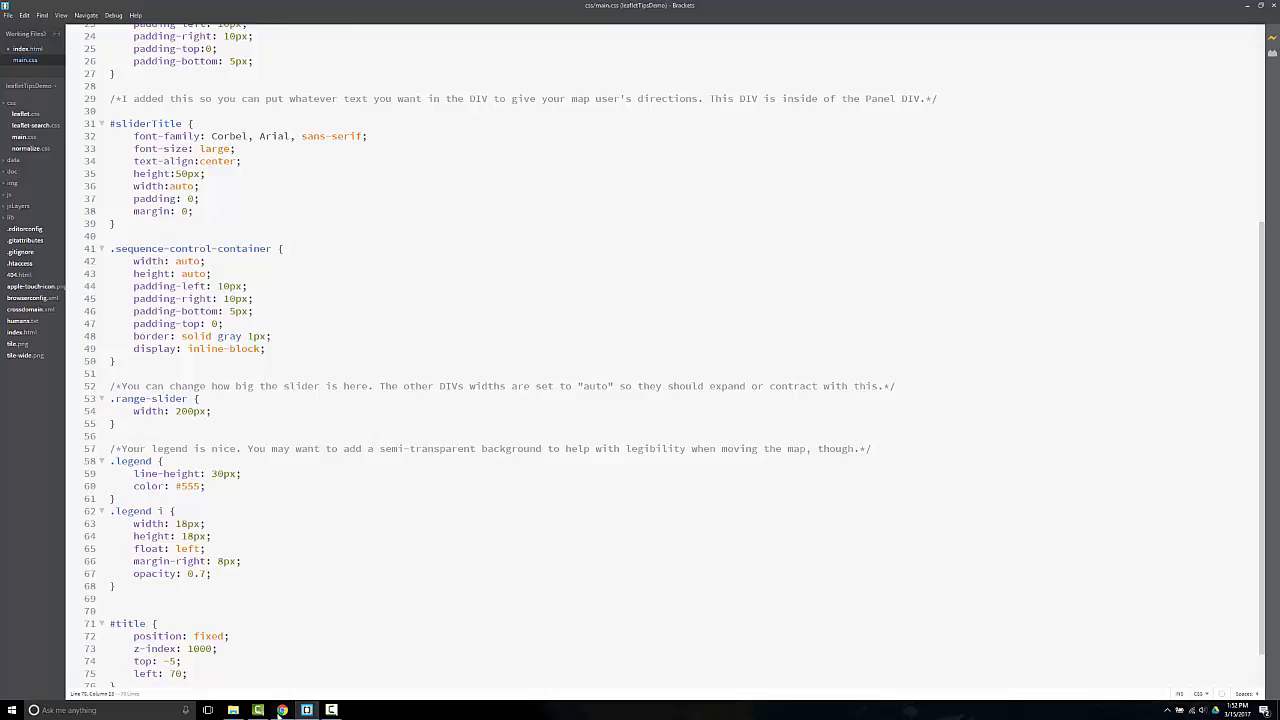
left_click(282, 710)
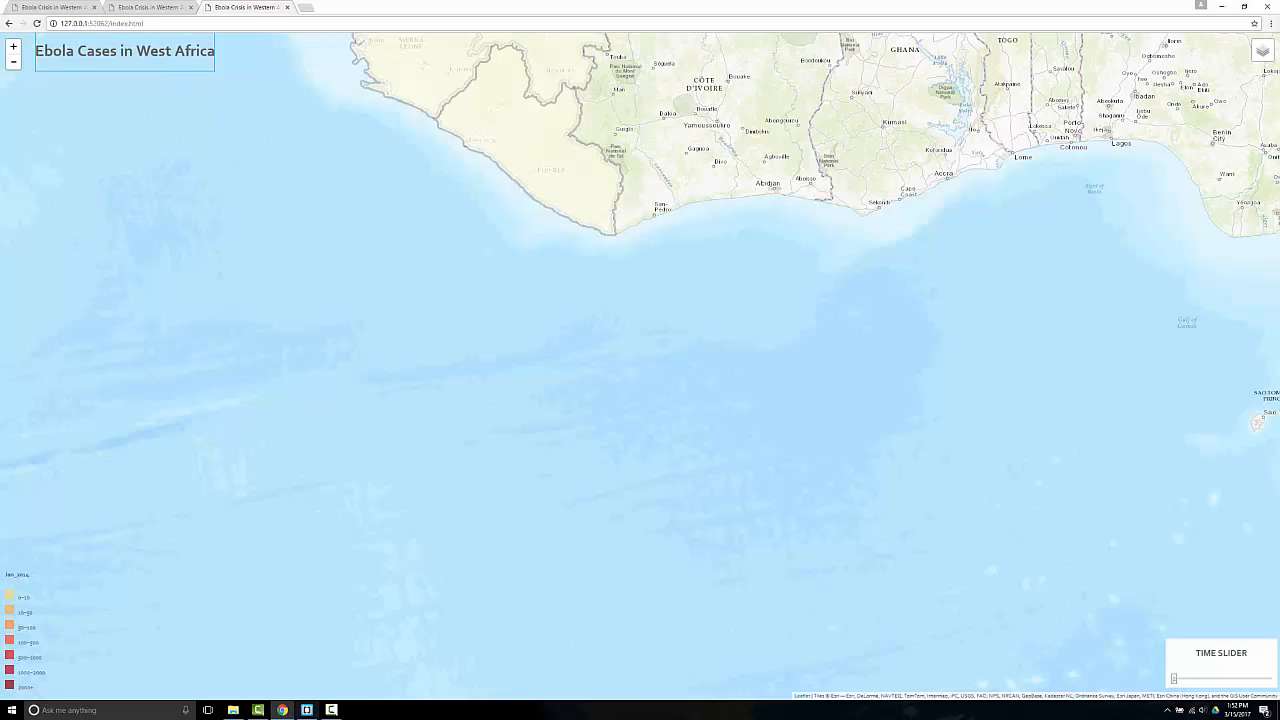
left_click(307, 710)
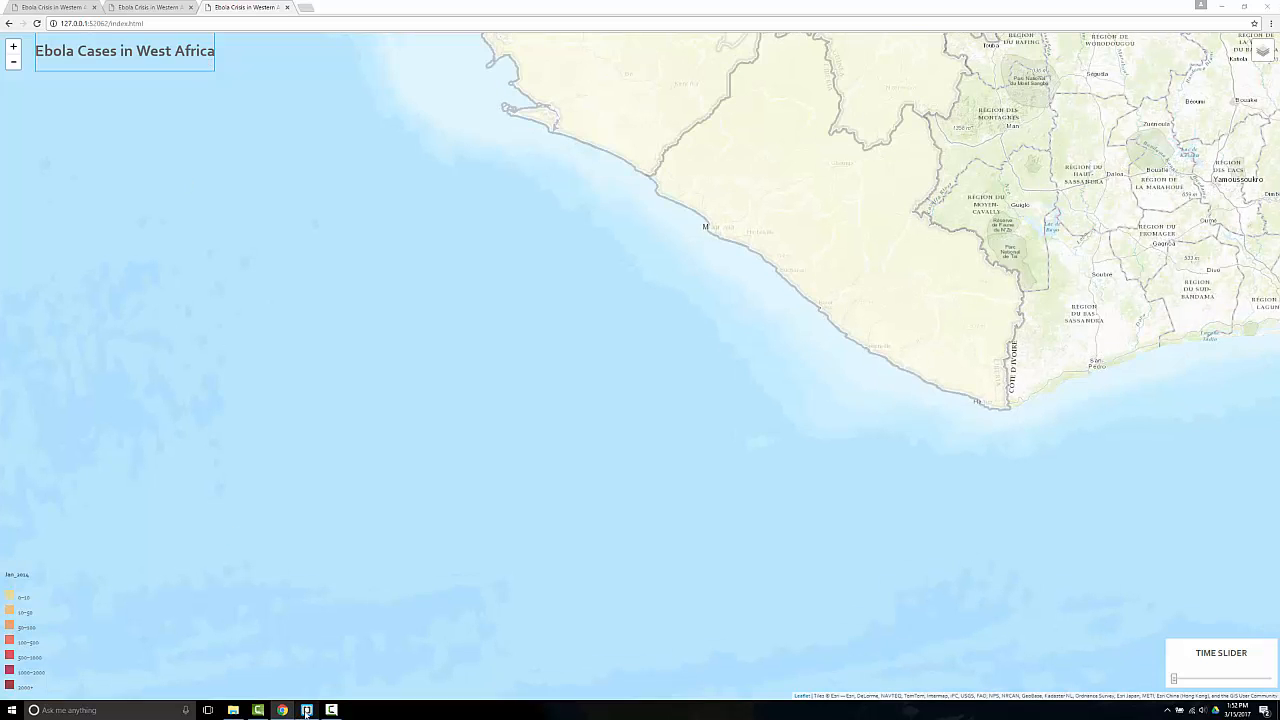
left_click(307, 710)
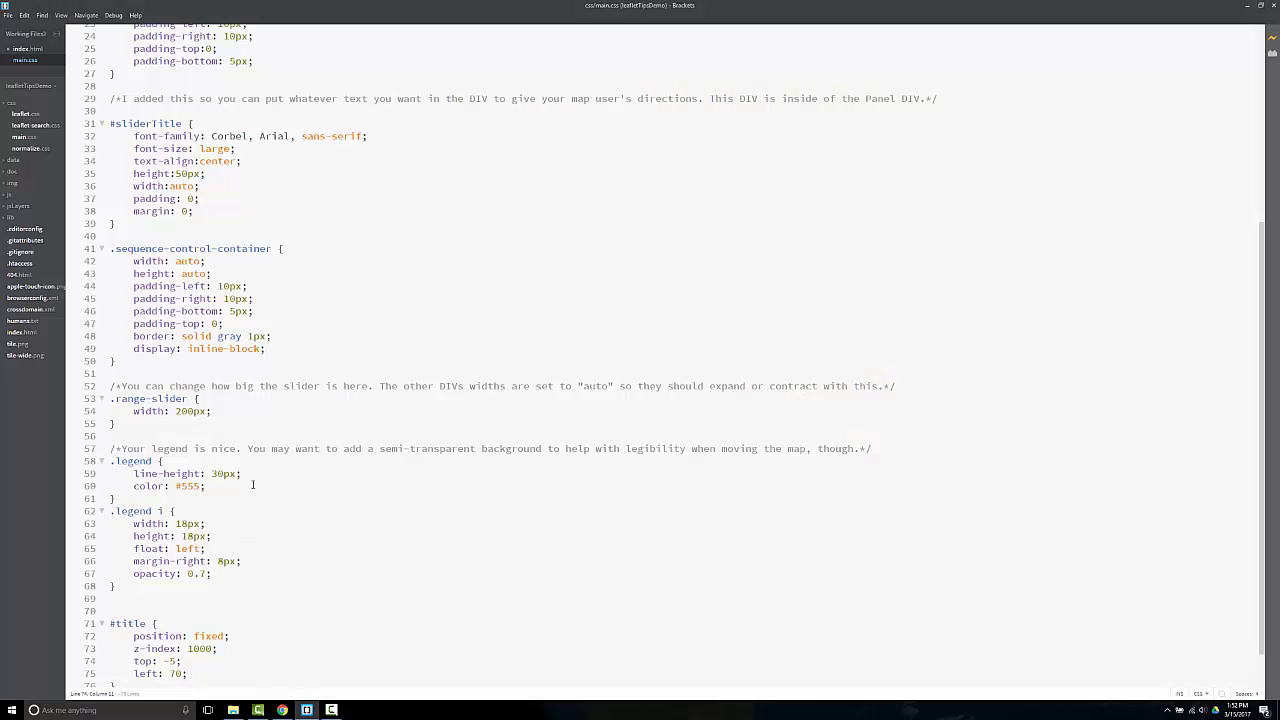
scroll("down", 3)
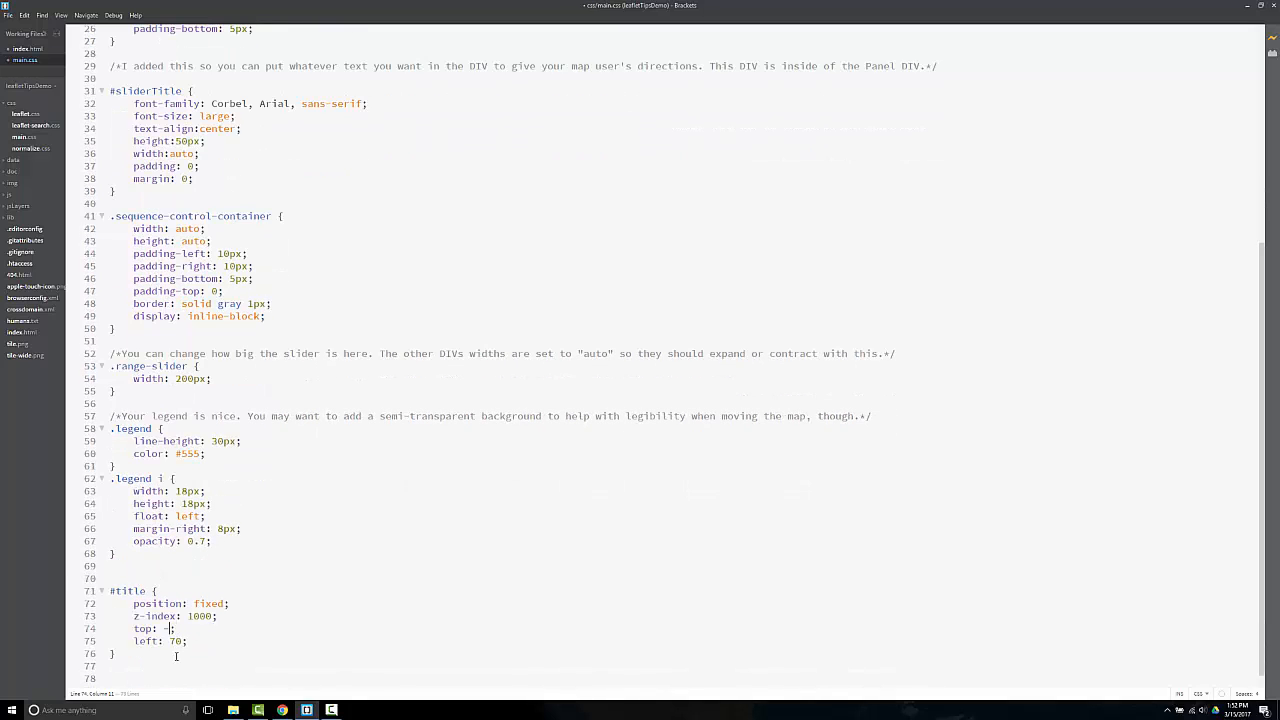
type("25")
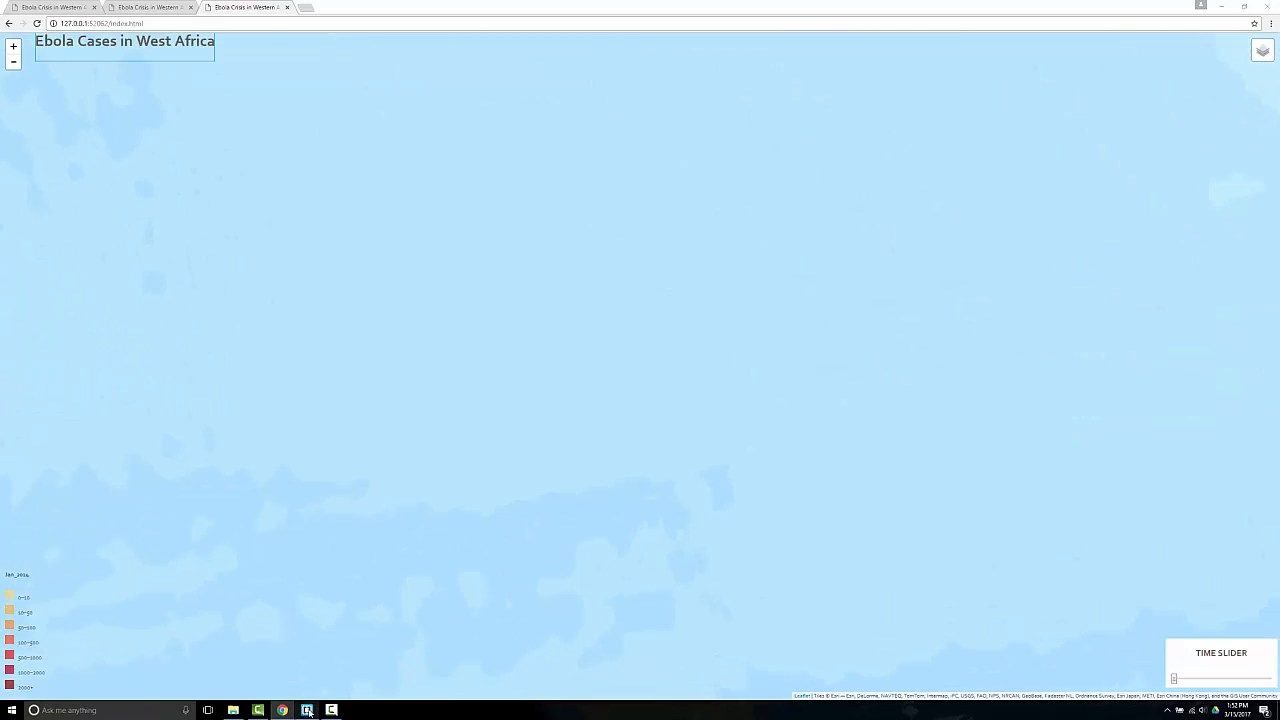
left_click(307, 710)
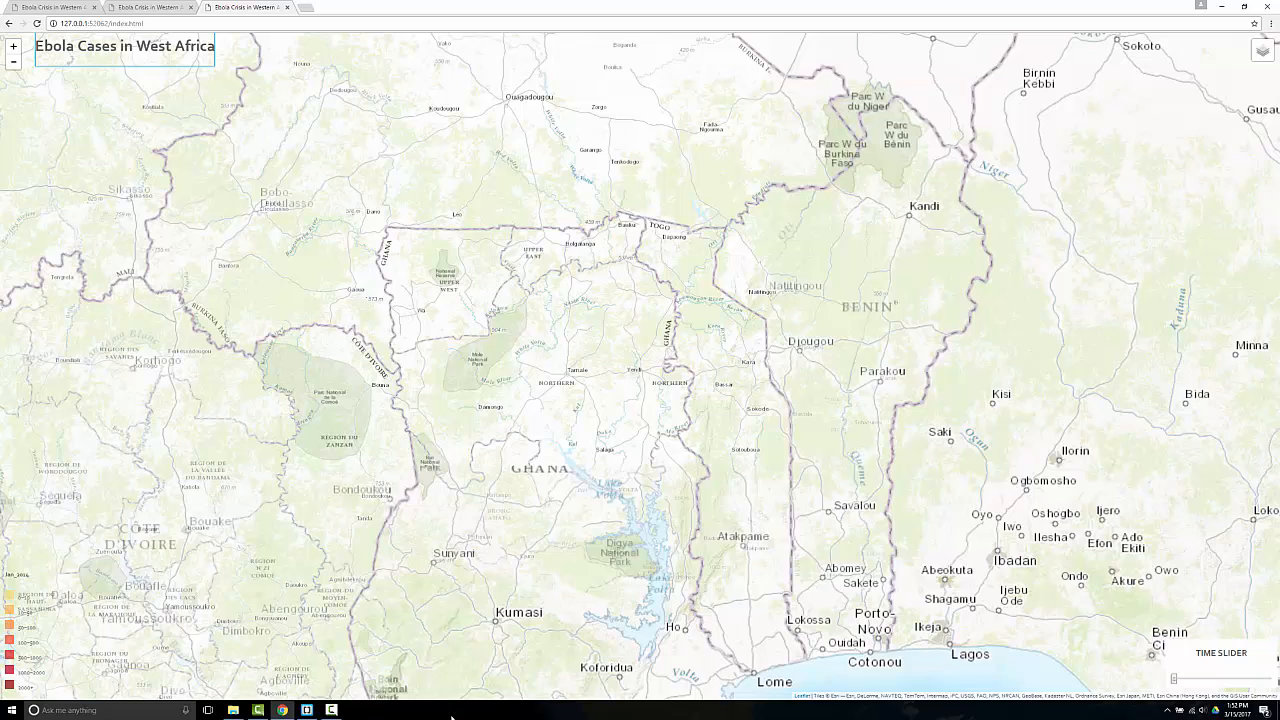
Set the title font-size to 32px, preview it, and start a width declaration
left_click(307, 709)
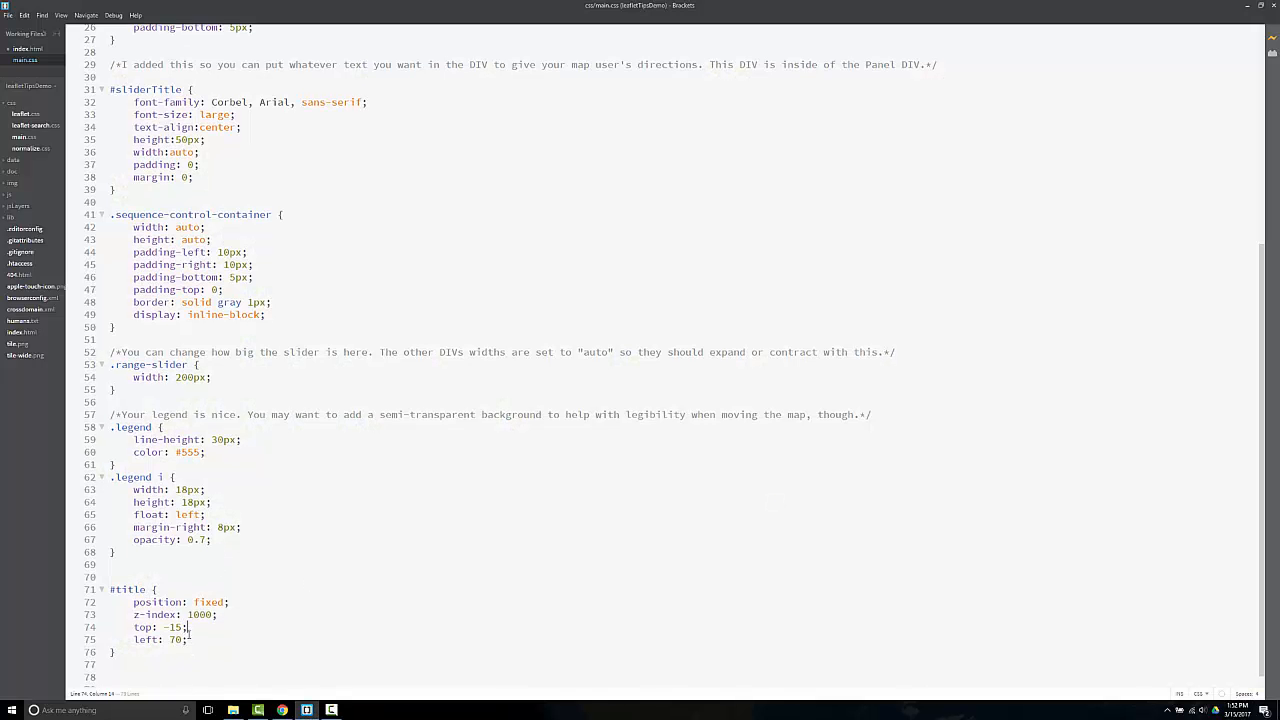
type("font-size")
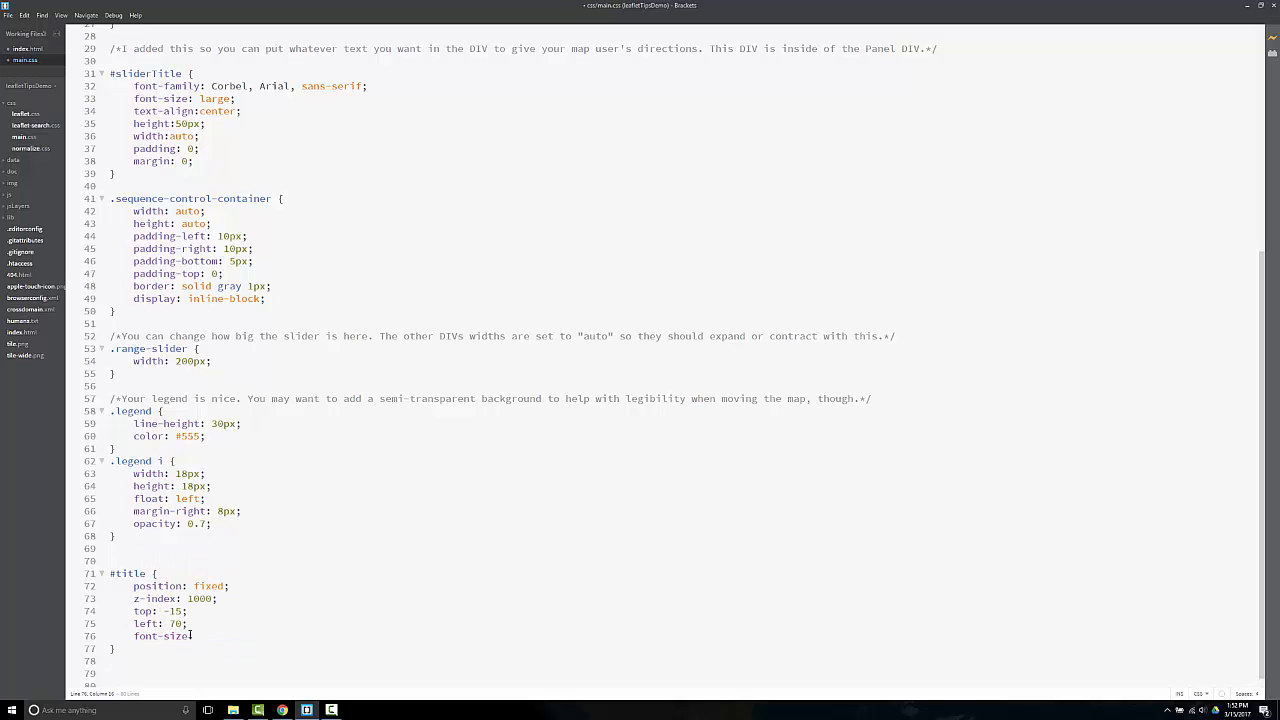
type("32px;")
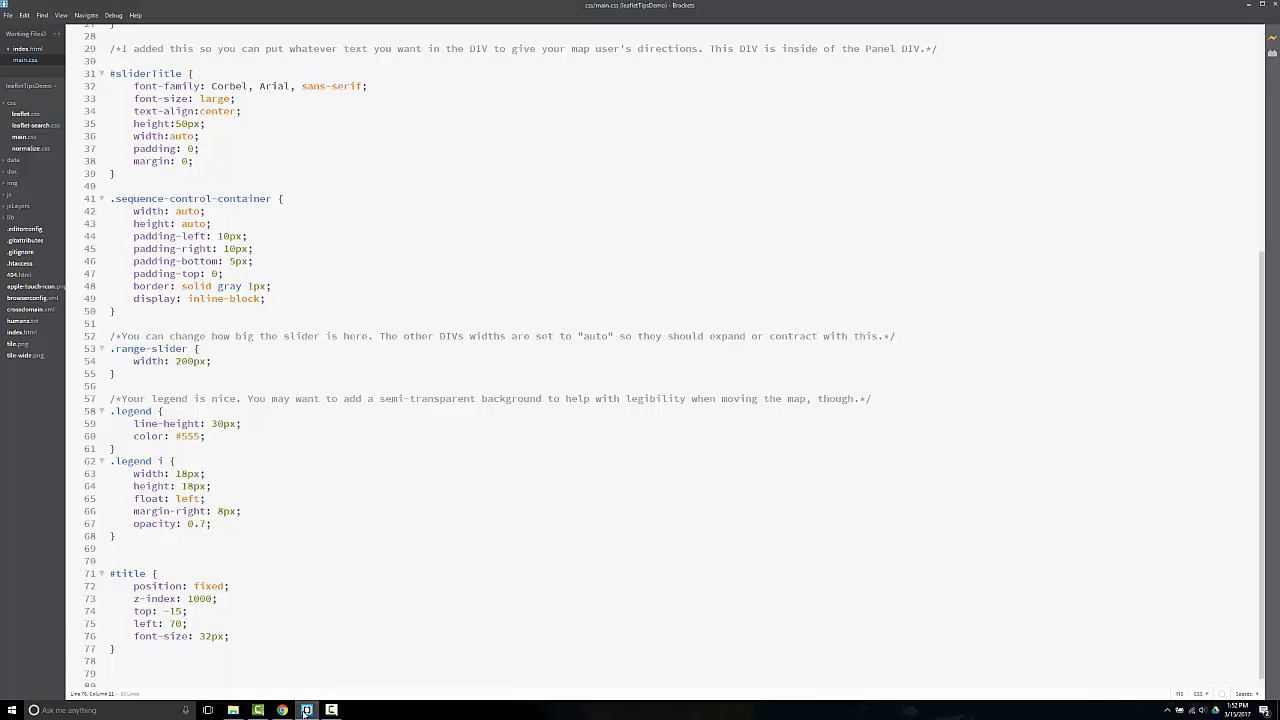
left_click(282, 710)
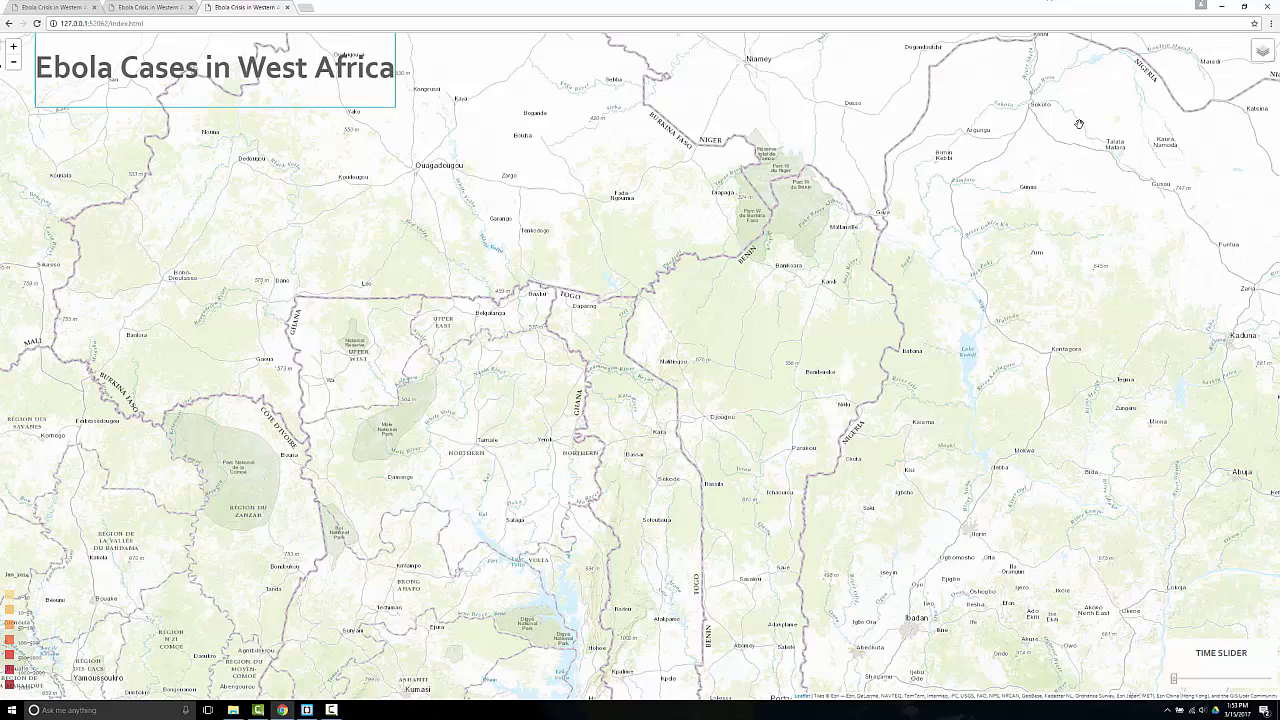
mouse_move(1073, 97)
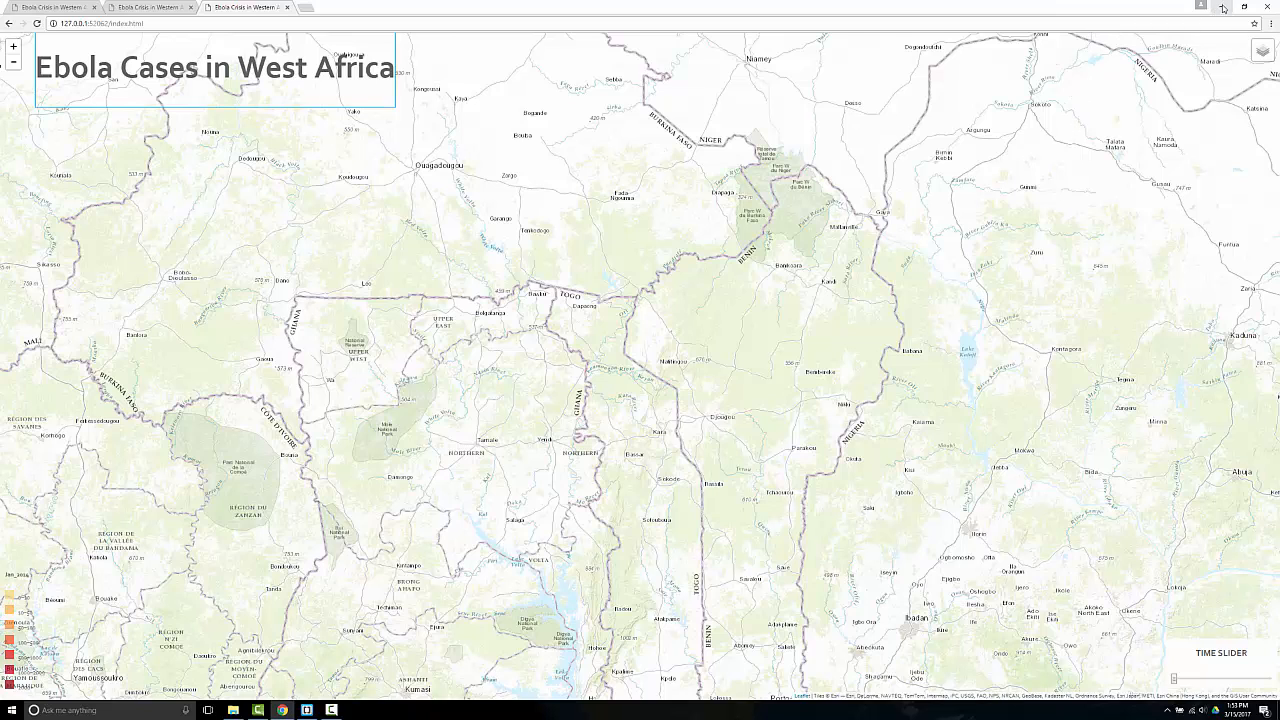
left_click(1221, 8)
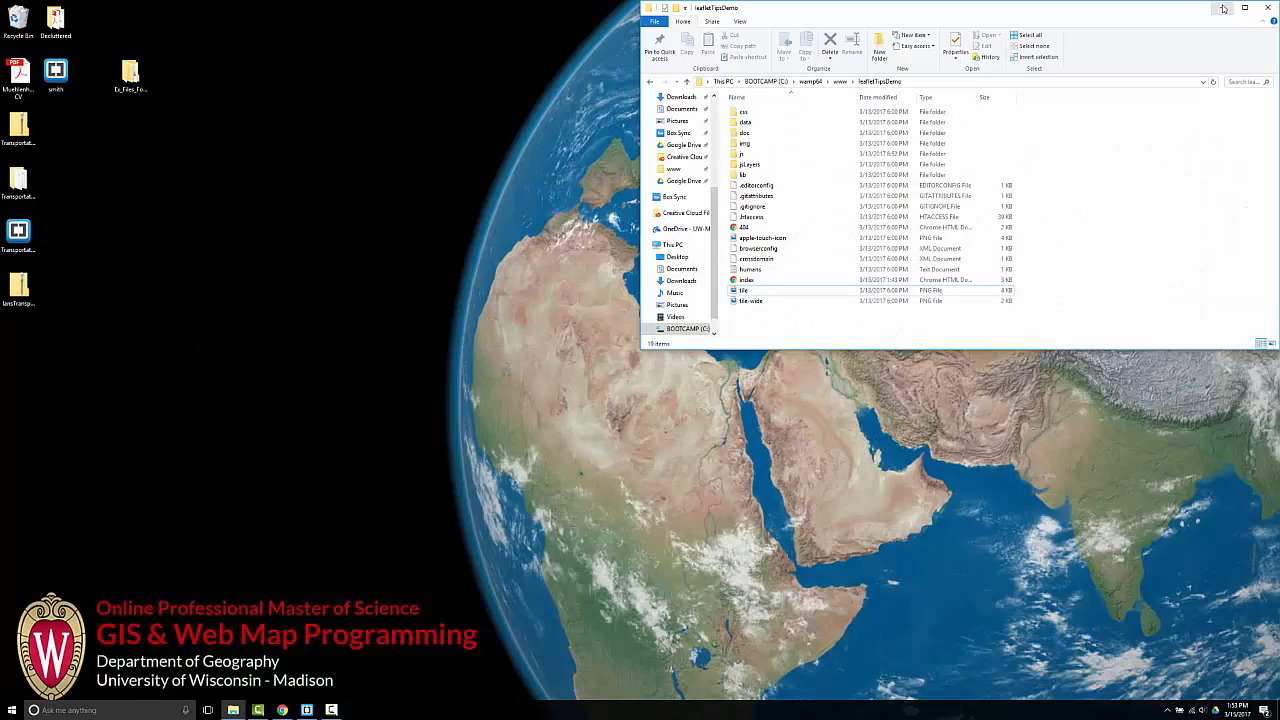
left_click(307, 710)
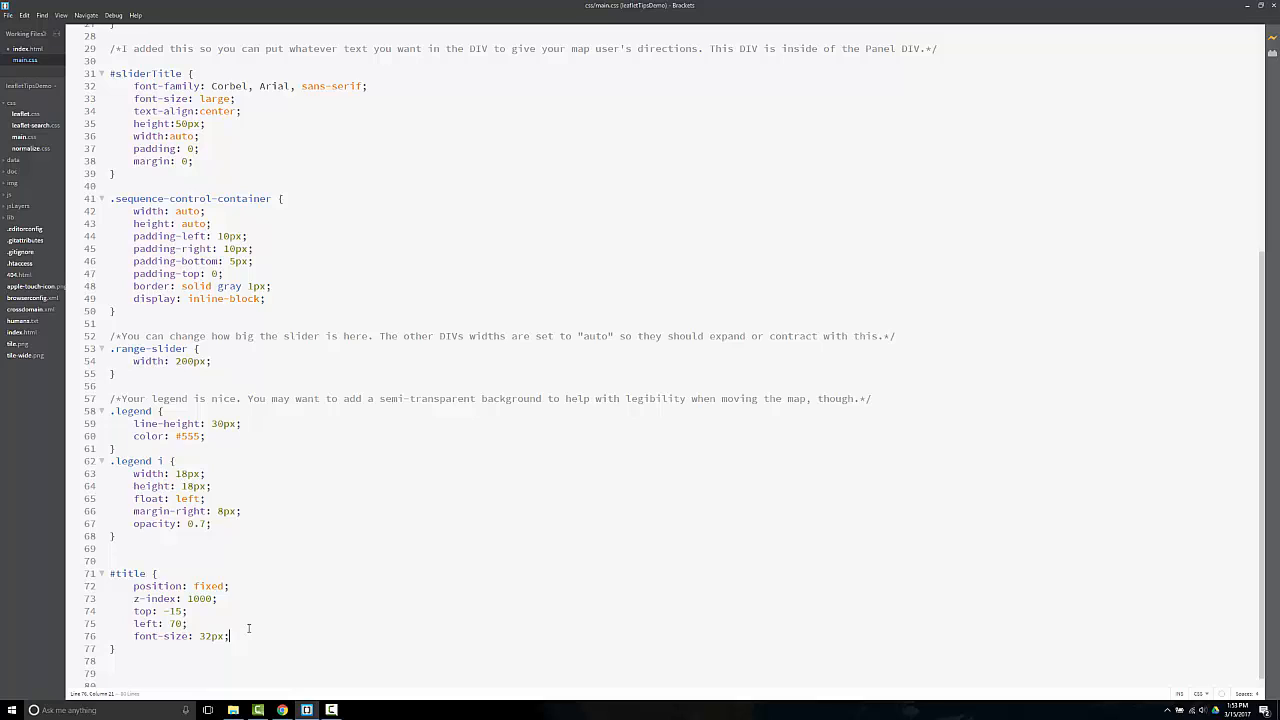
type("width: 100%")
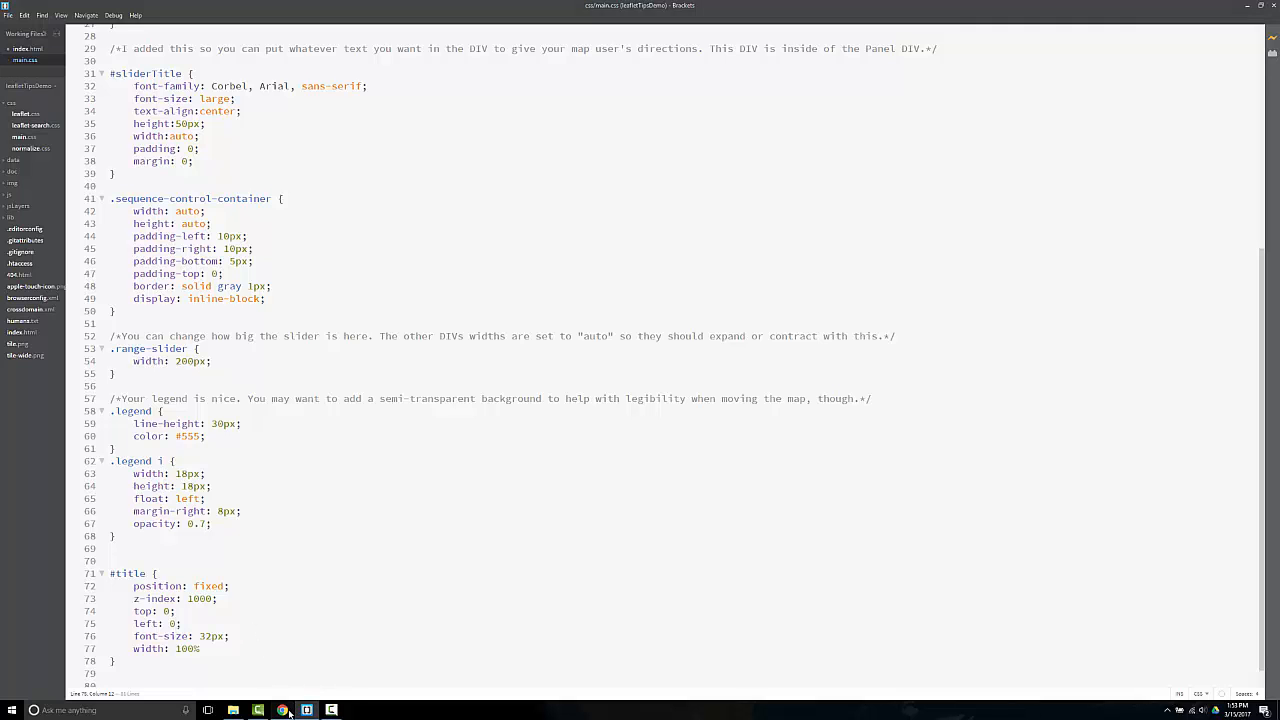
Preview in Chrome the 100%-width title bar at top 0, left 0
left_click(282, 710)
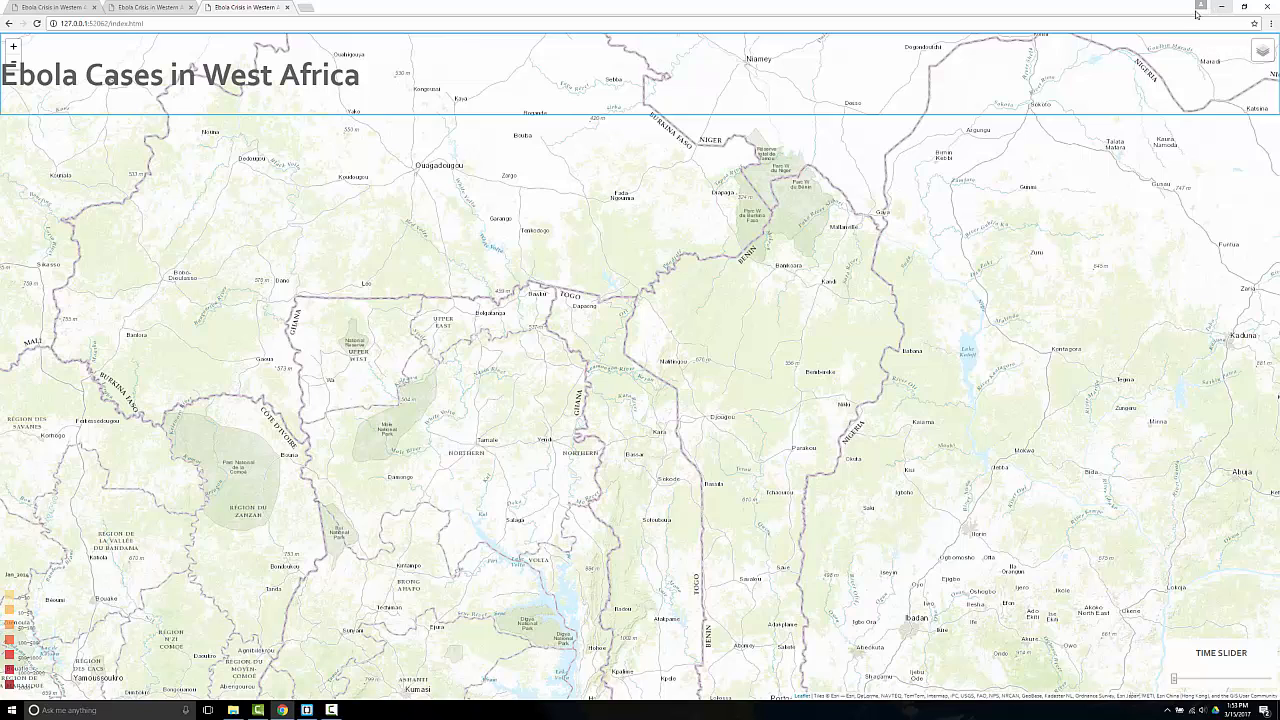
mouse_move(101, 135)
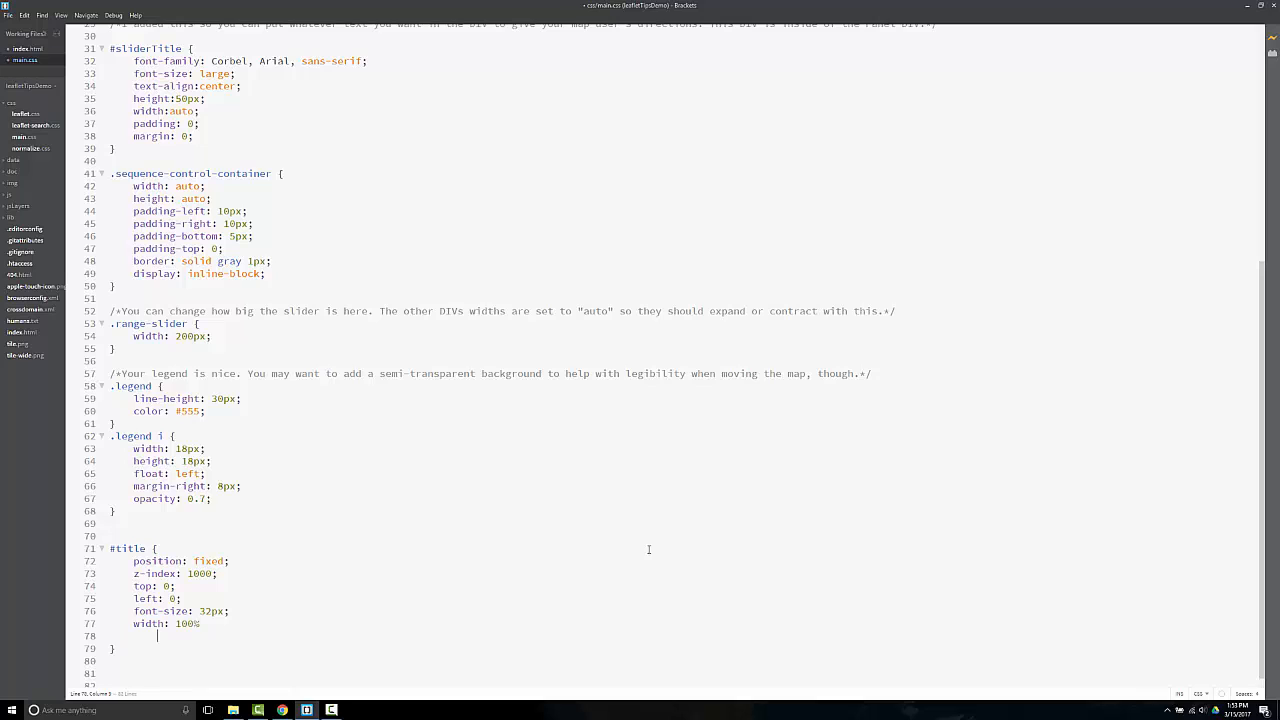
Give #title background-color rgba(100,50,250,.6), preview it, then start changing it to rgba(0,50,0,.6)
type(";")
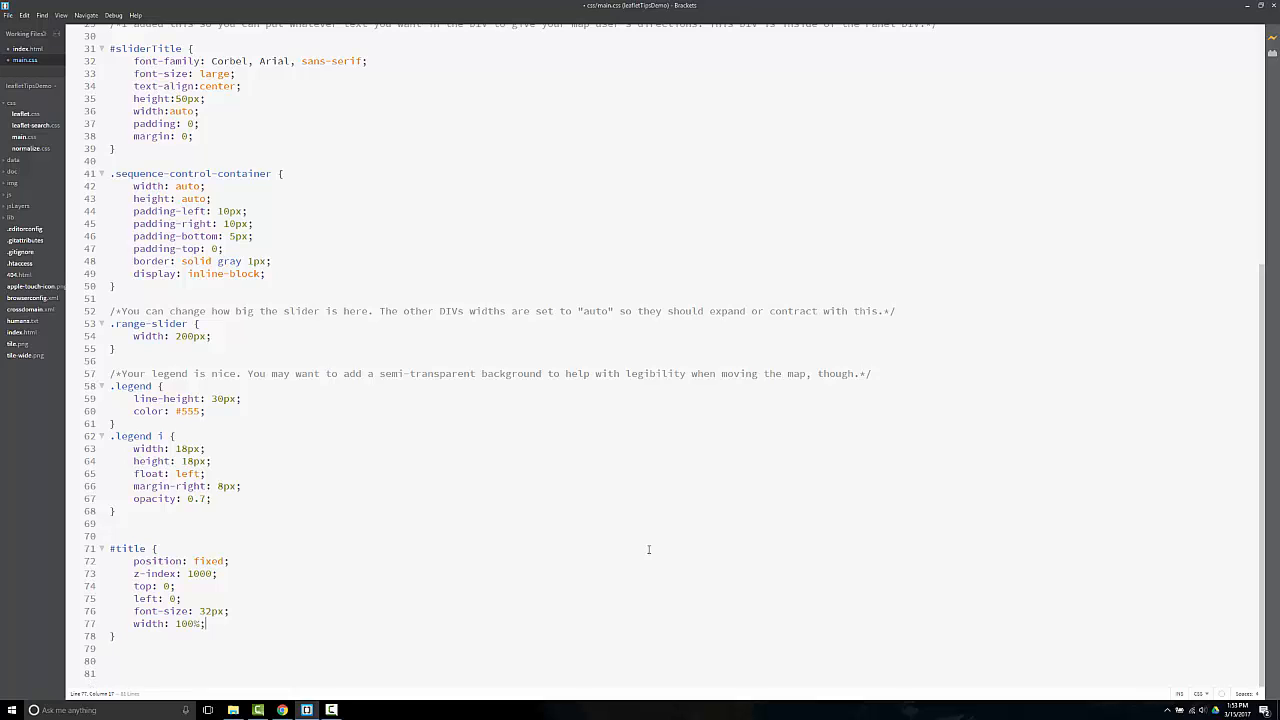
type("background-color: rgba(")
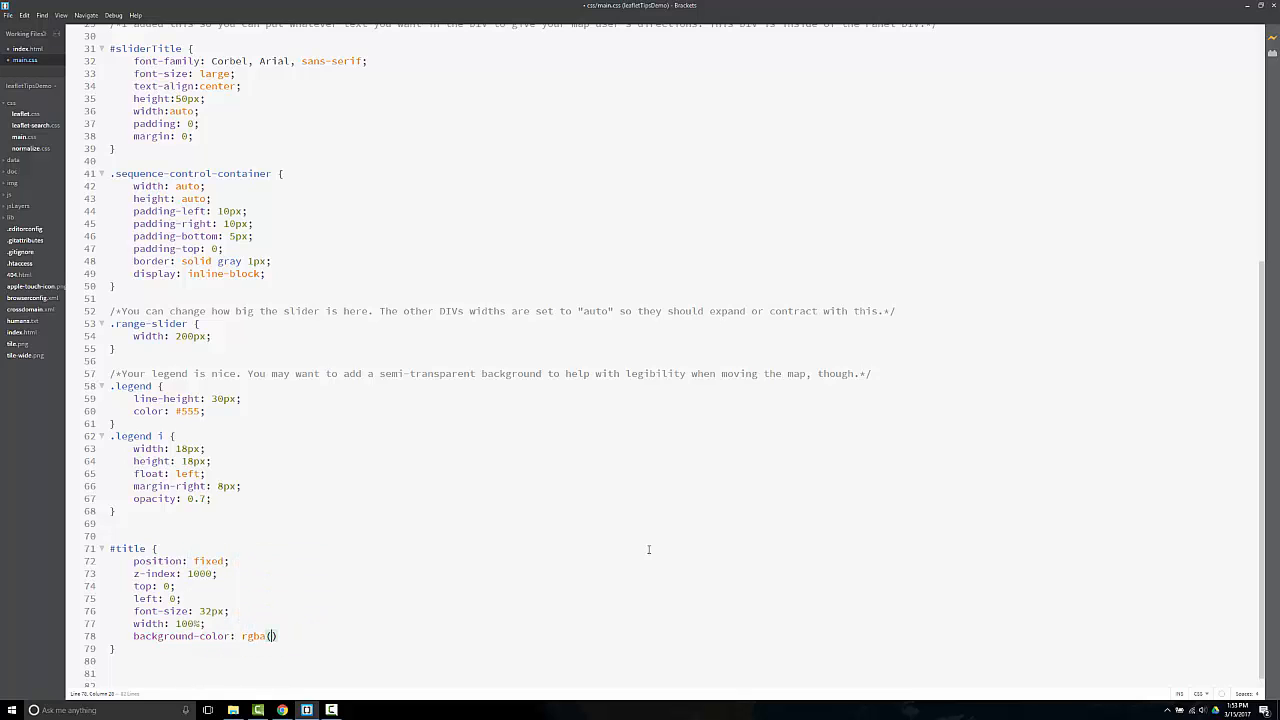
type("100,")
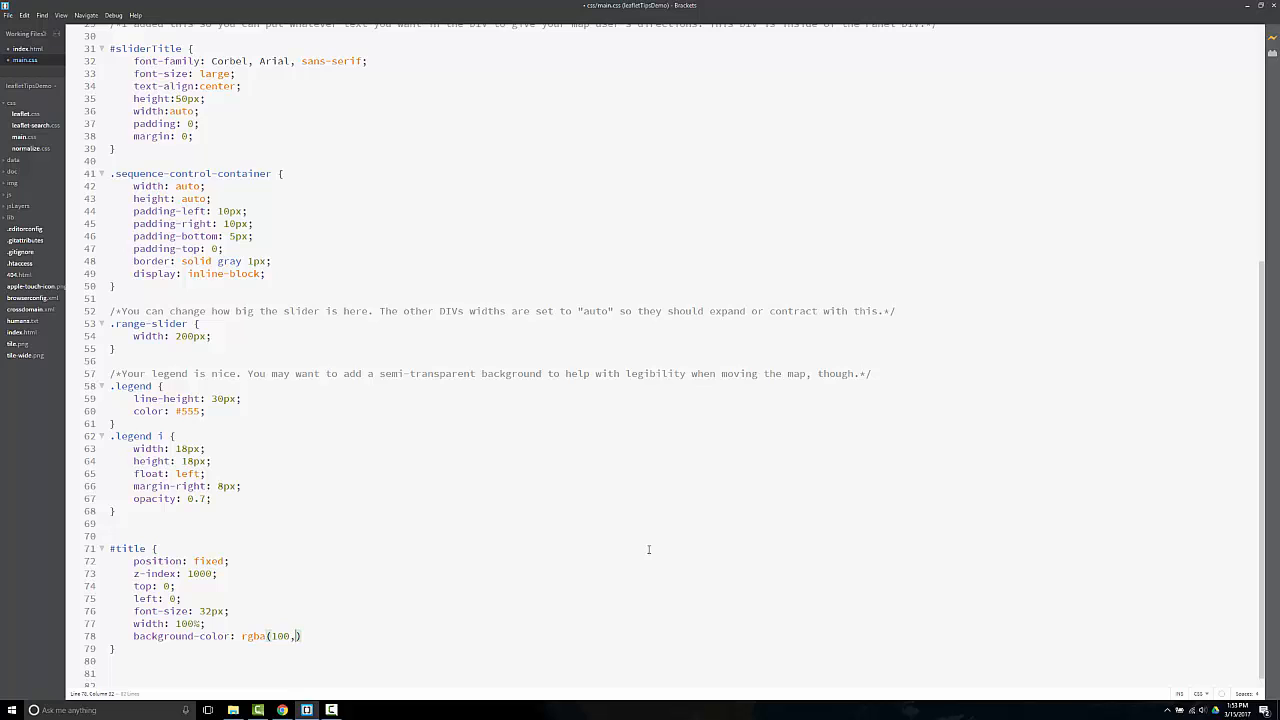
type("50,2")
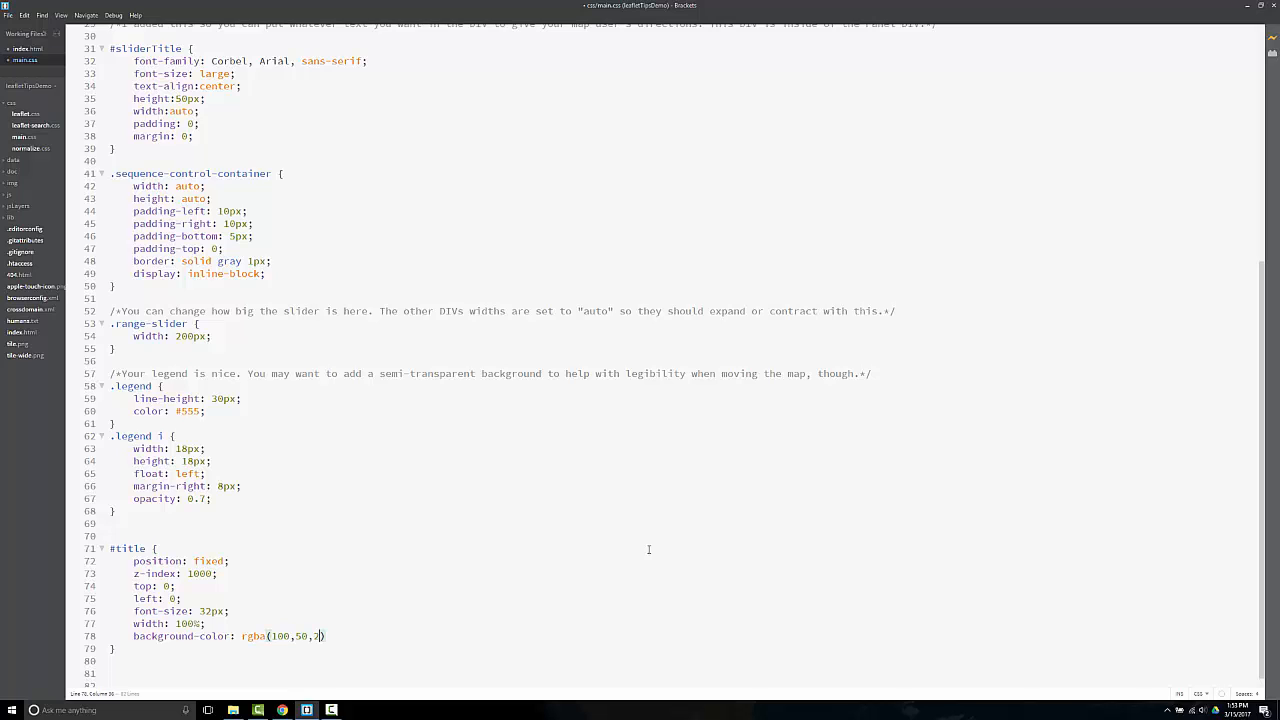
type("50,.")
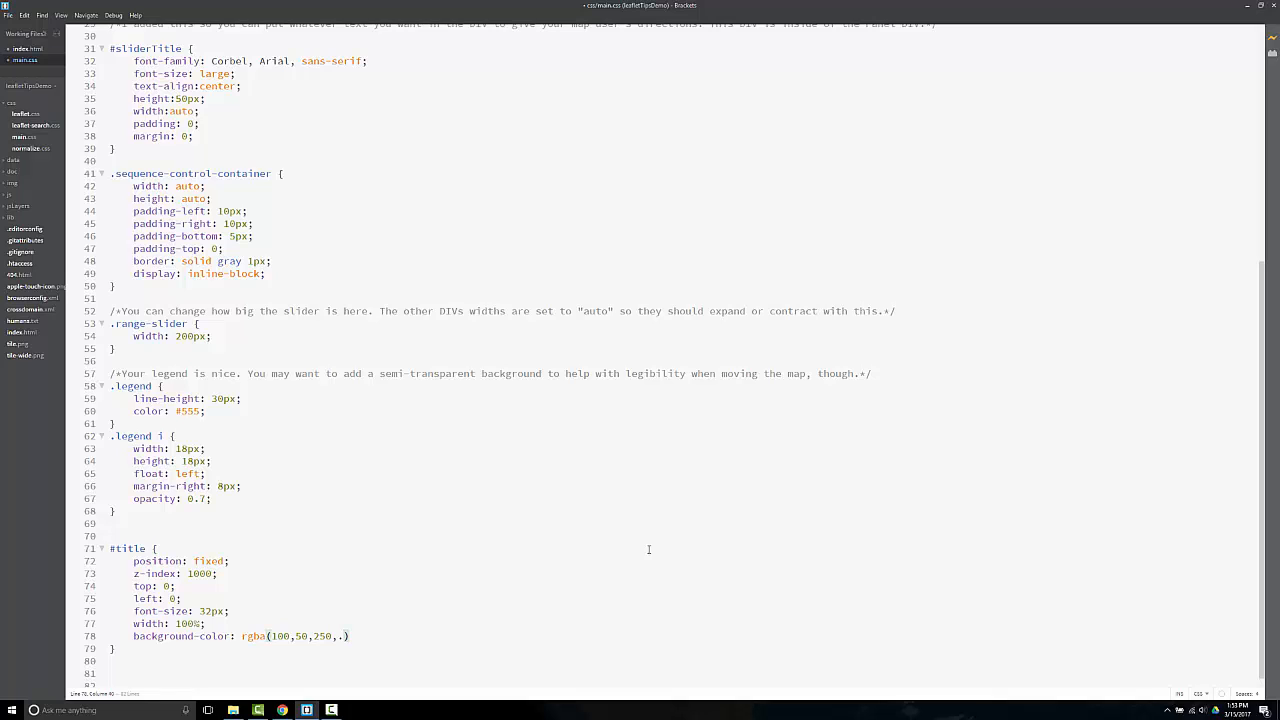
type("6")
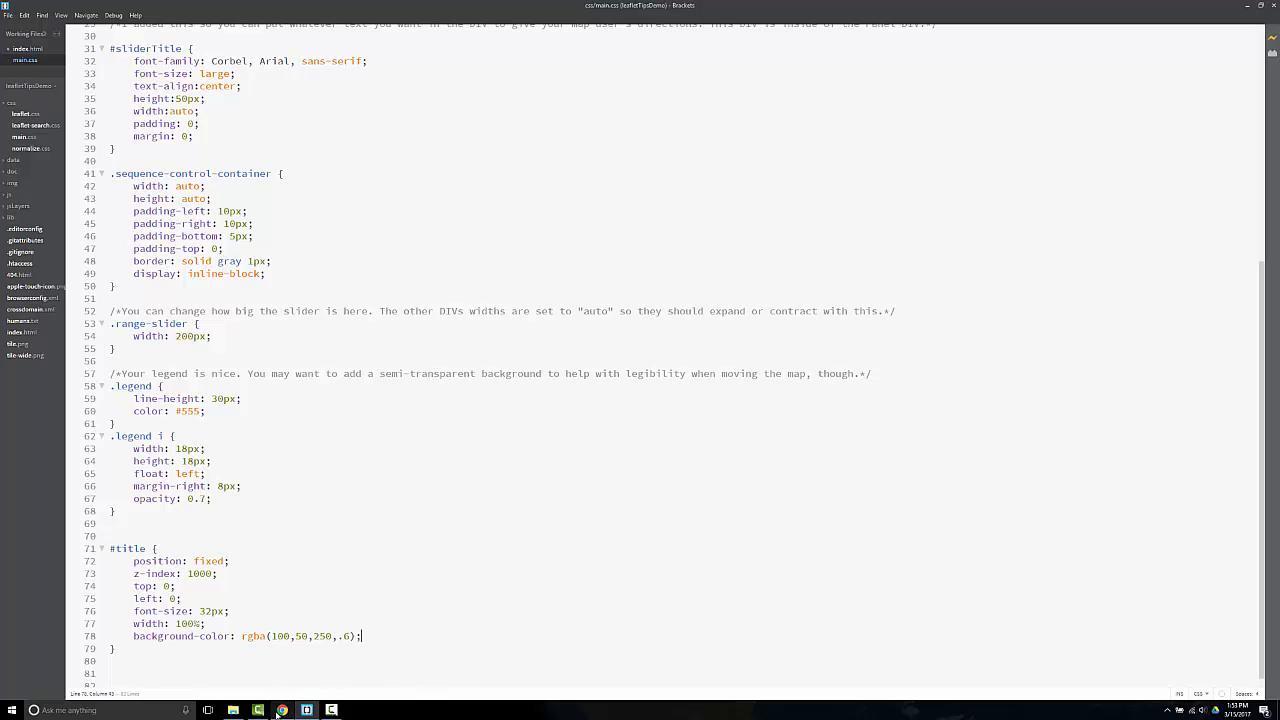
left_click(281, 710)
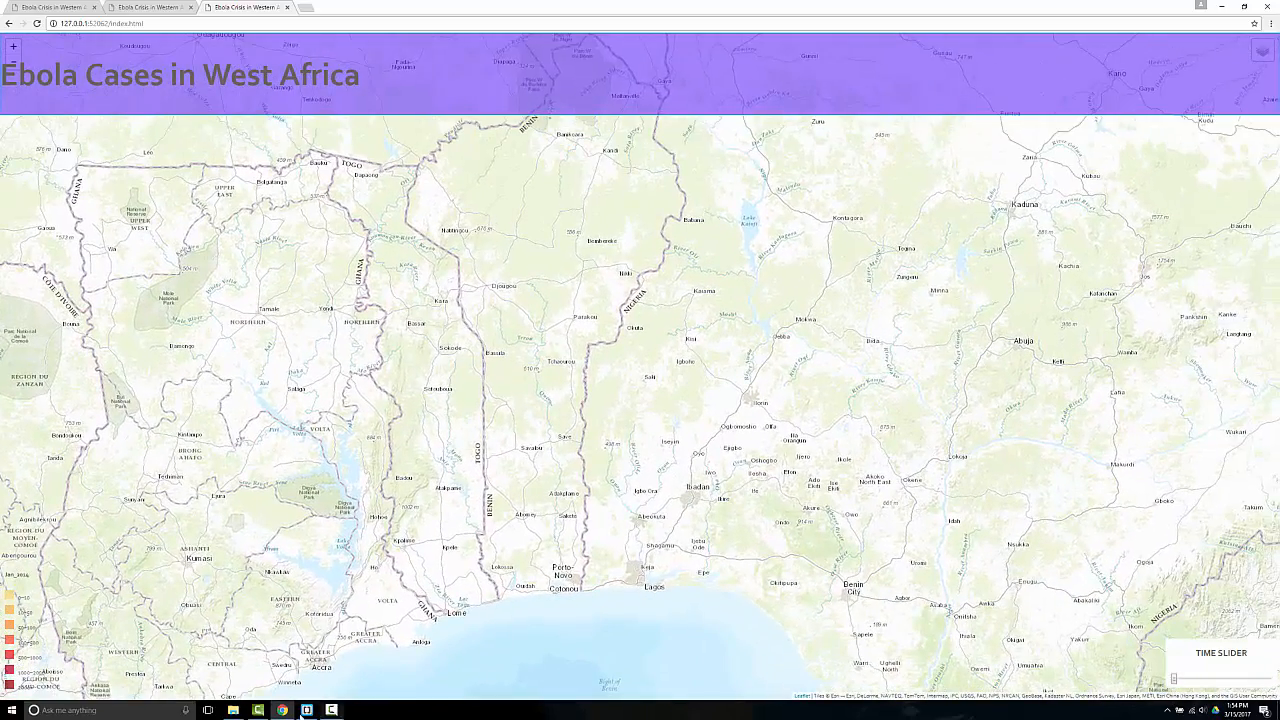
left_click(307, 710)
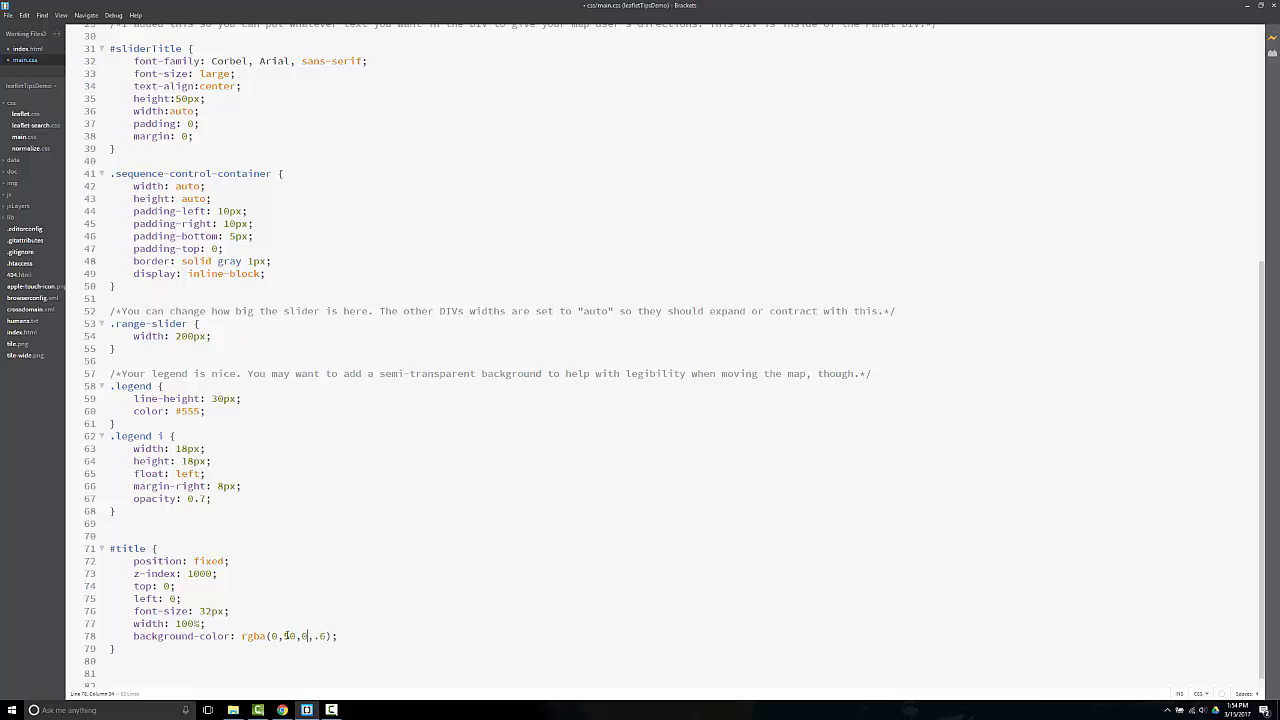
type("5")
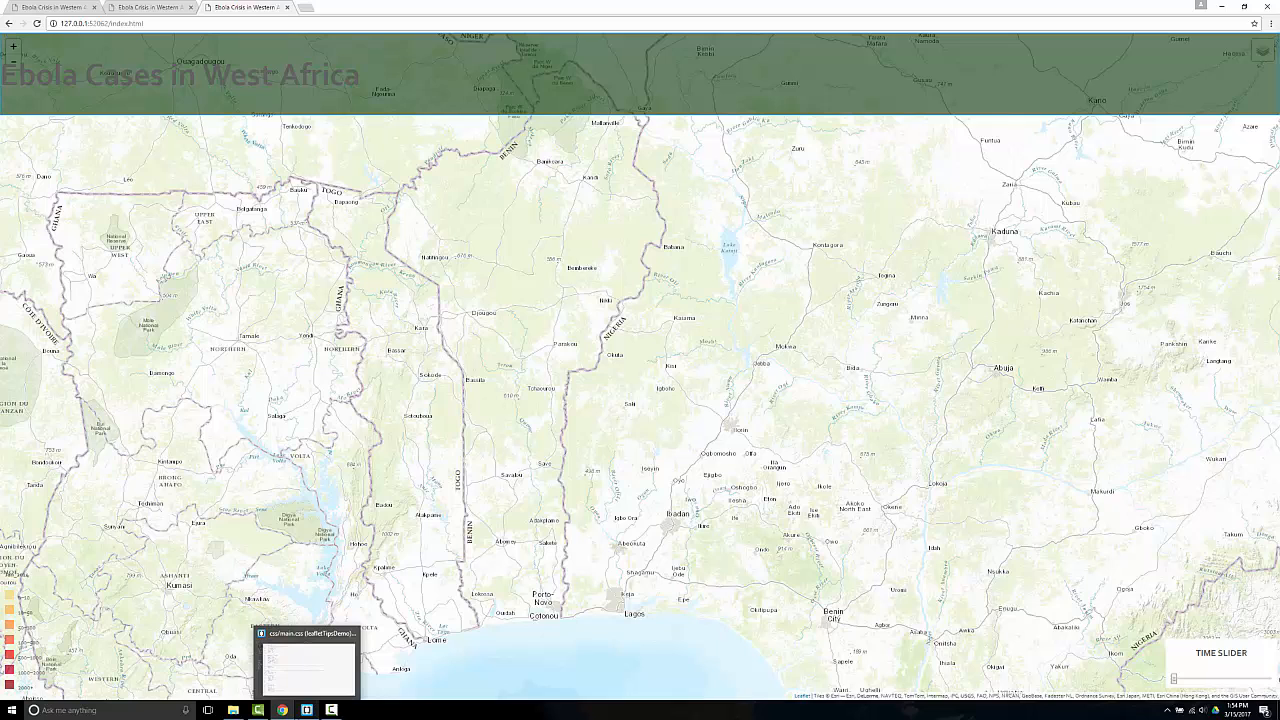
Add color: white to #title, confirm the white title in Chrome, and add a new line
left_click(307, 665)
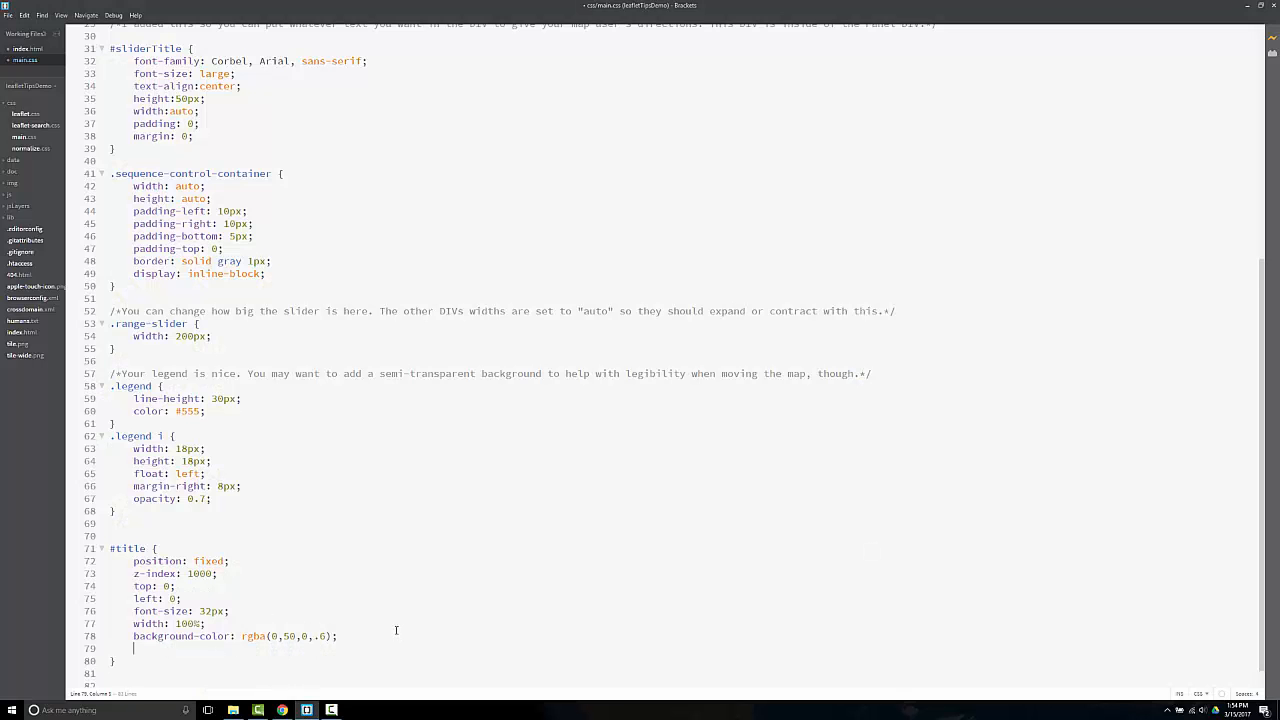
type("color:")
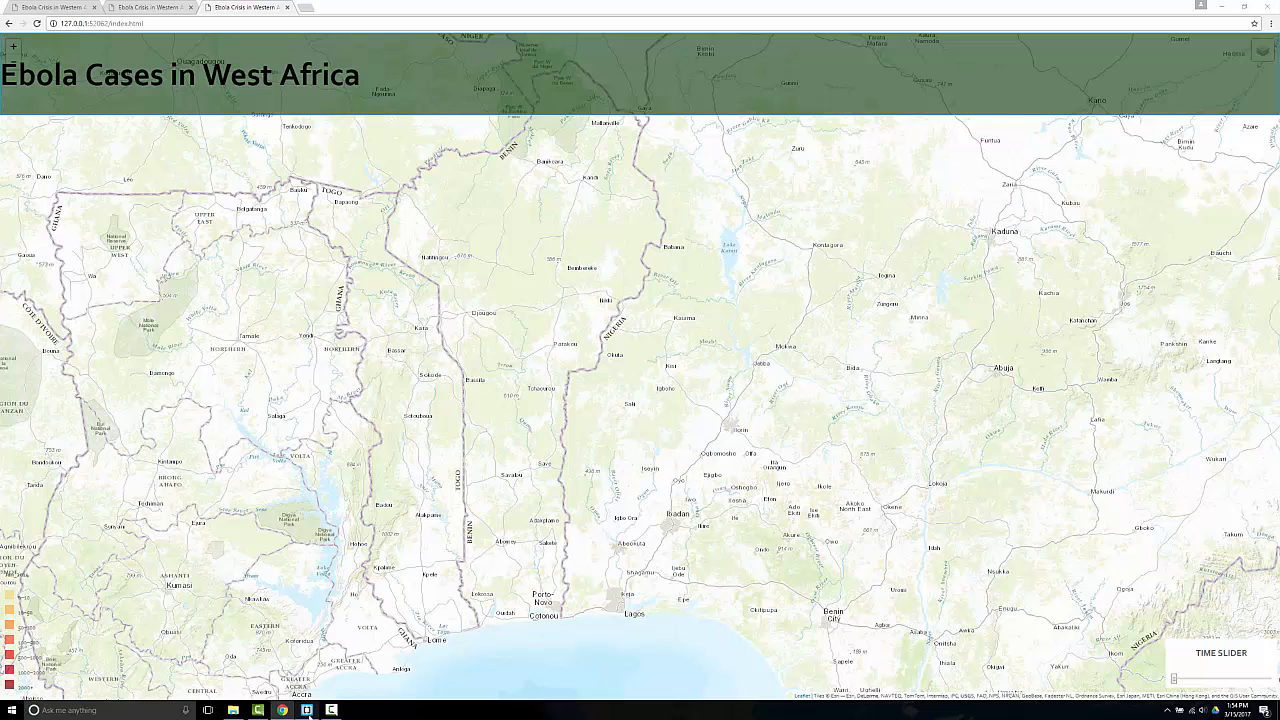
left_click(330, 710)
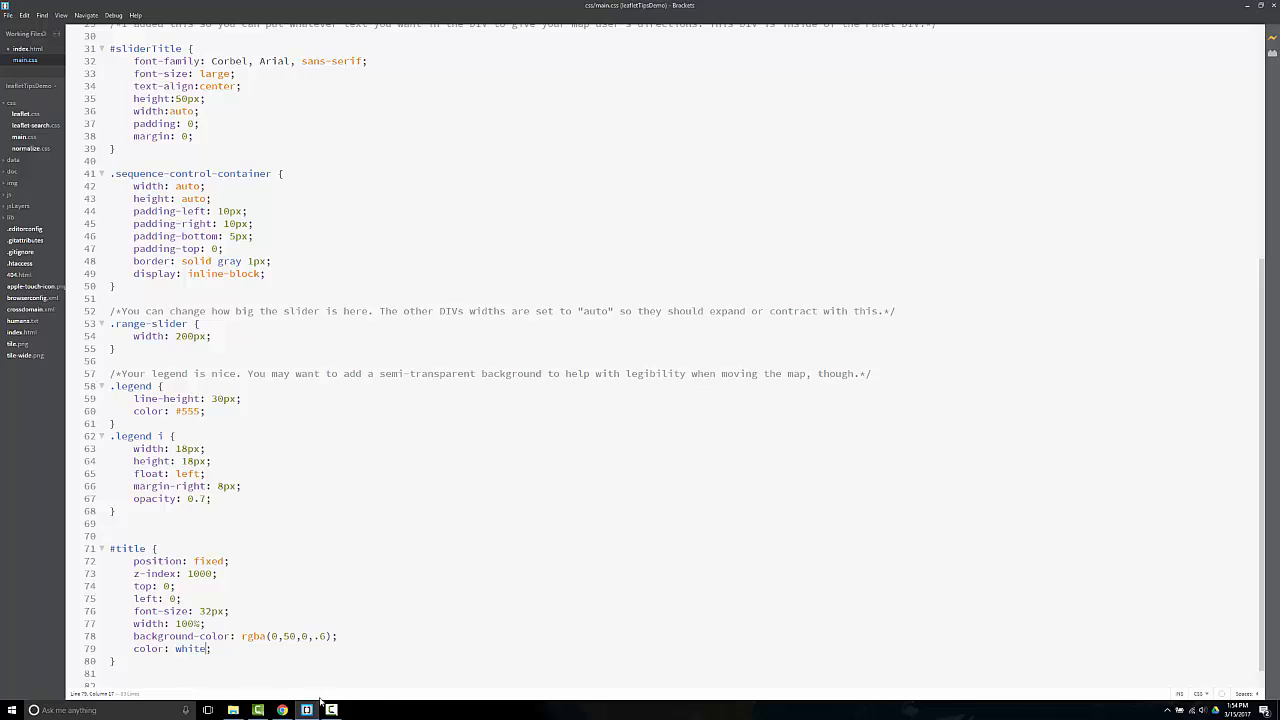
left_click(282, 710)
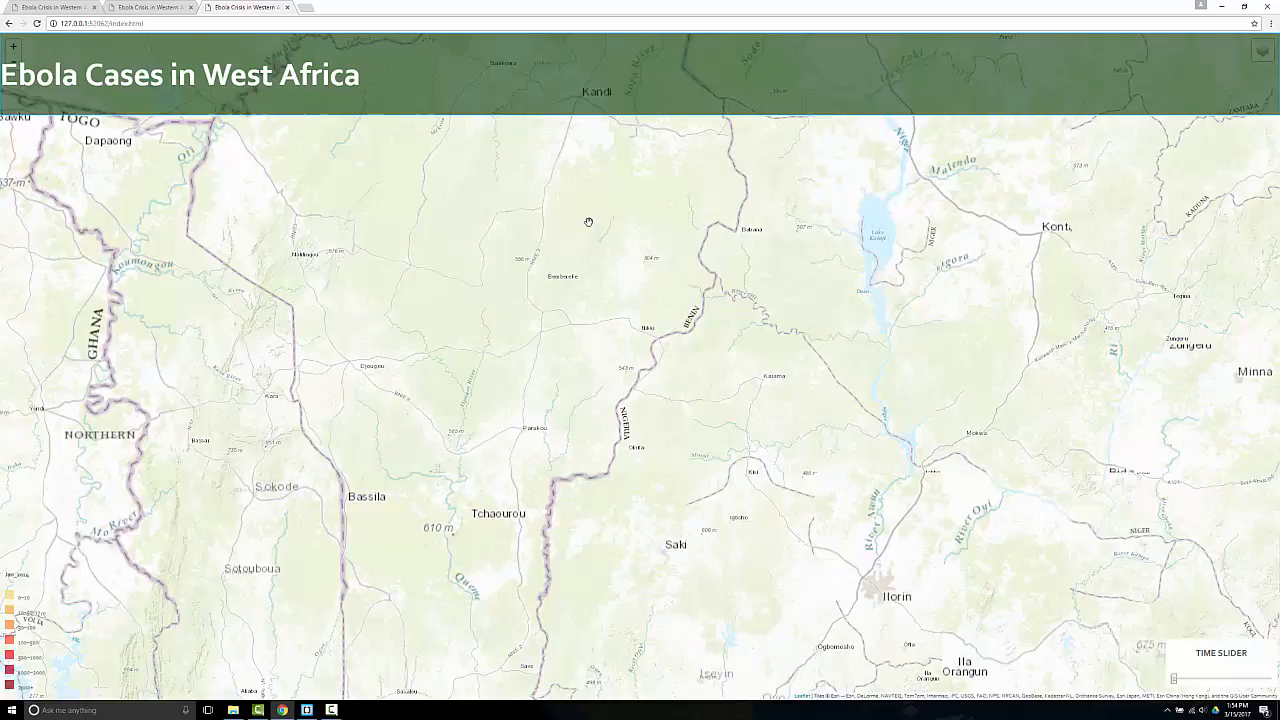
scroll("down", 3)
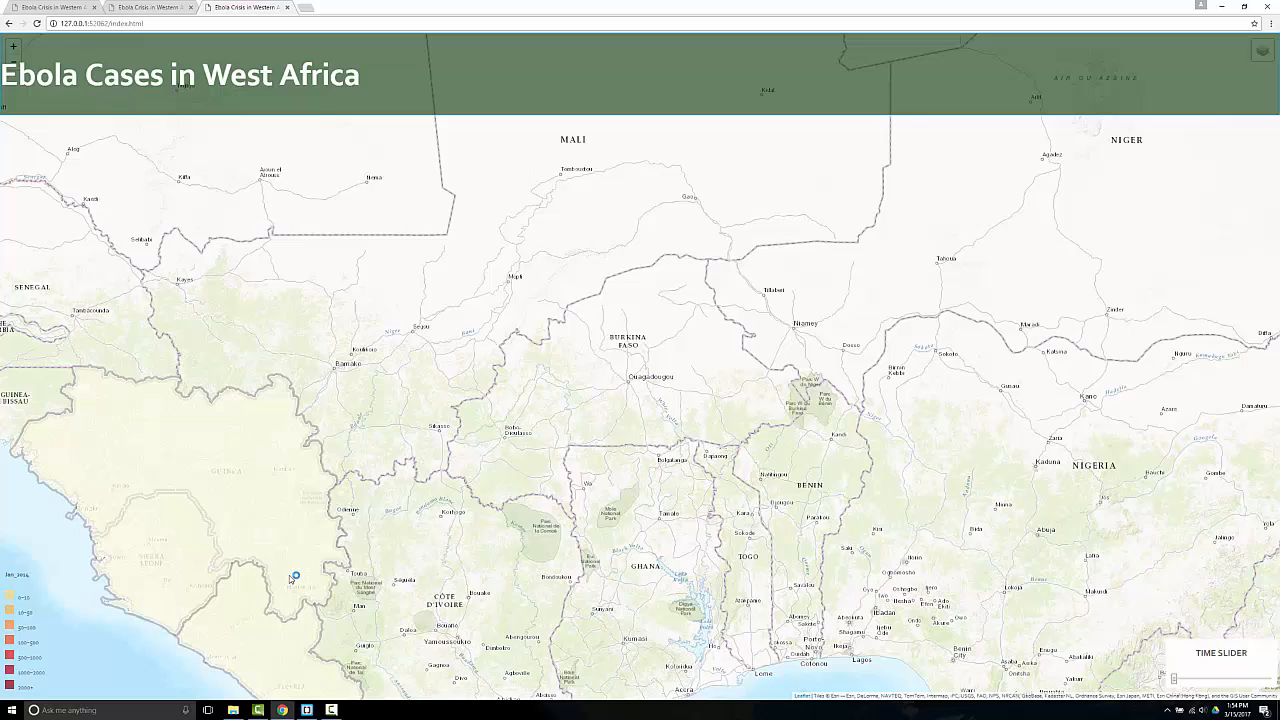
left_click(307, 710)
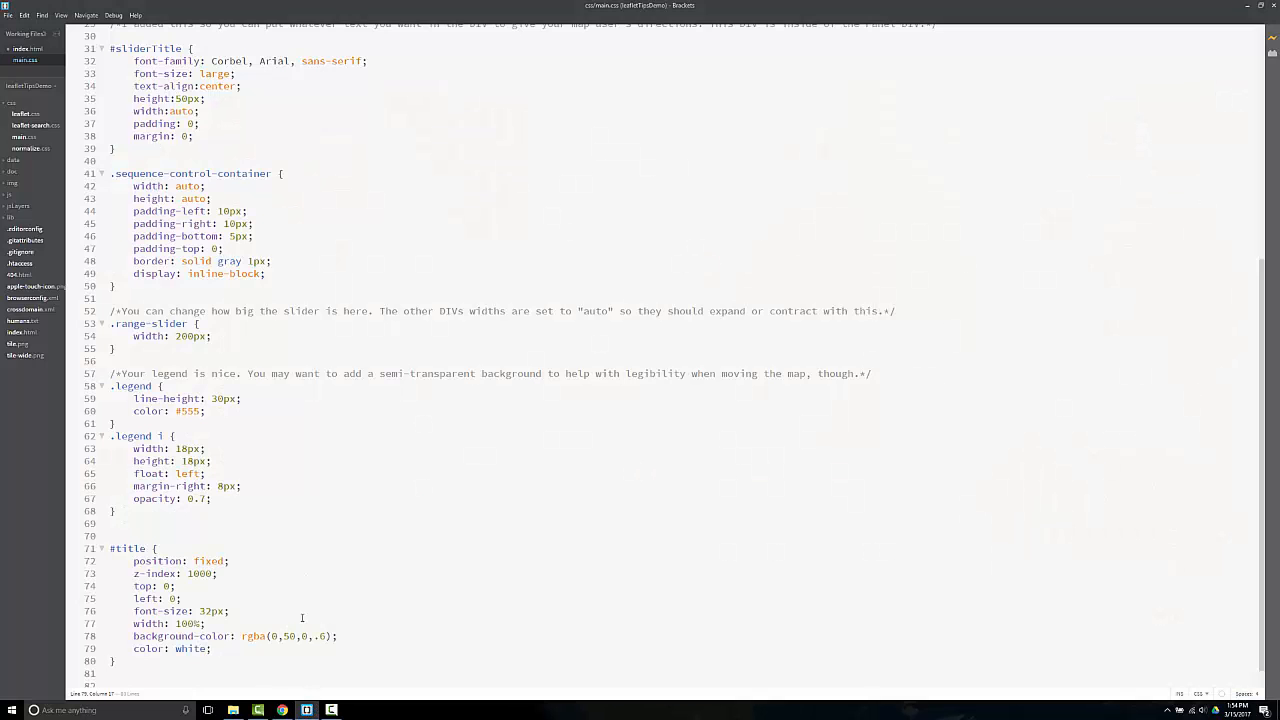
key("enter")
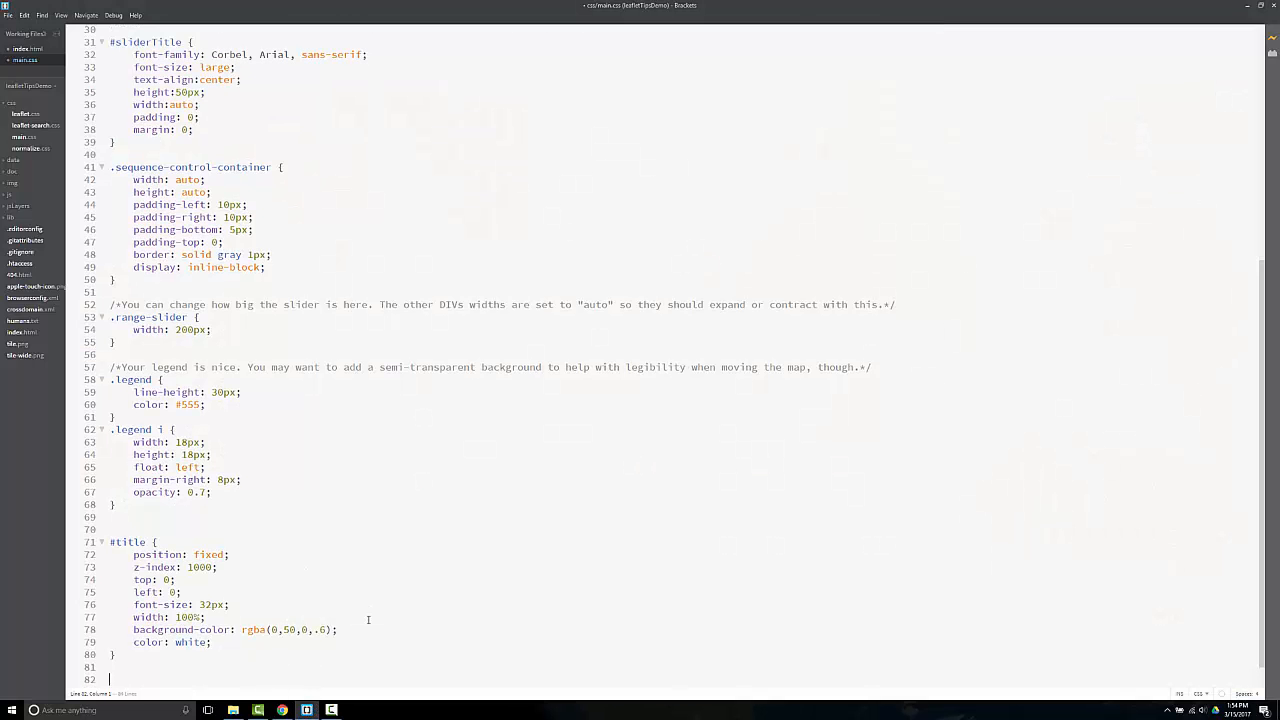
Start a #splash rule: fixed, z-index 1001, top 40%, left 50%, auto size, 25px padding
type("#splash {")
type("z-index: 1001;")
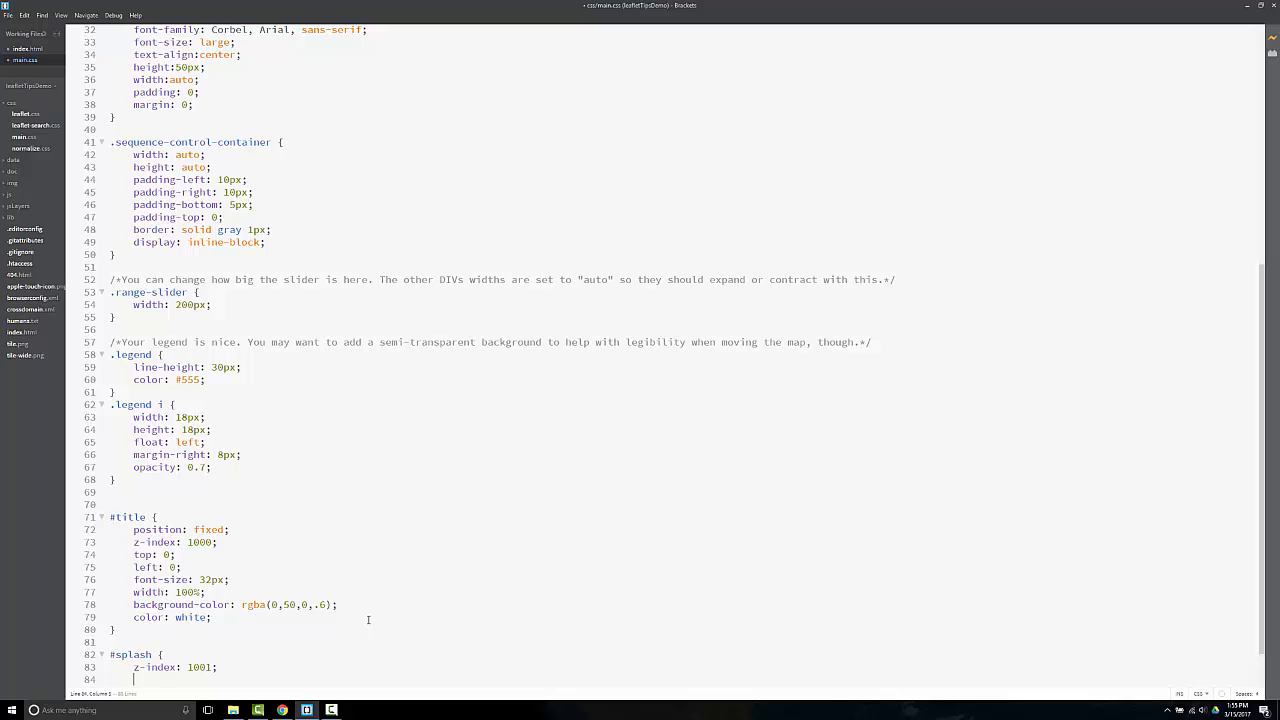
type("position: fixed;")
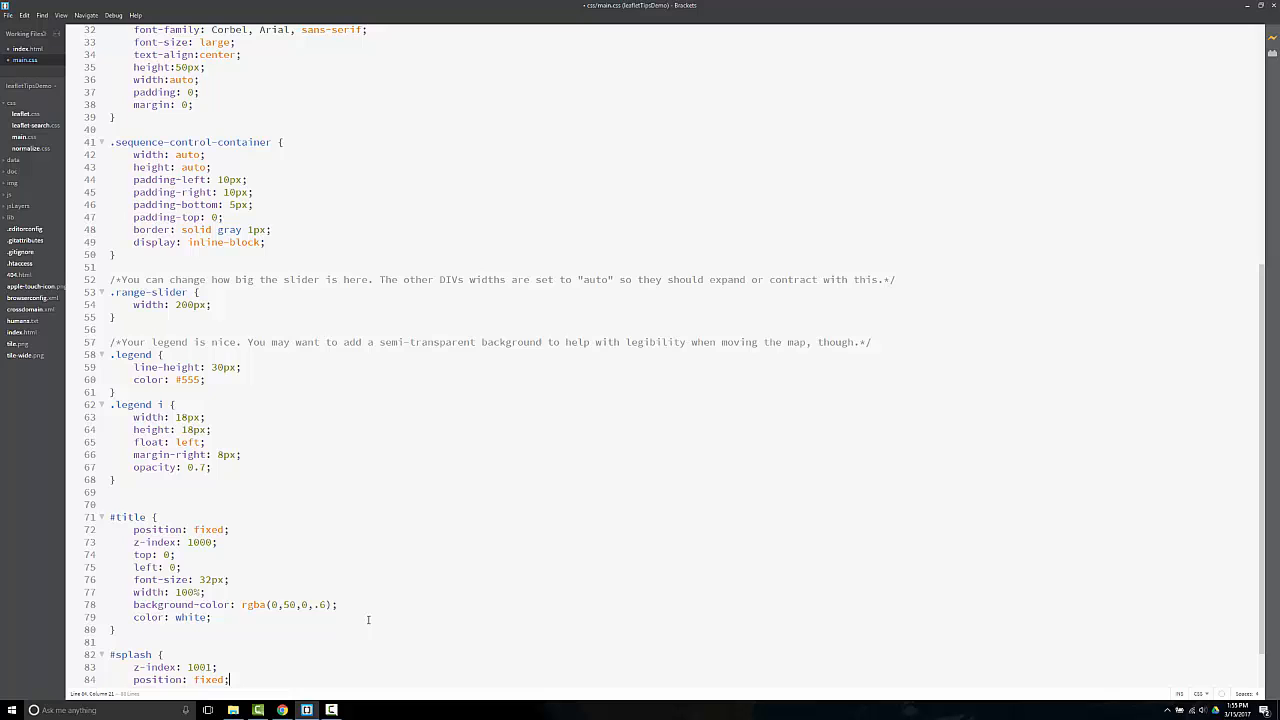
scroll("down", 3)
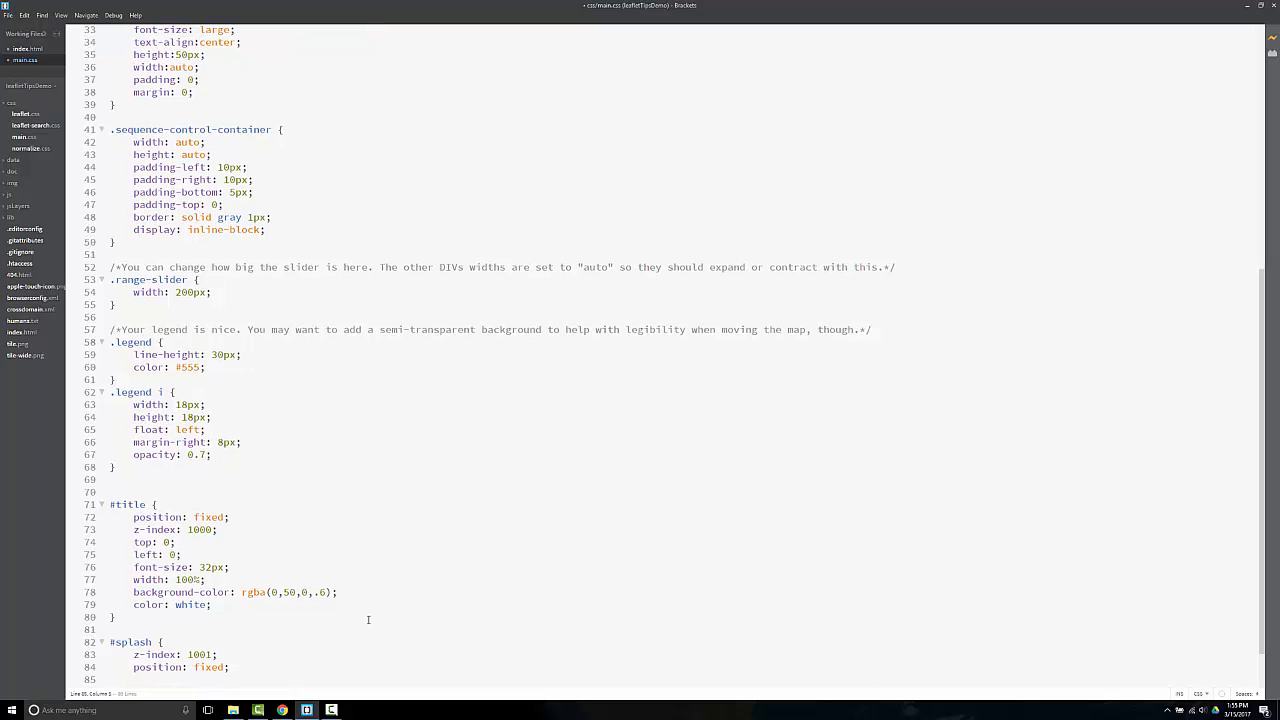
type("top: 40%")
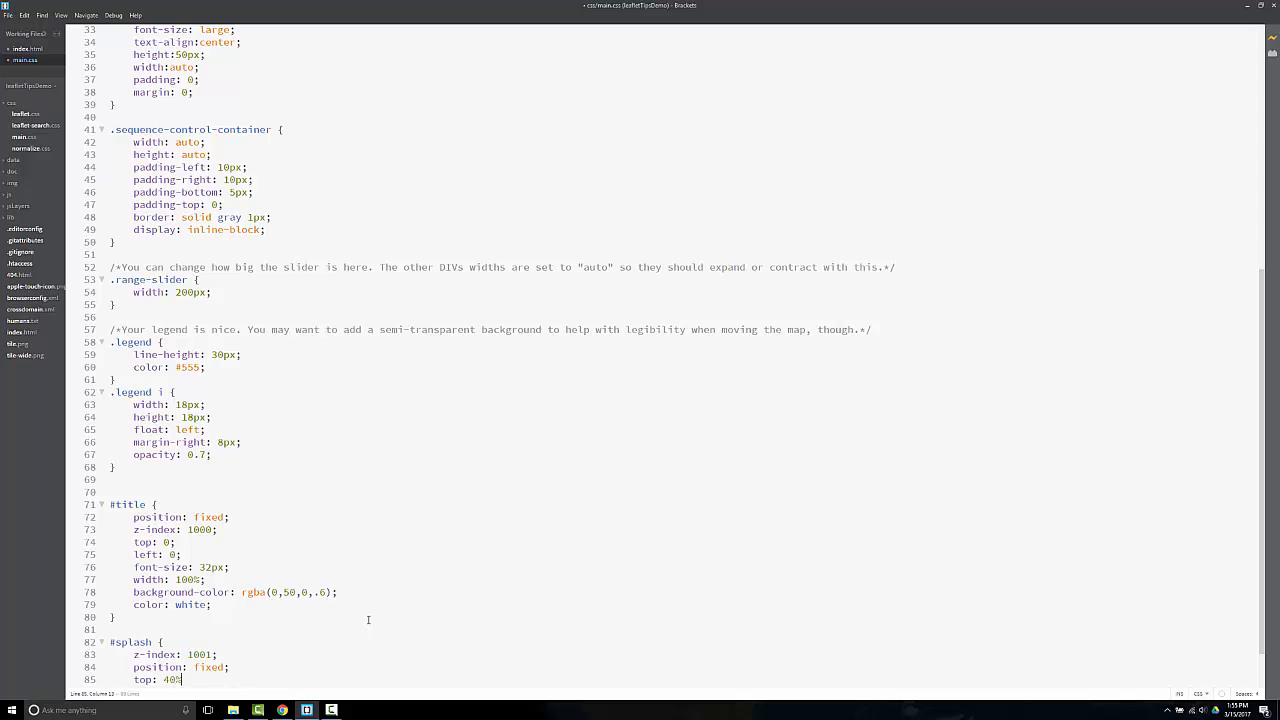
type("left: 50%;")
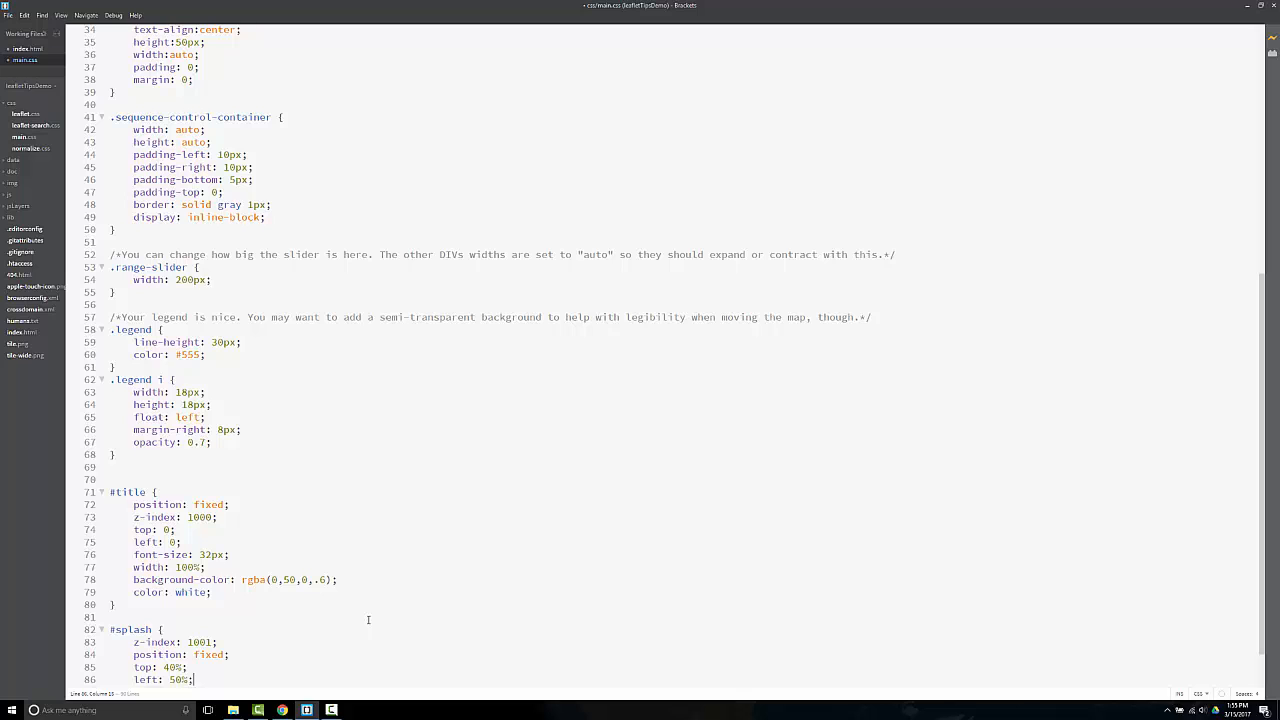
type("width: a")
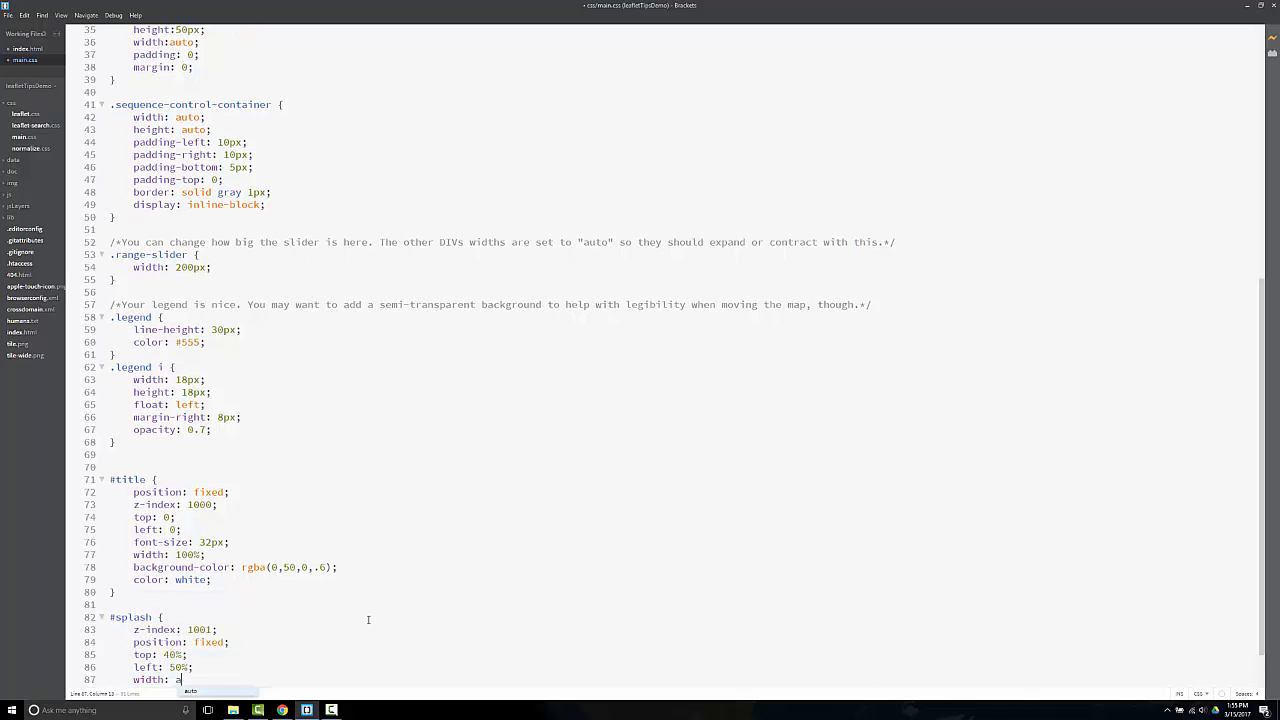
type("padding:")
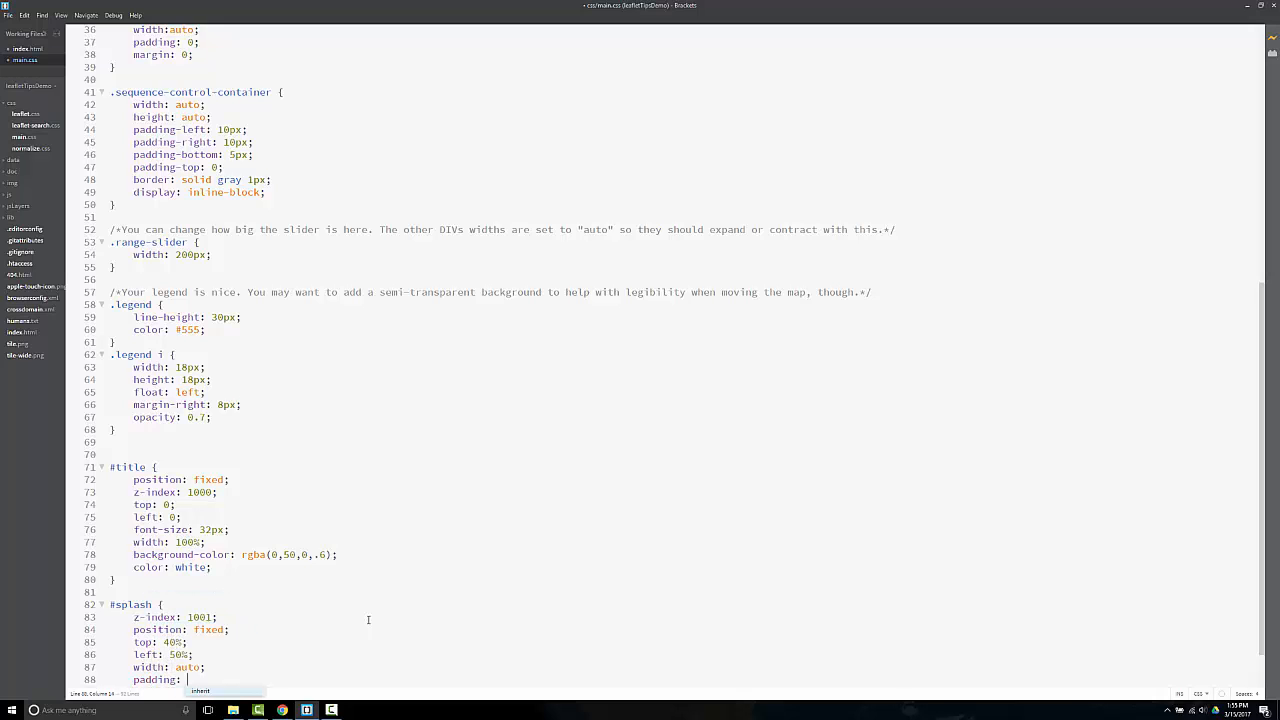
type("25px;")
type("background-color: rgba(")
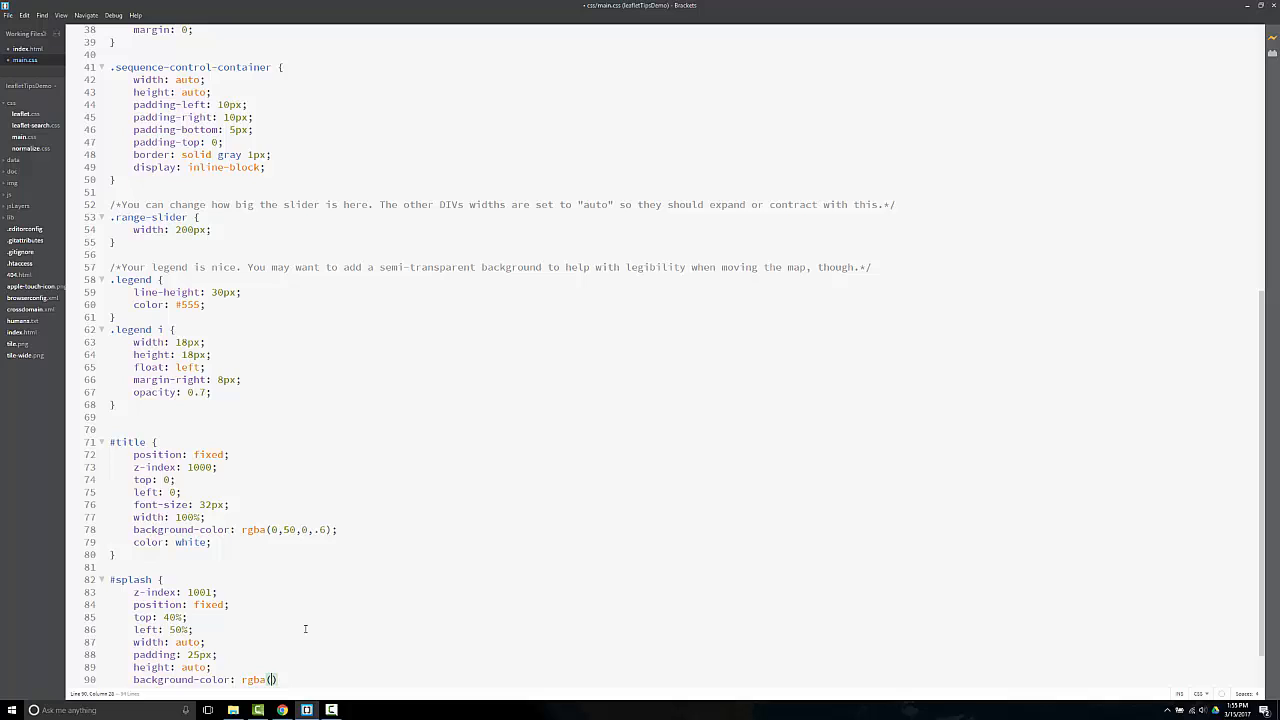
Give #splash a translucent black rgba(0,0,0,.7) background
type("0,")
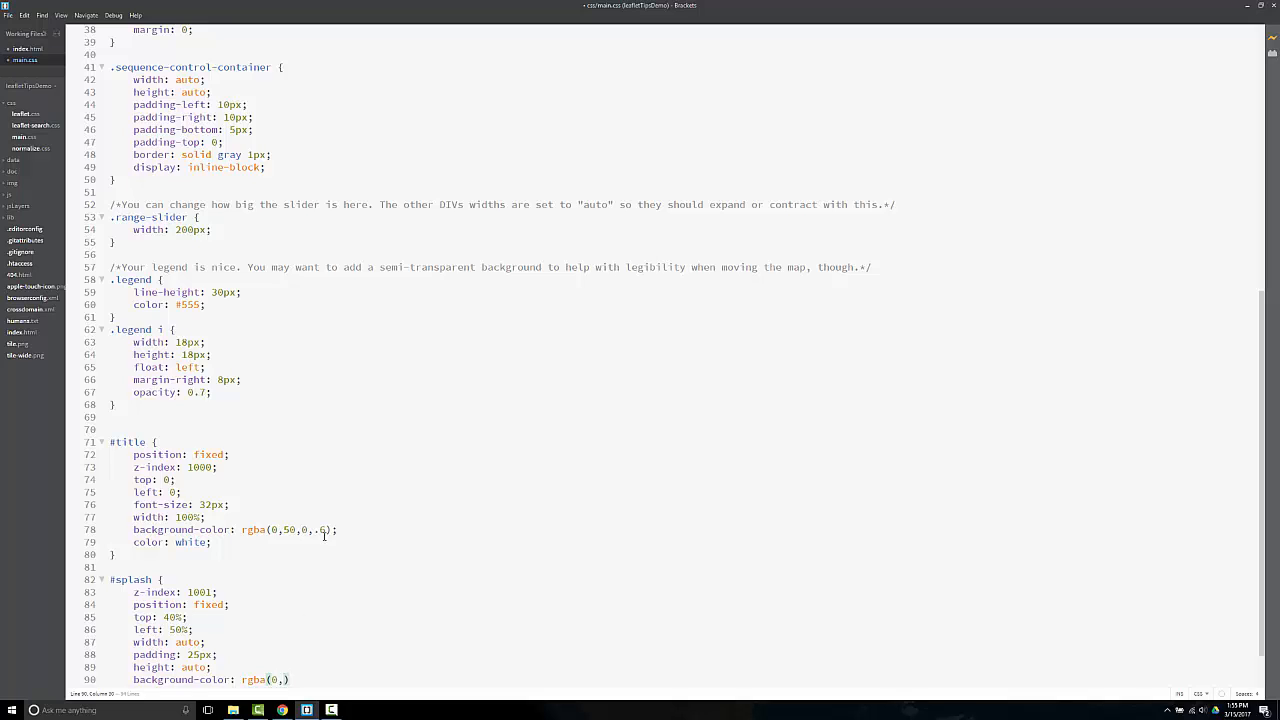
type("0,0,0")
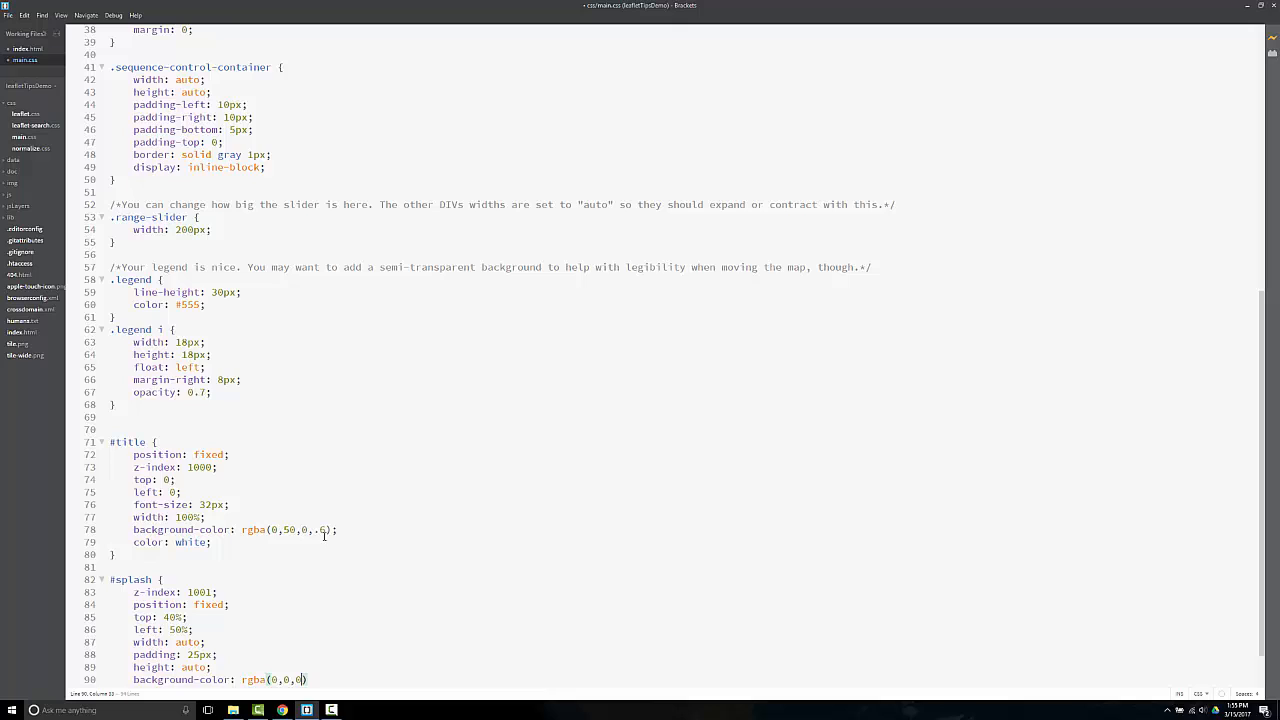
type(")")
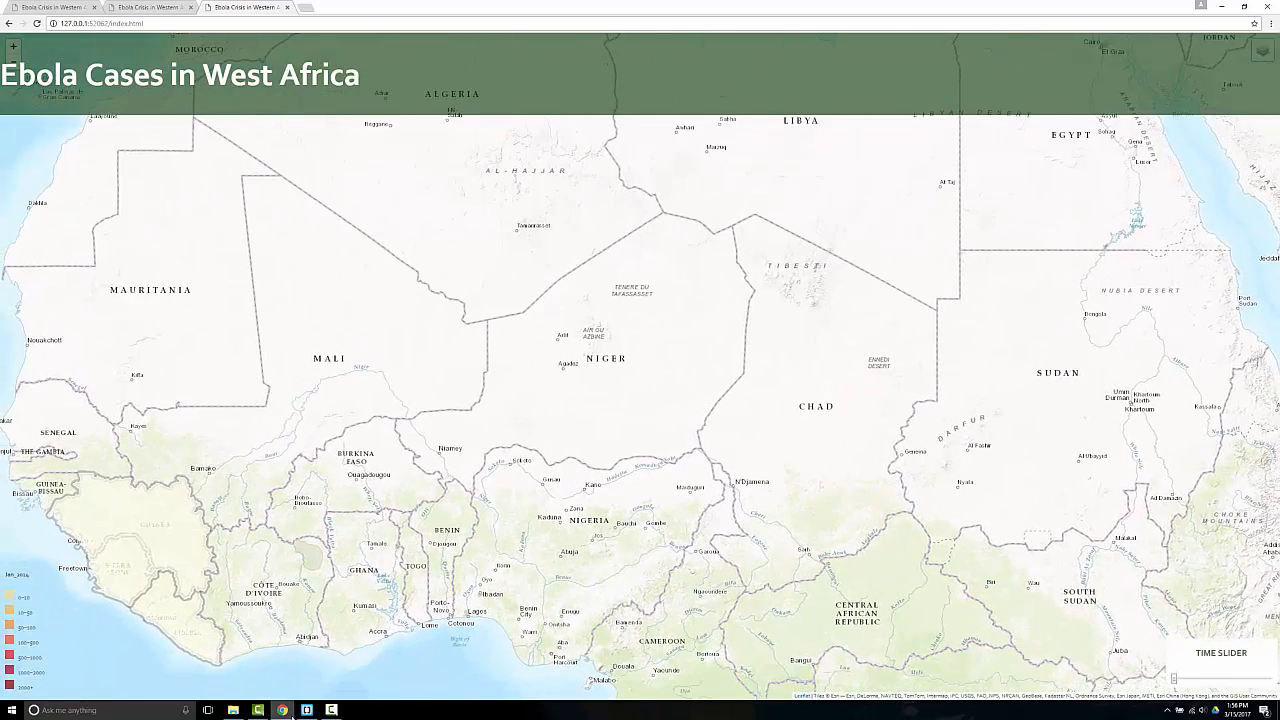
left_click(306, 710)
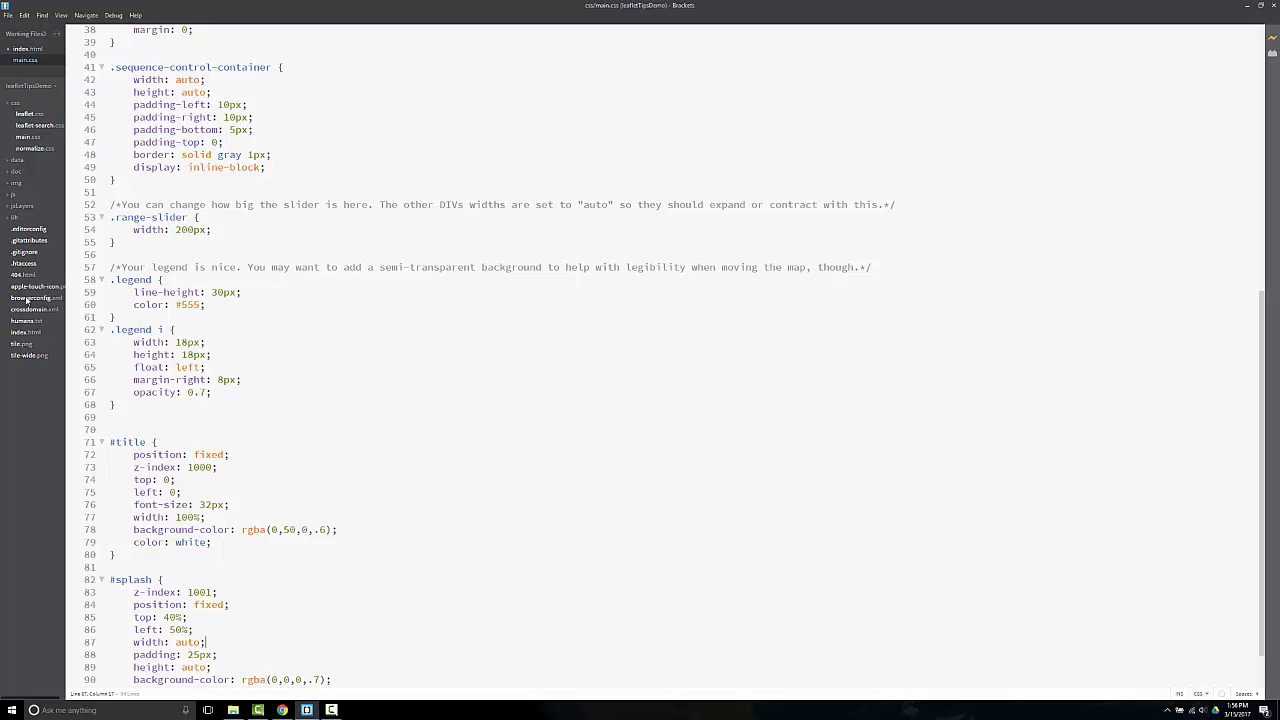
In index.html, add a splash div containing a 'Wowsers!' h1 heading
left_click(25, 48)
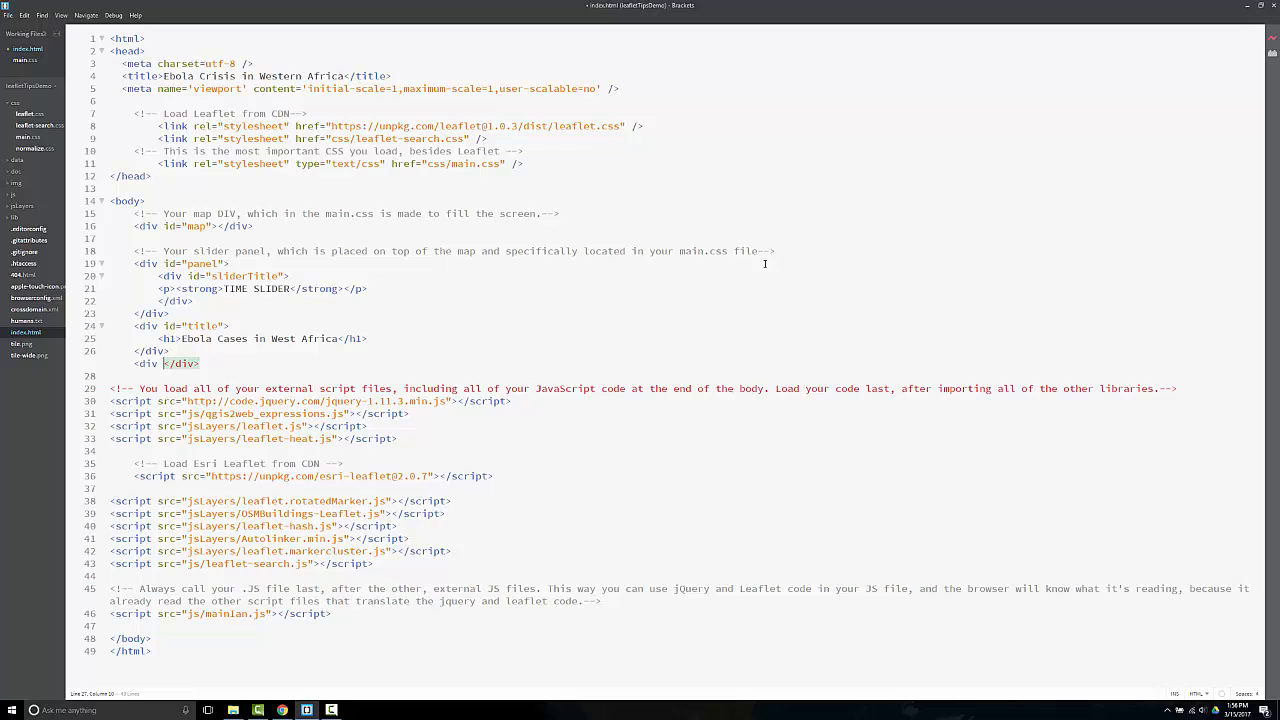
type("splas\"")
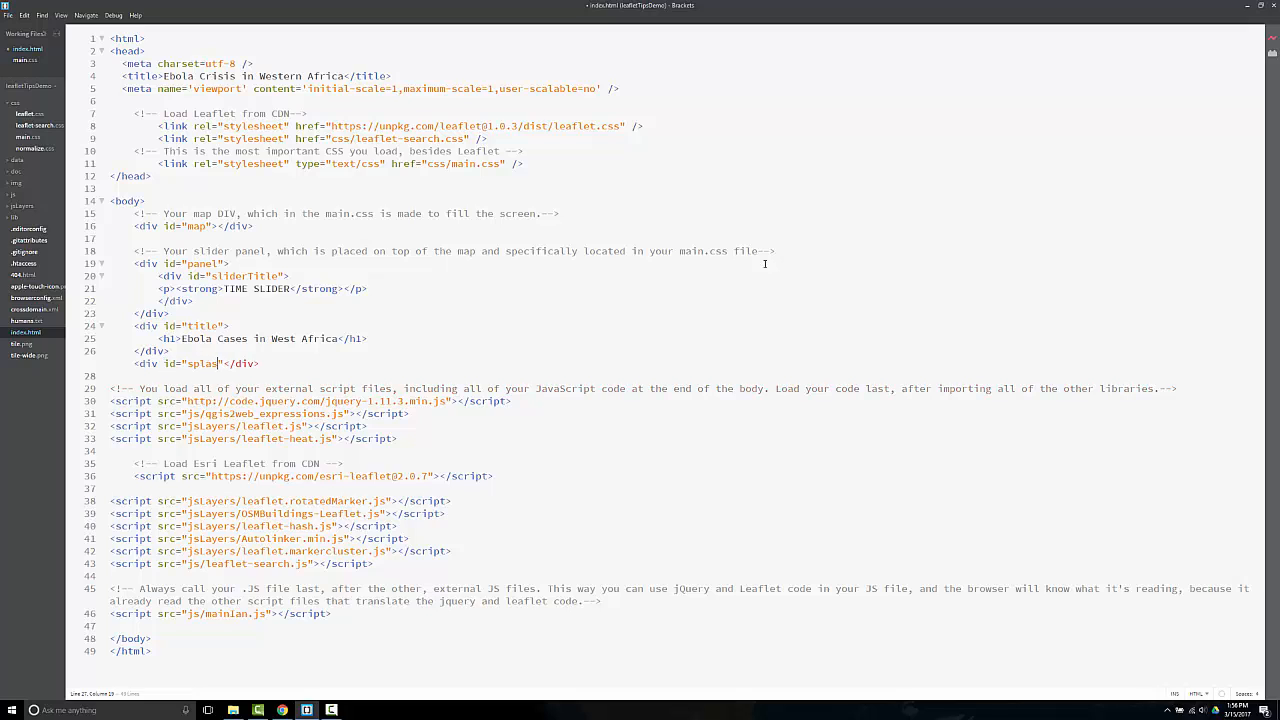
type("h")
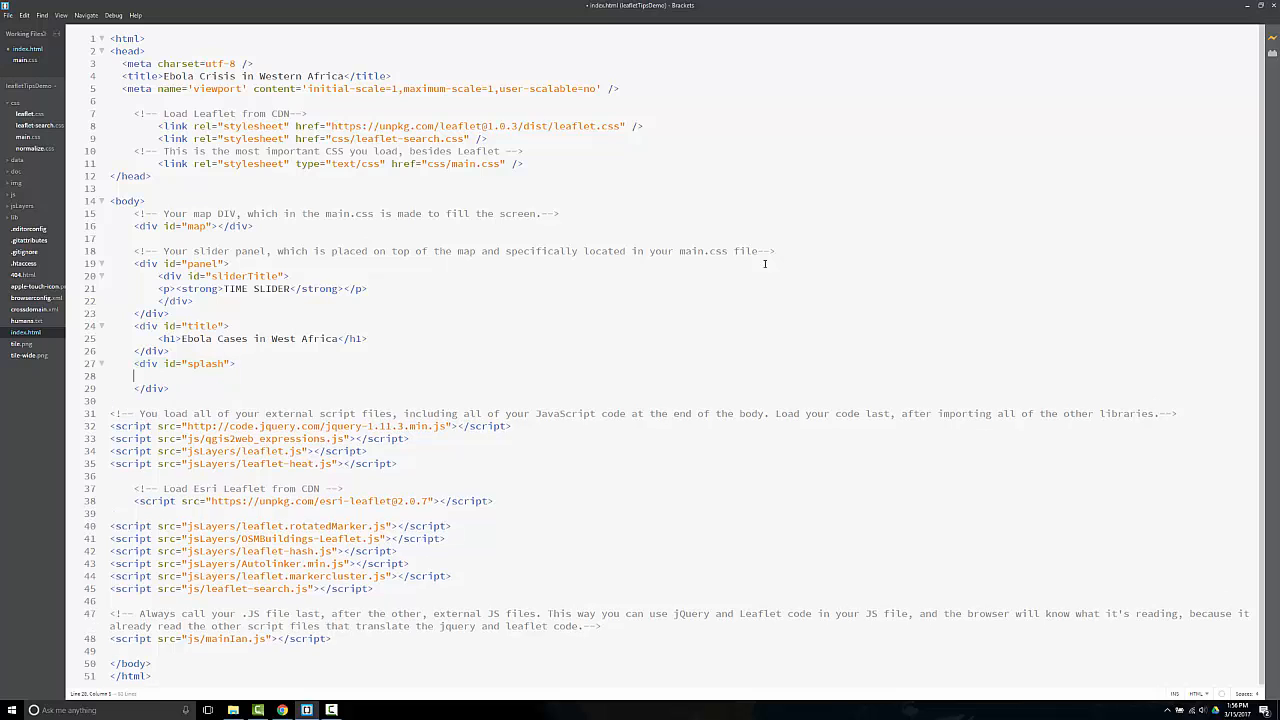
type("<h1></h1>")
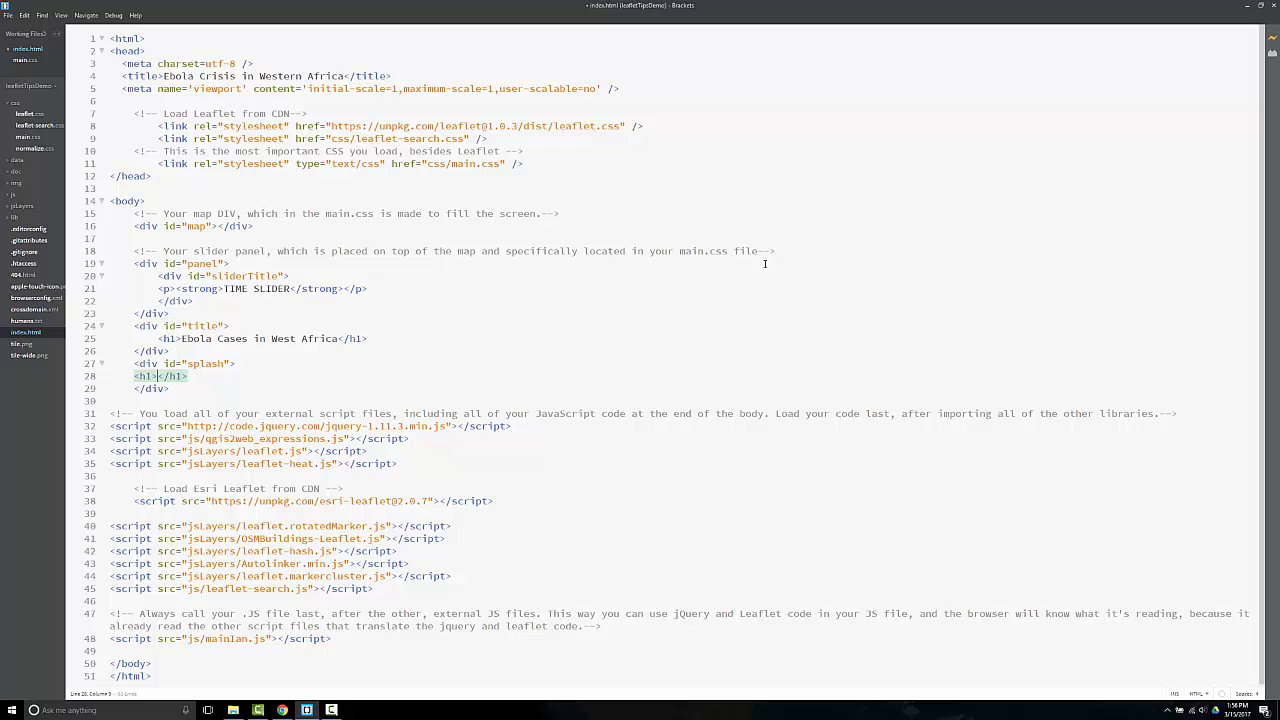
type("Wowsers!")
type("<p></p>")
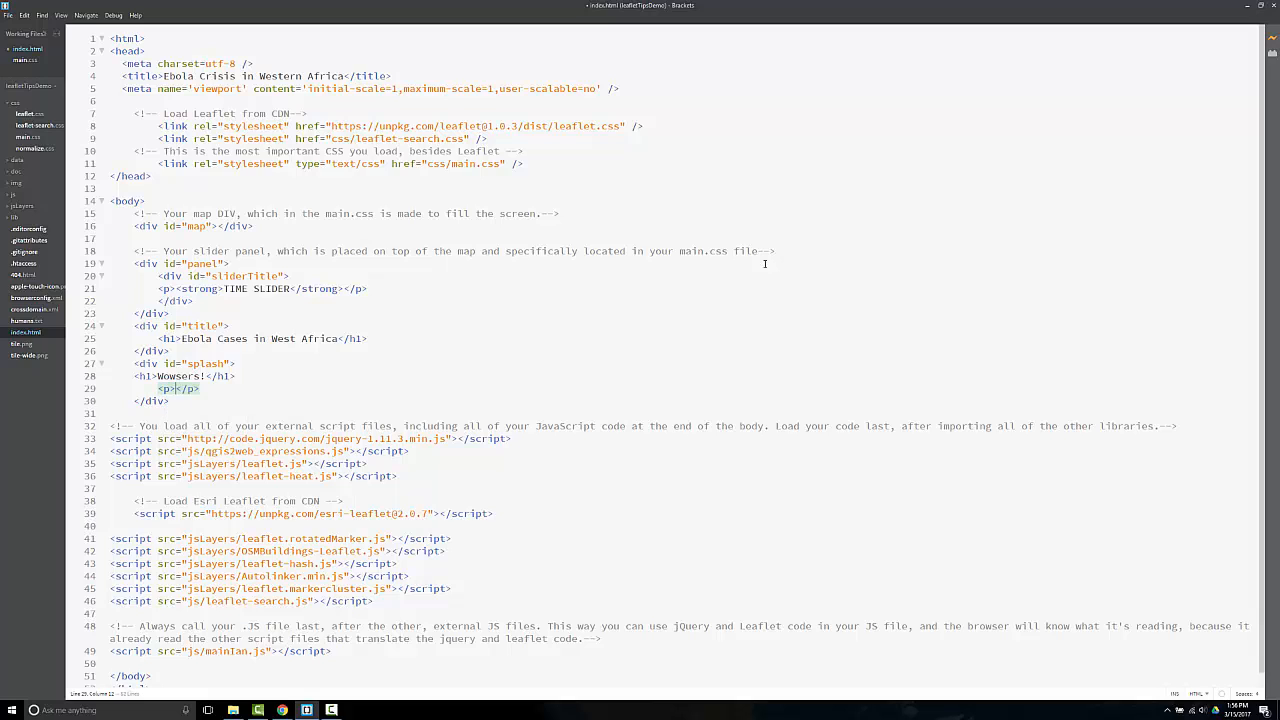
type("Hello. Wowsers!")
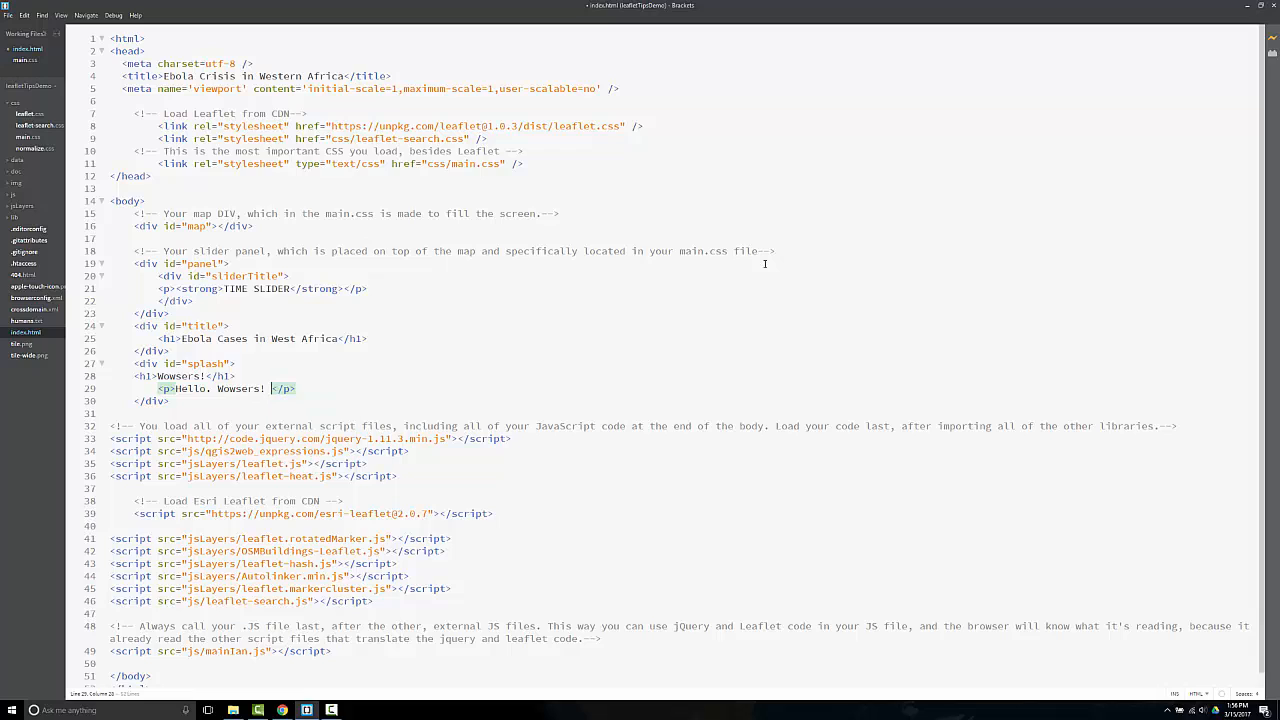
type("<a <")
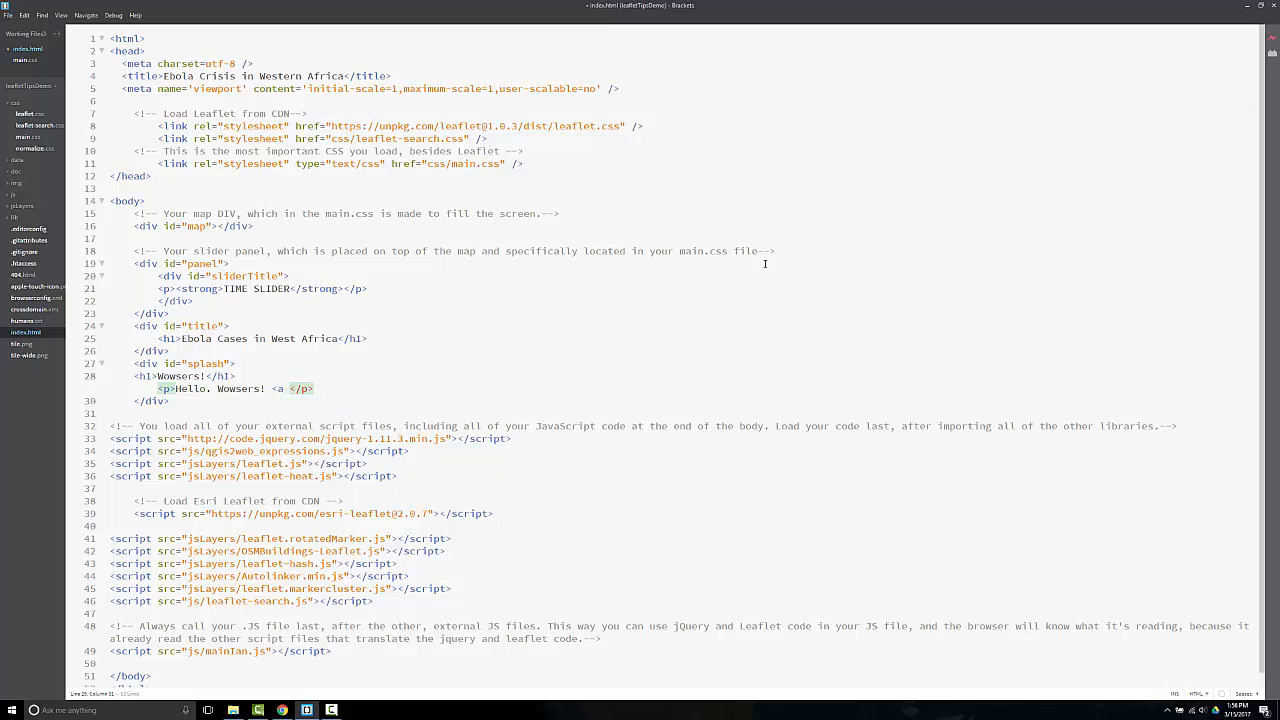
type("href=\"\"></a>")
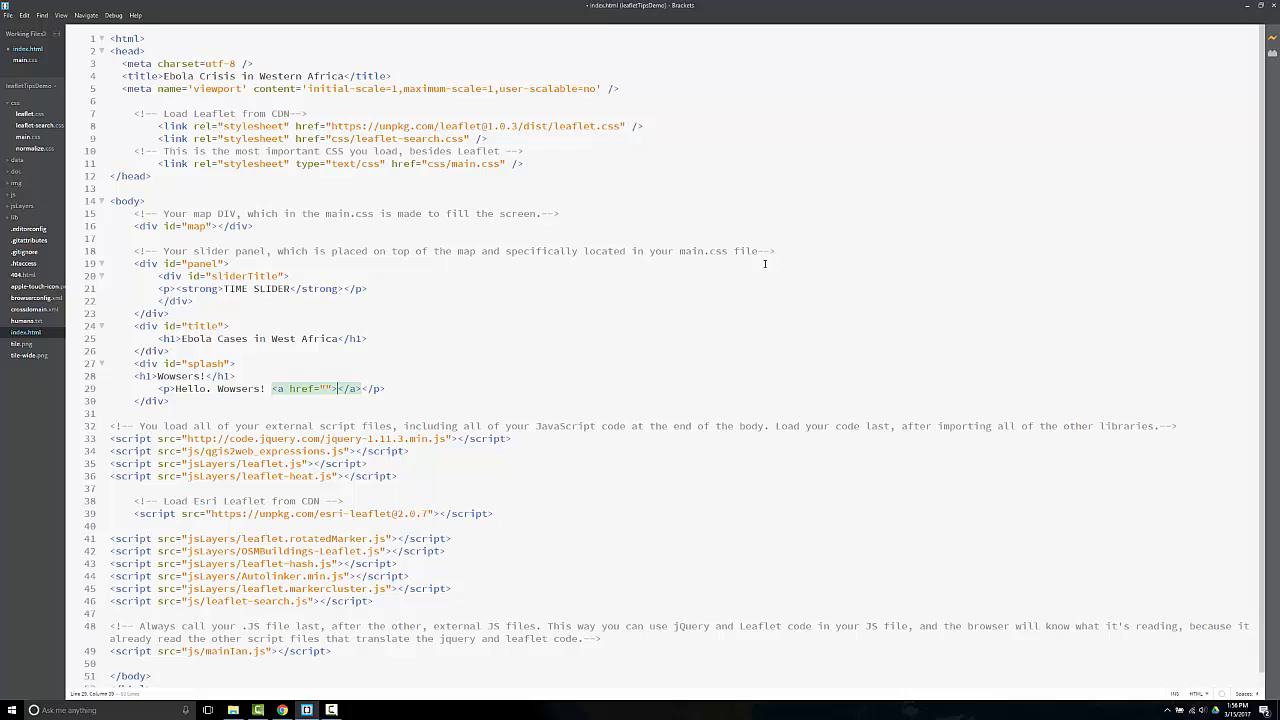
type("Data Link")
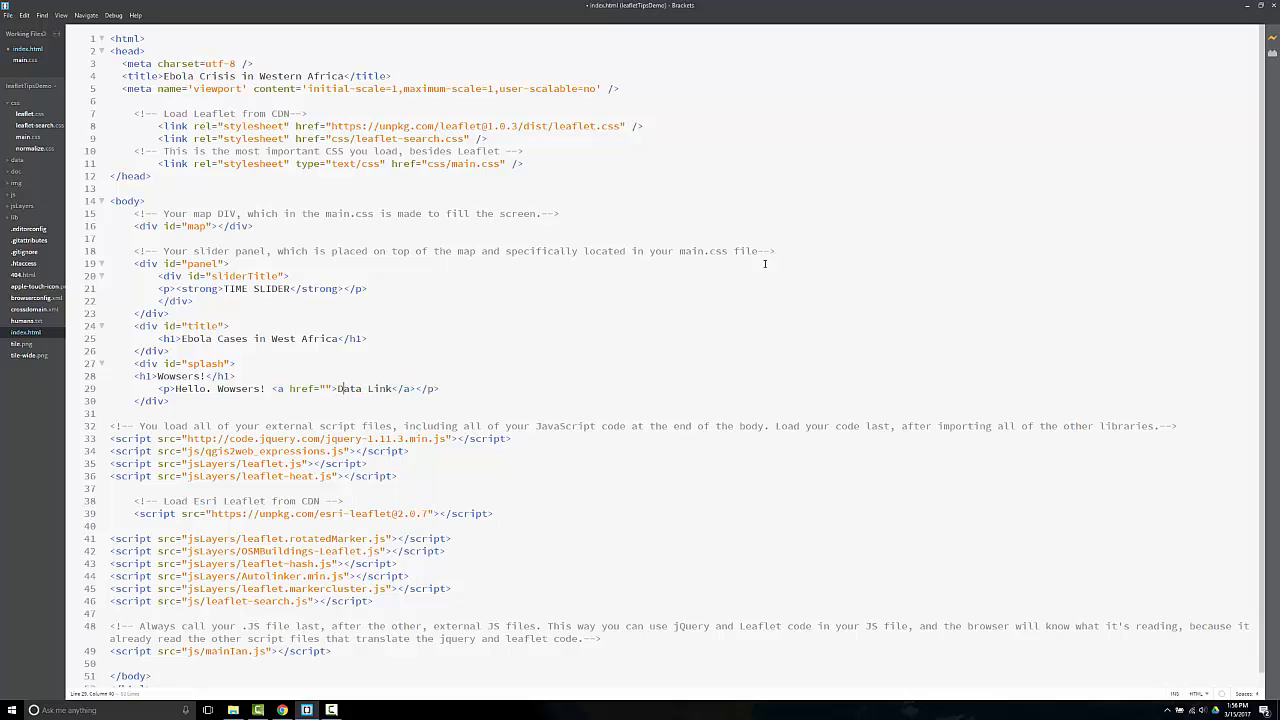
type("http://")
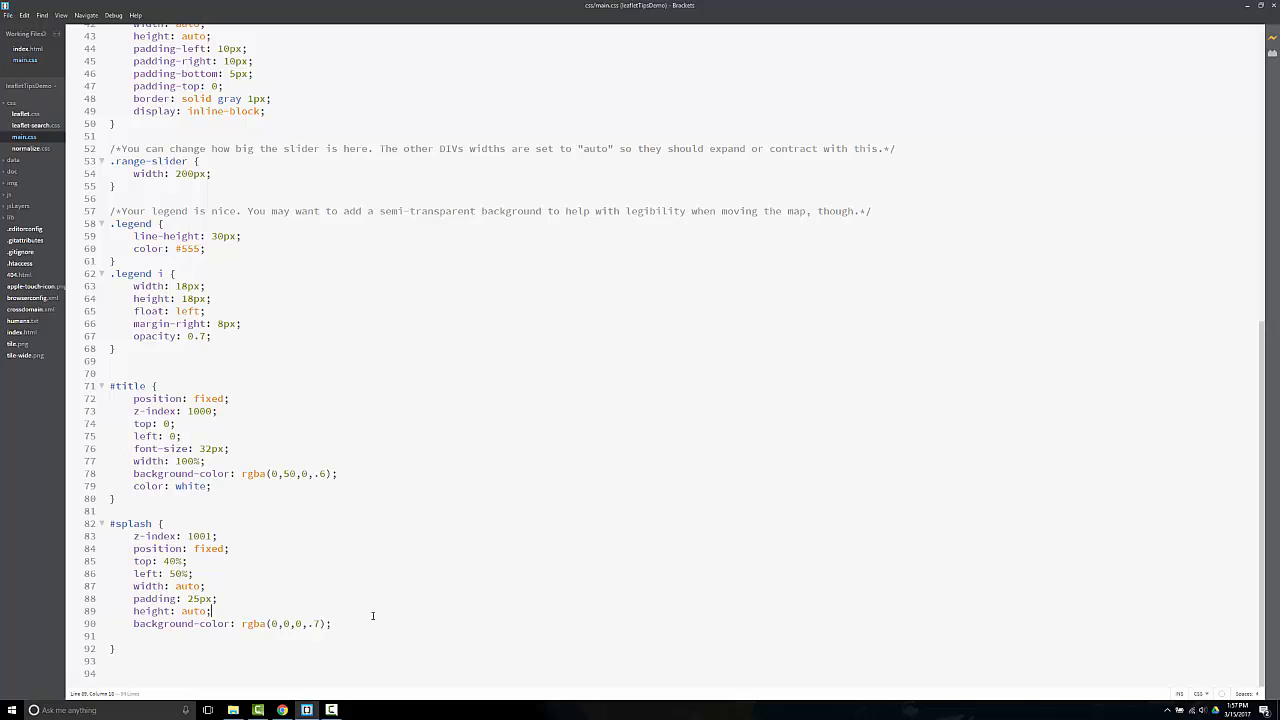
Add text-align center, vertical-align middle and white color to #splash, then preview in Chrome
key("enter")
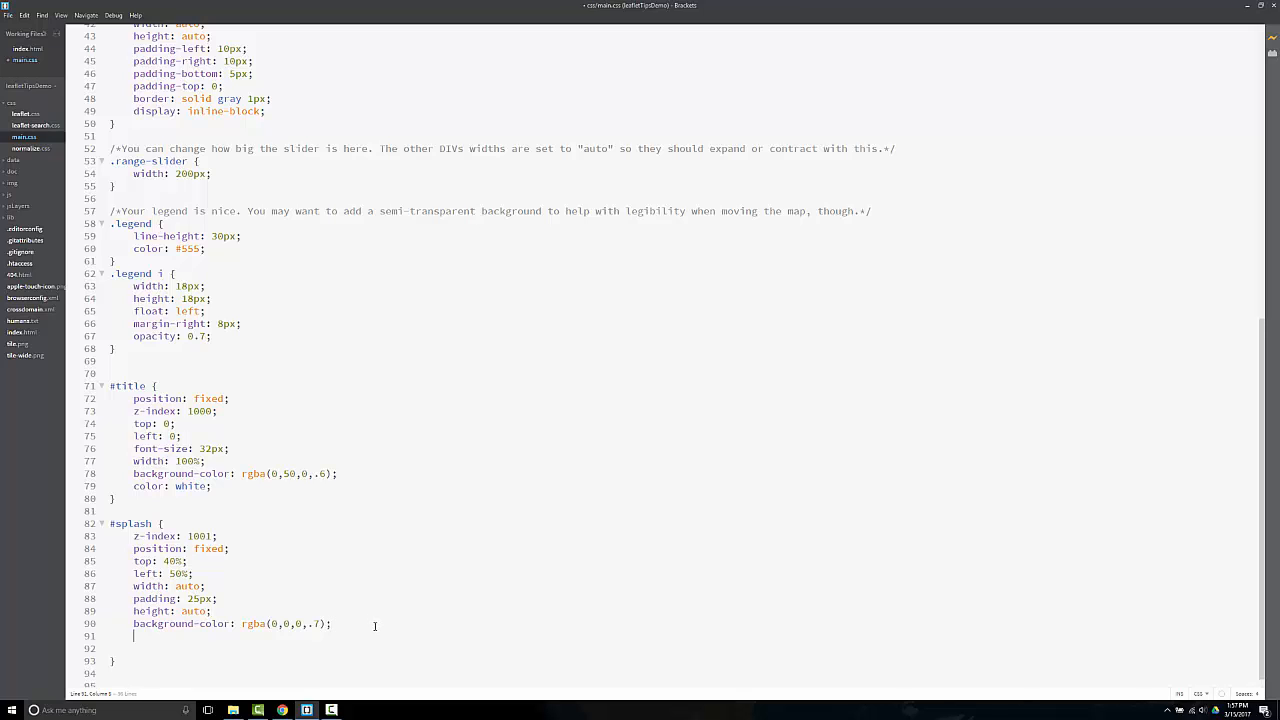
type("text-align:")
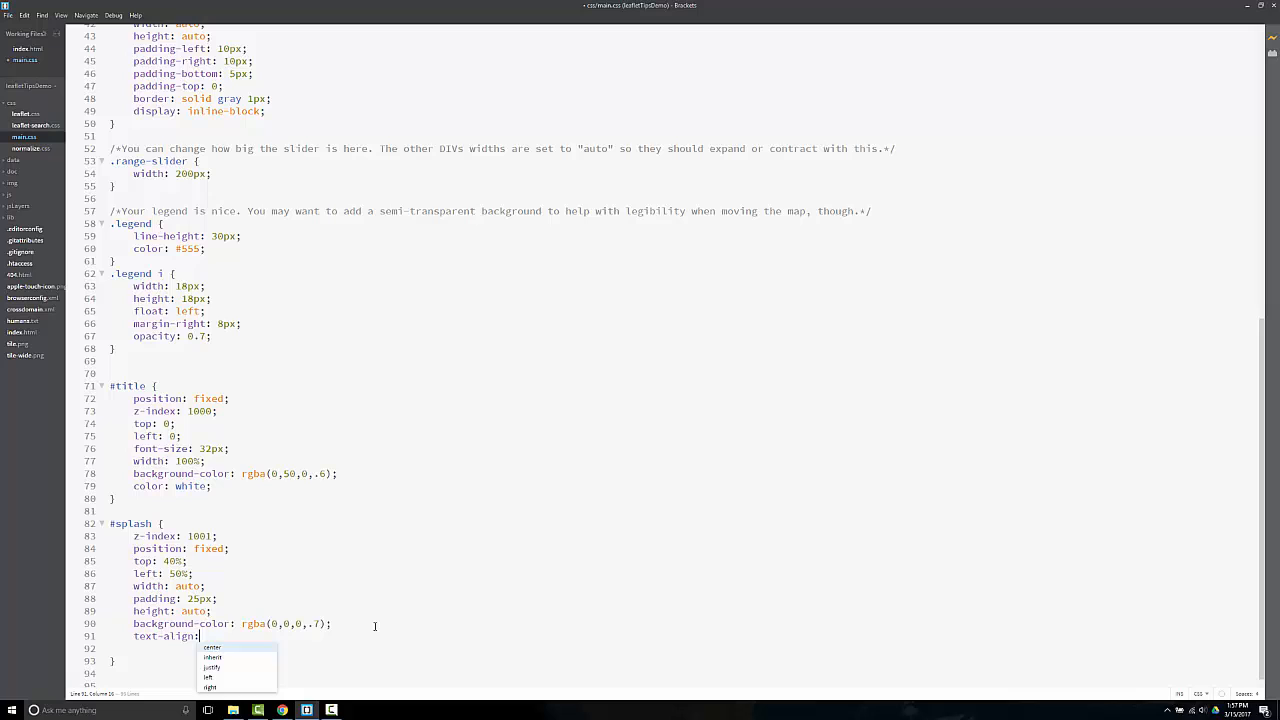
left_click(212, 647)
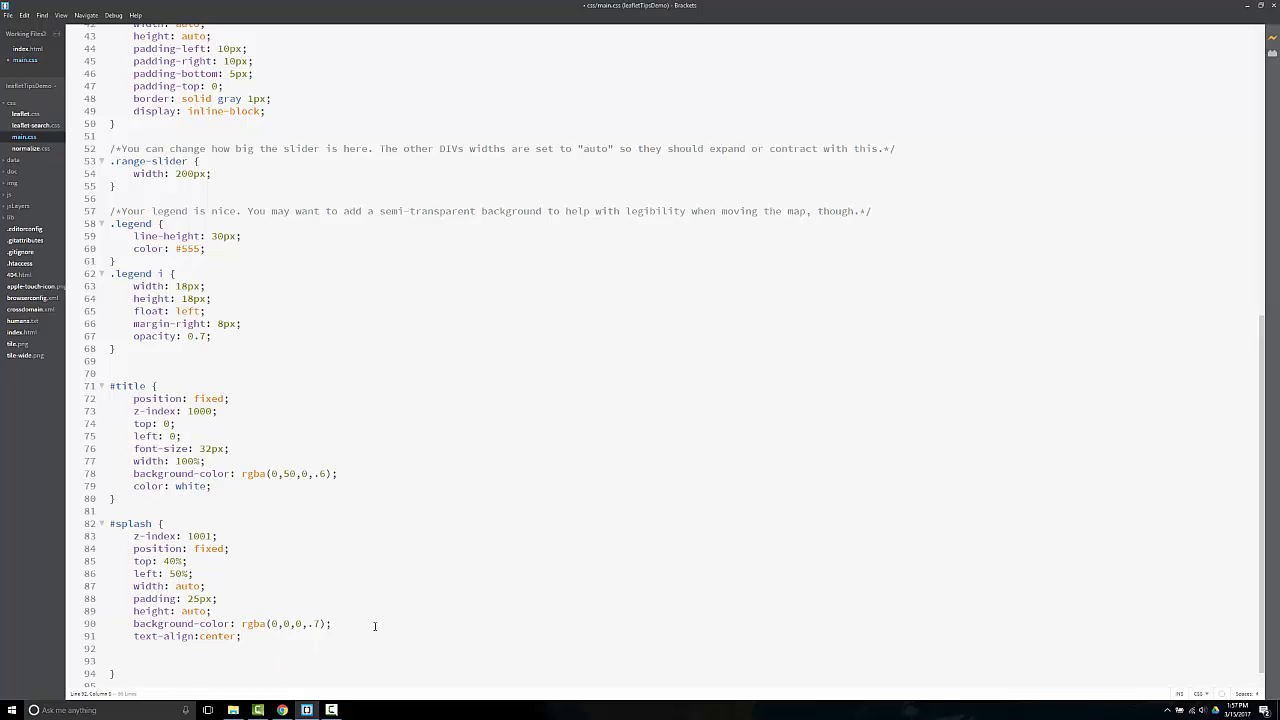
type("vertical-alig")
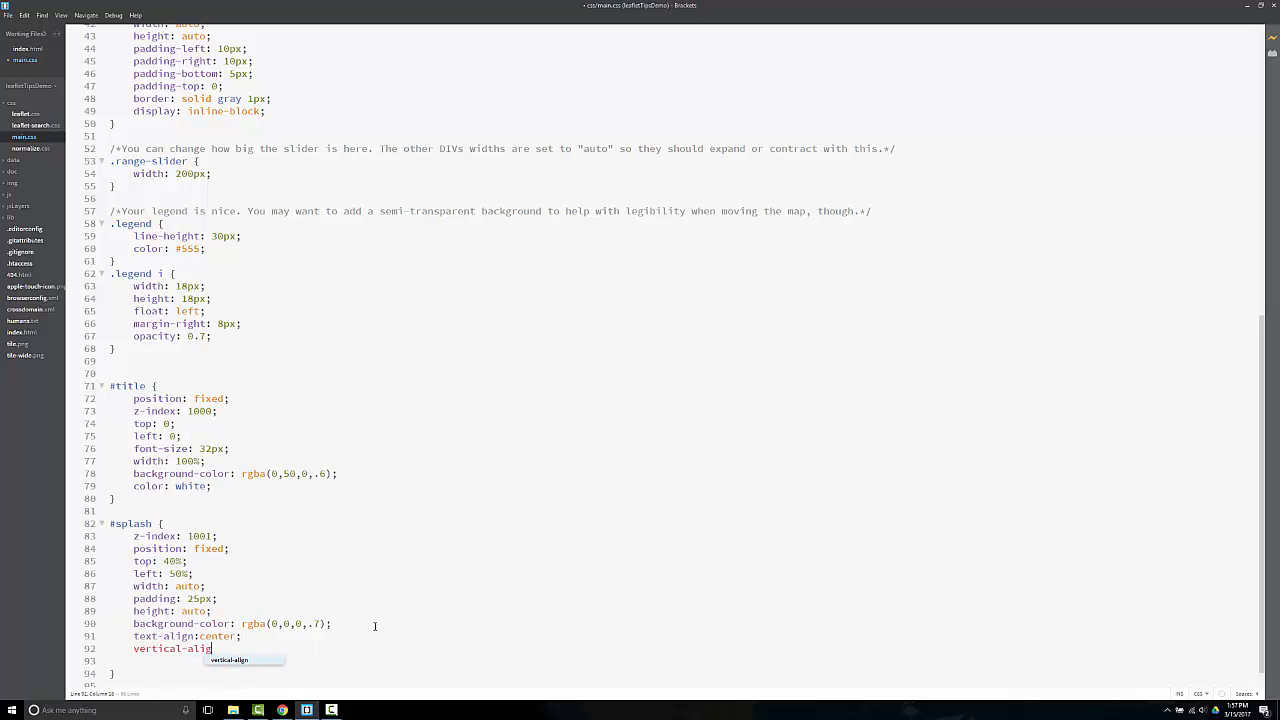
type(":c")
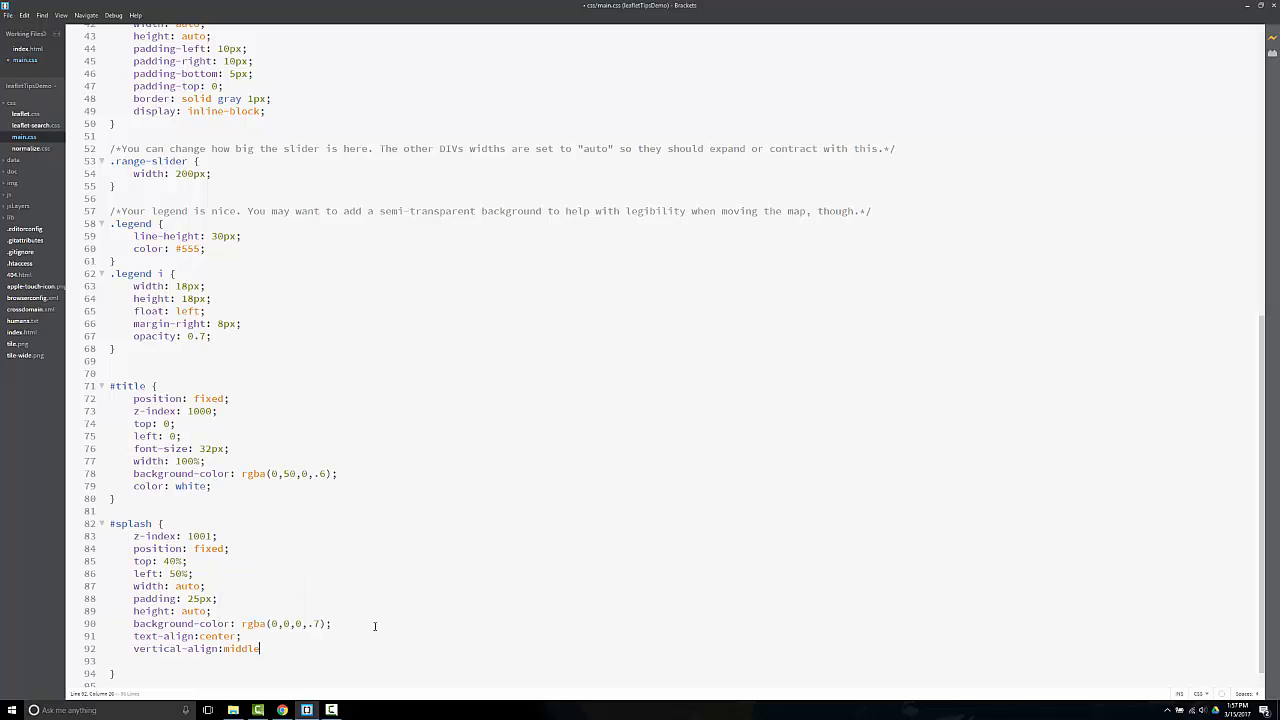
type(";")
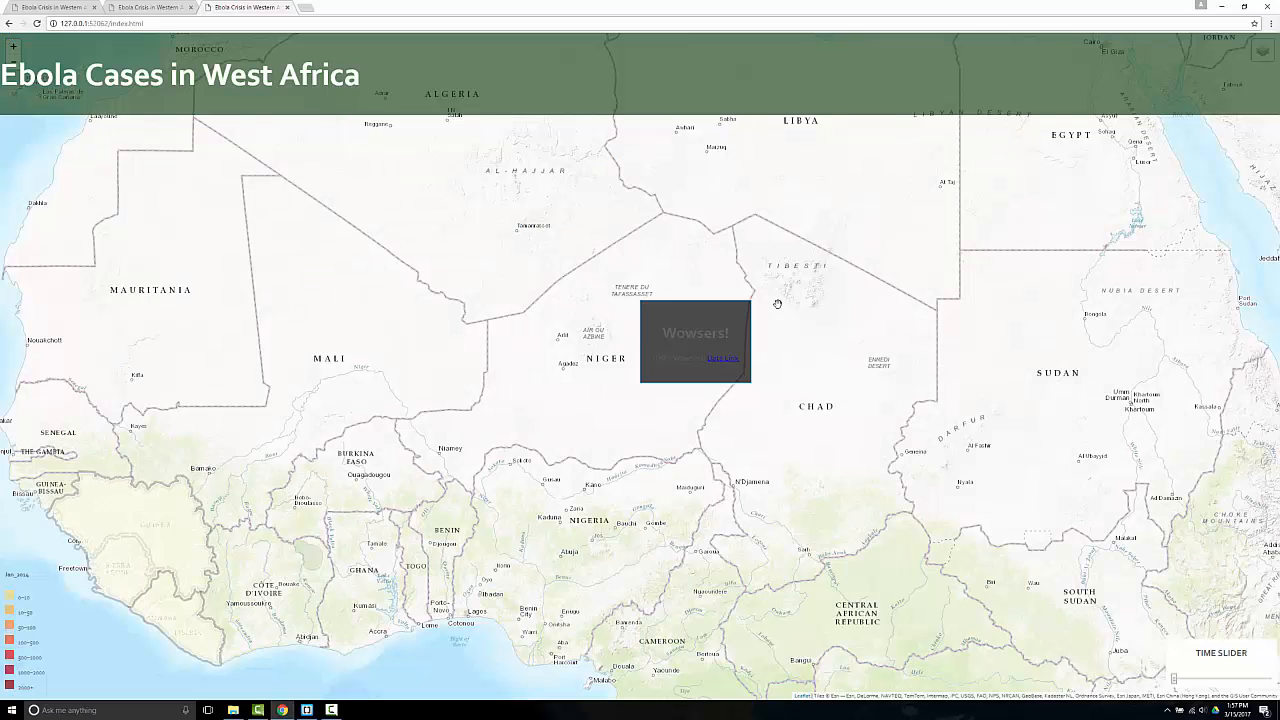
mouse_move(382, 296)
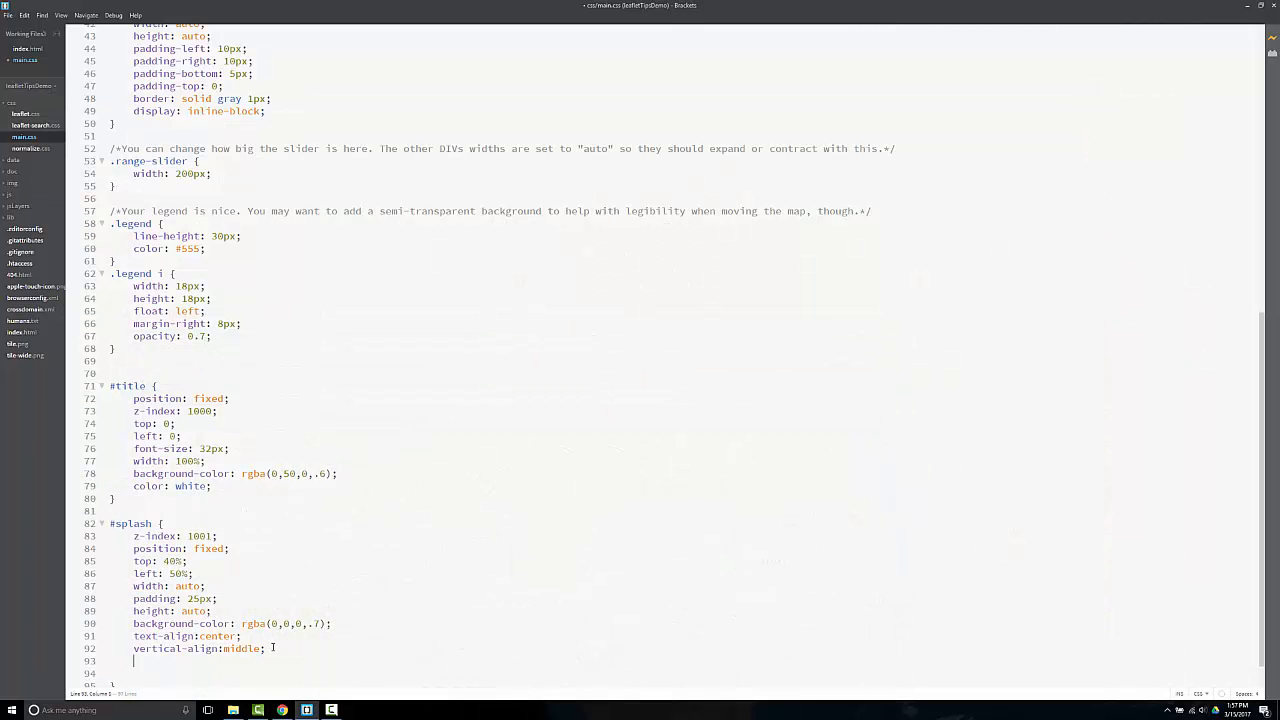
type("white;")
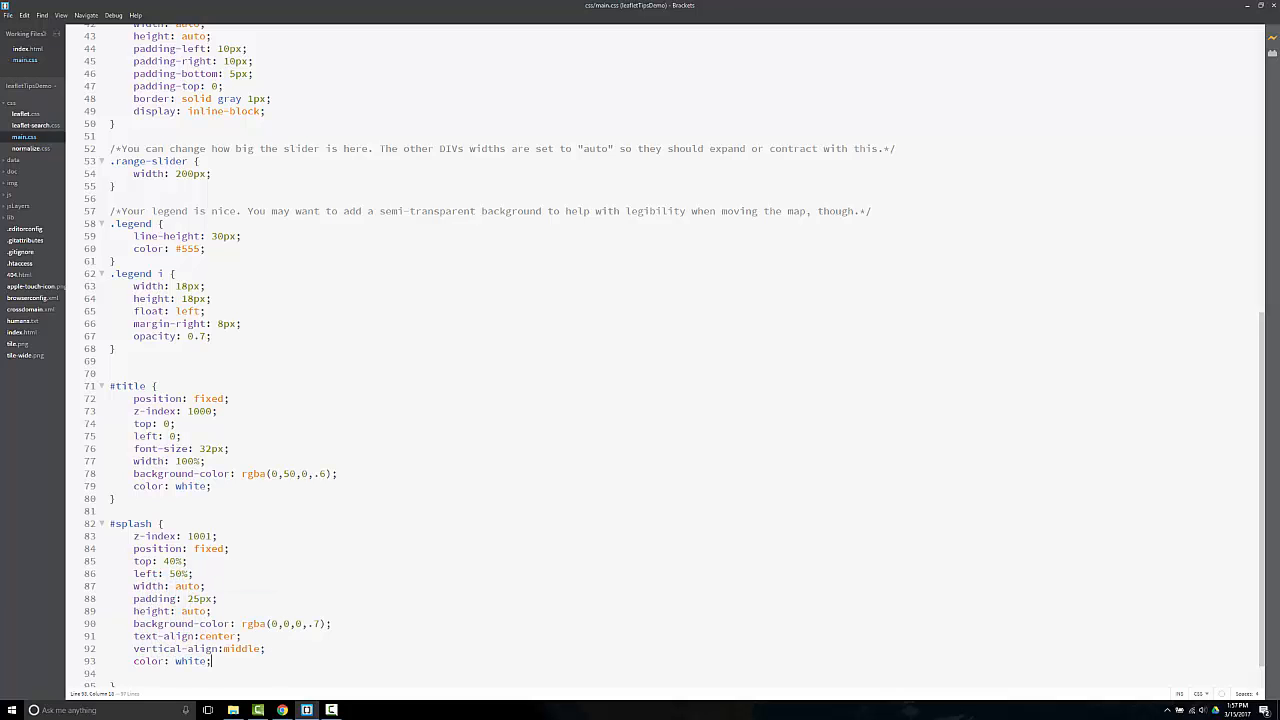
left_click(281, 710)
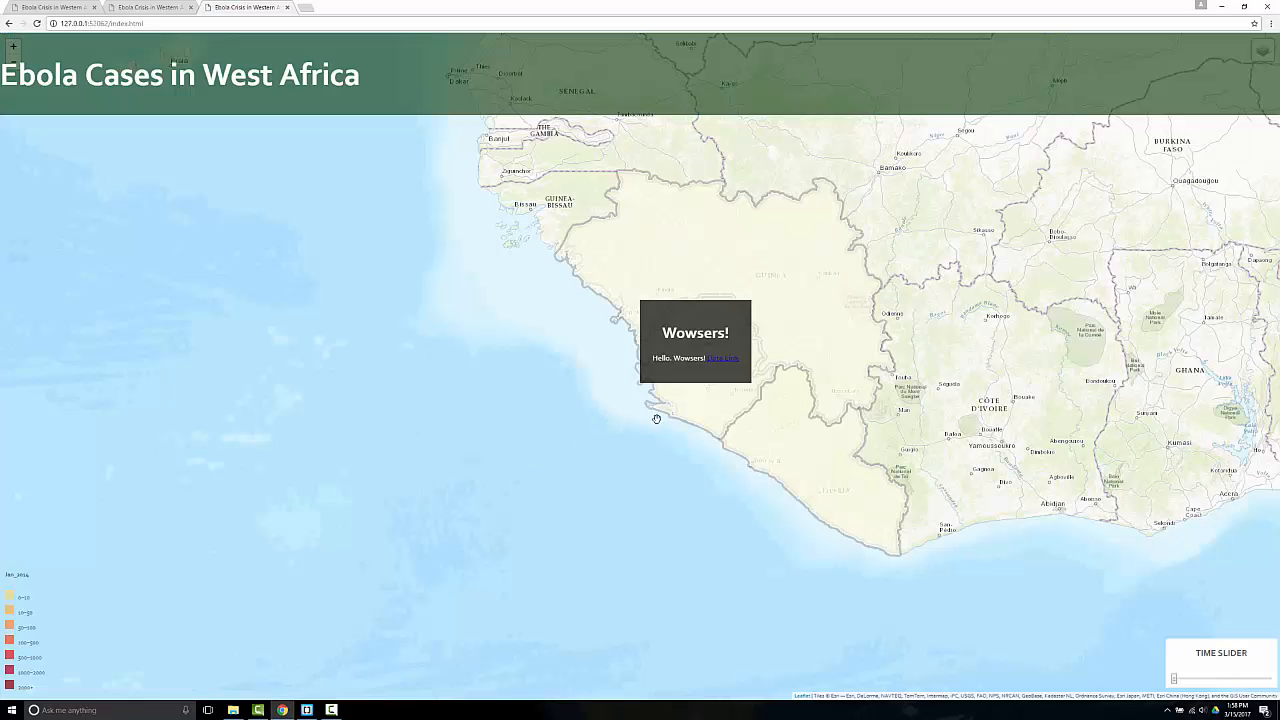
mouse_move(625, 353)
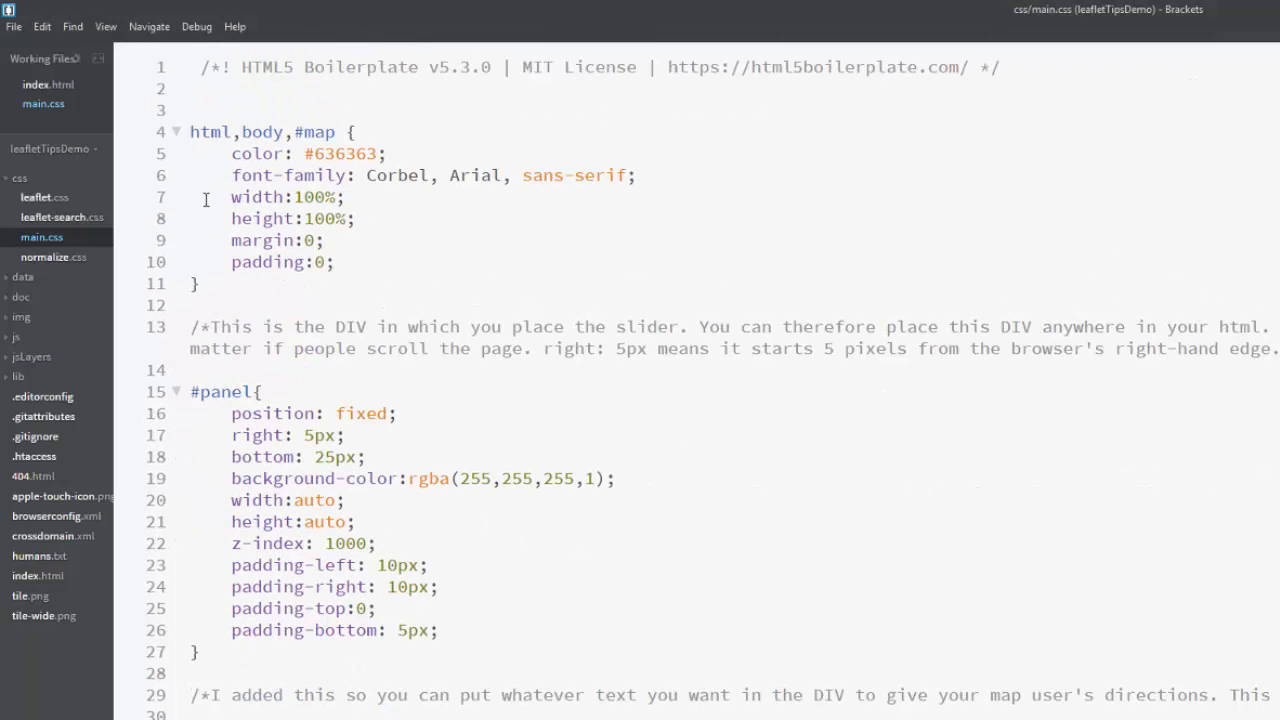
Open the js folder's script and begin a $('#Application1').click handler
left_click(17, 337)
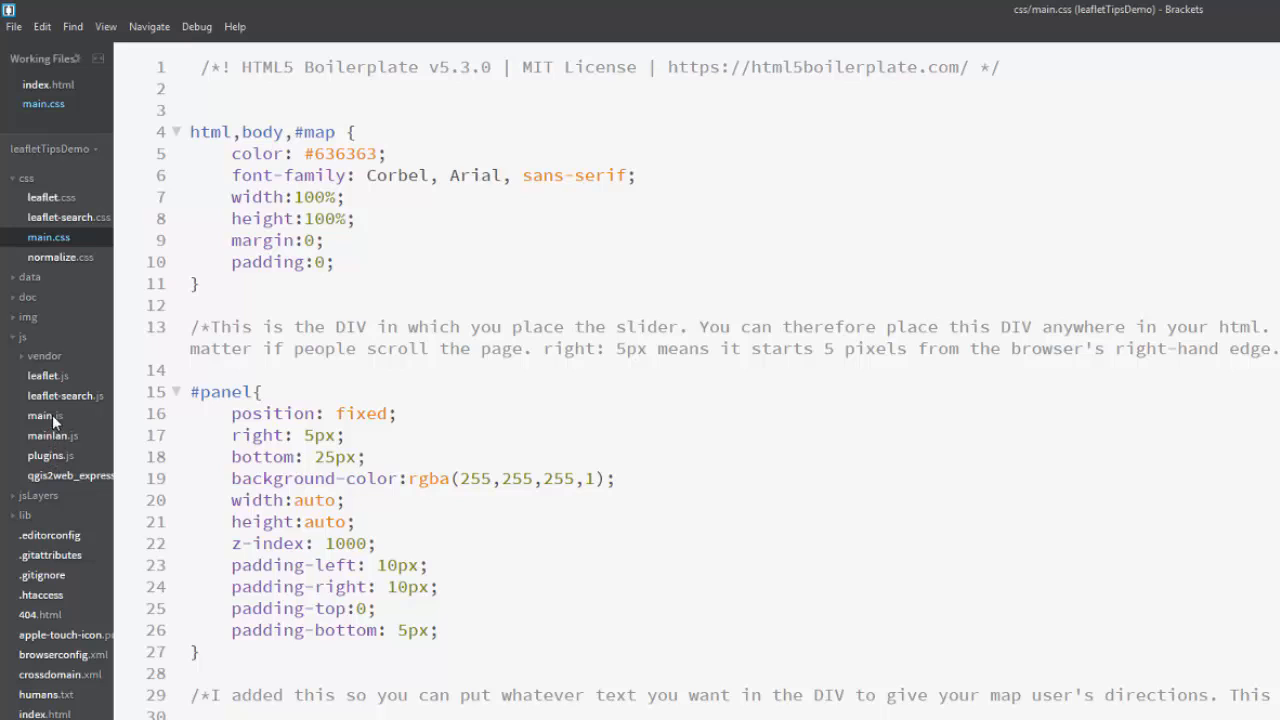
left_click(44, 415)
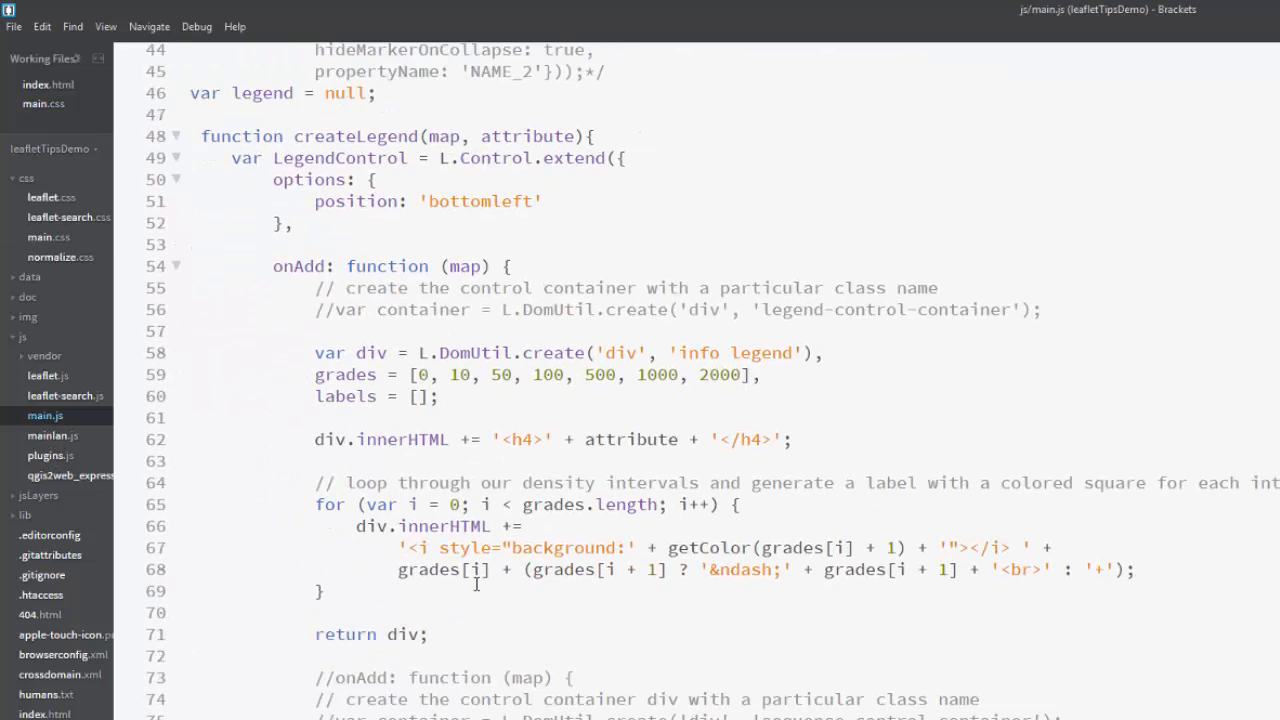
scroll("down", 3)
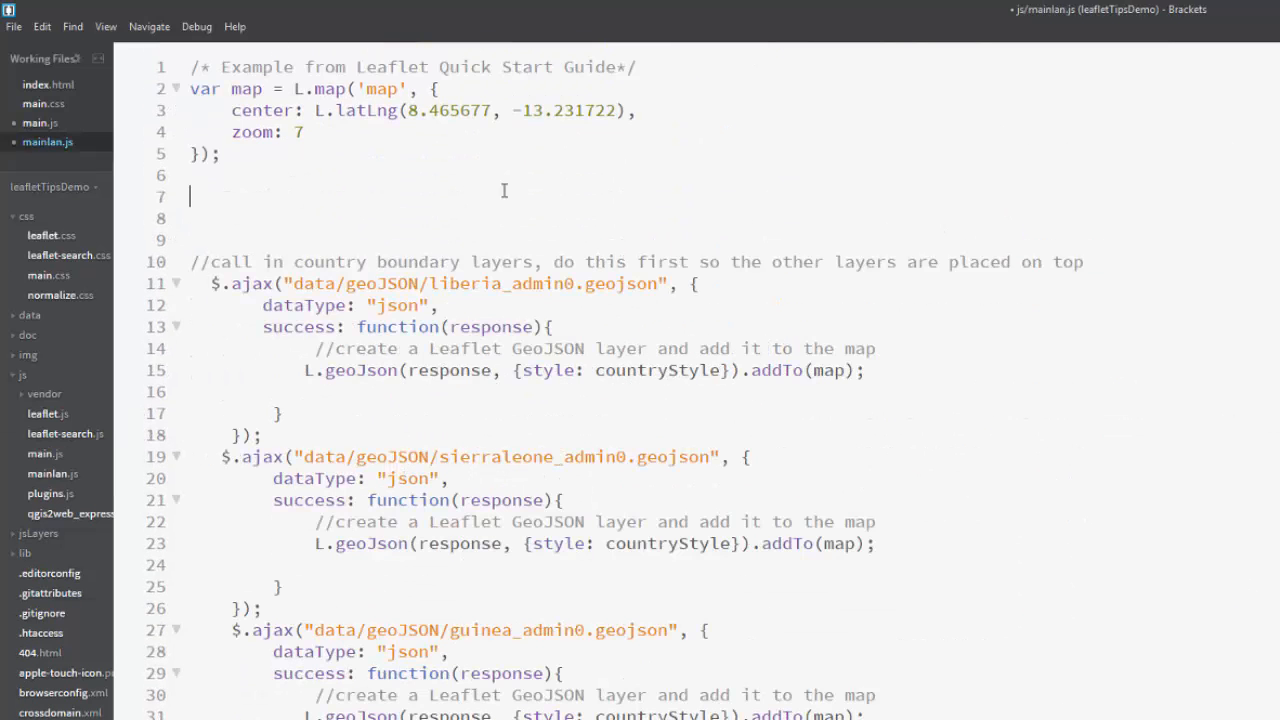
type("$('#Application1').click(function() {")
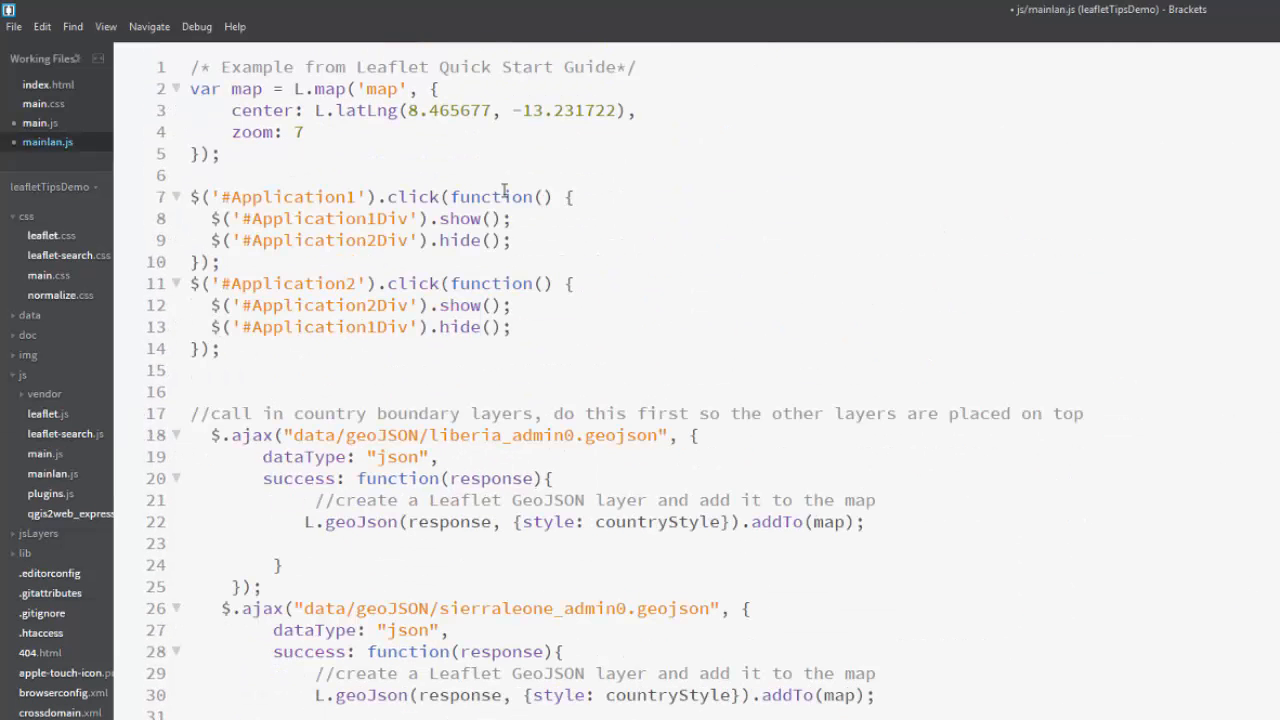
mouse_move(843, 181)
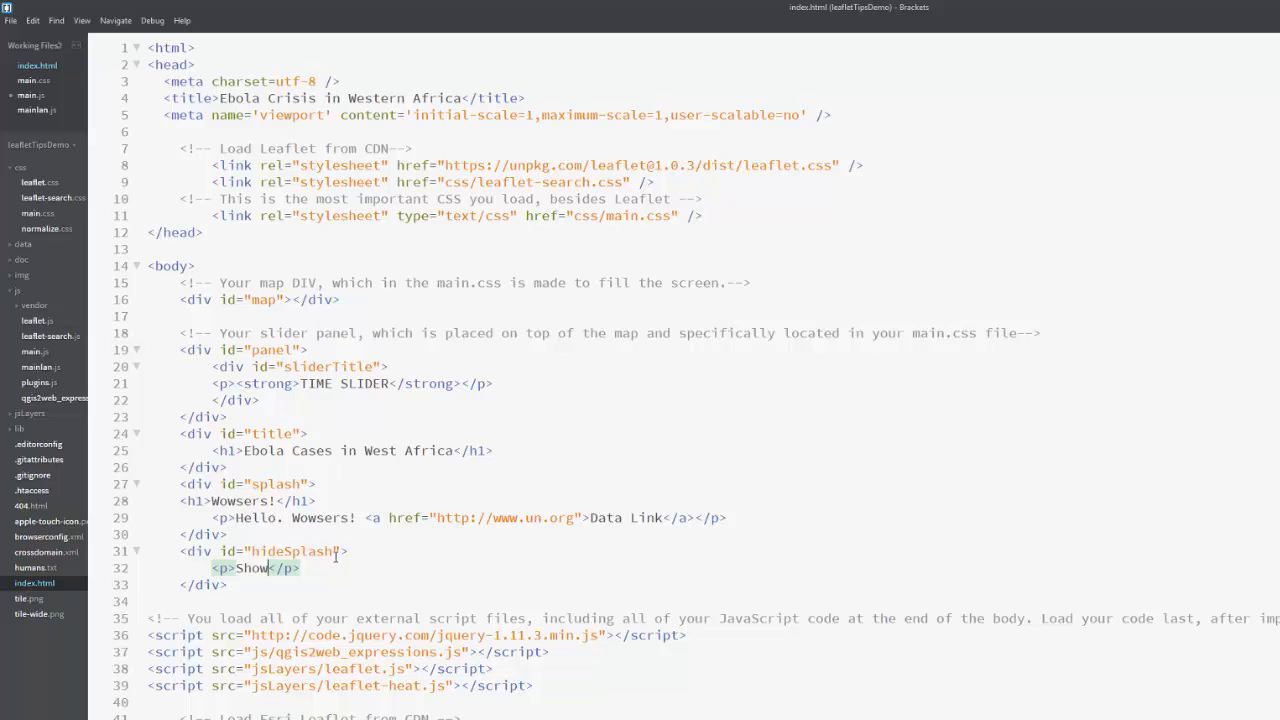
Rename the hideSplash id to showSplash and return to the code editor
double_click(292, 551)
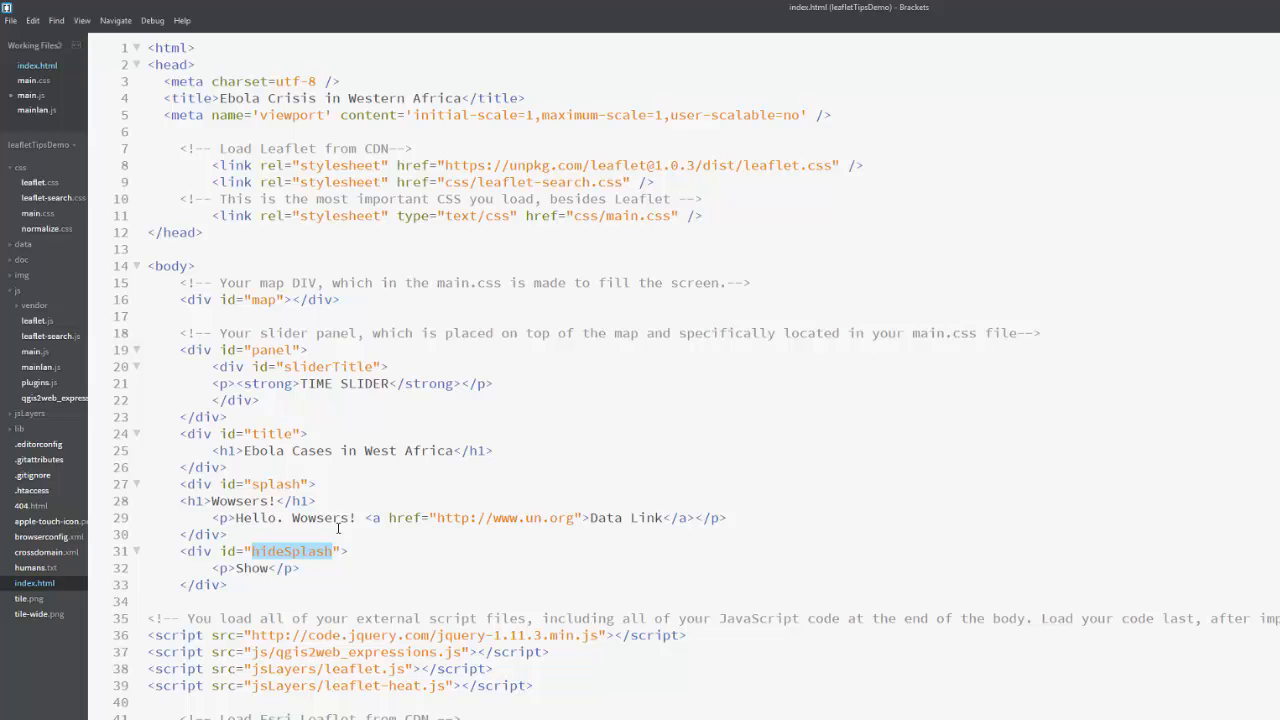
type("showSplash")
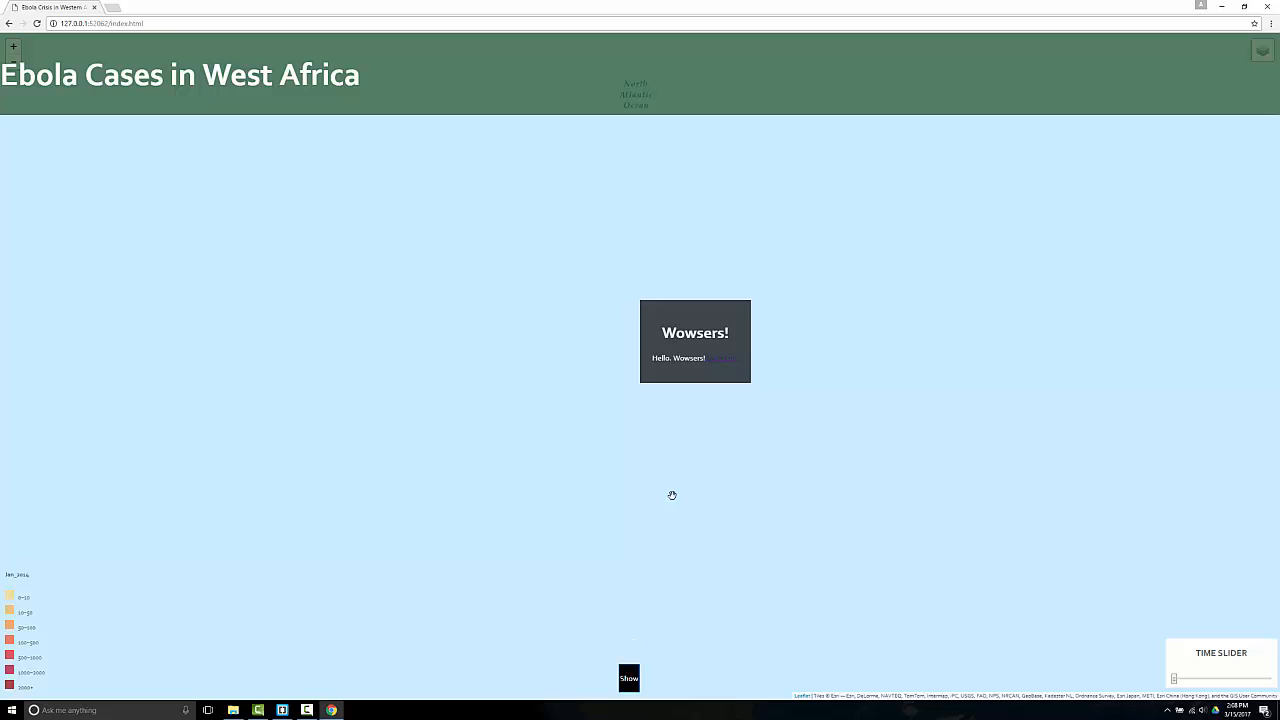
mouse_move(1172, 55)
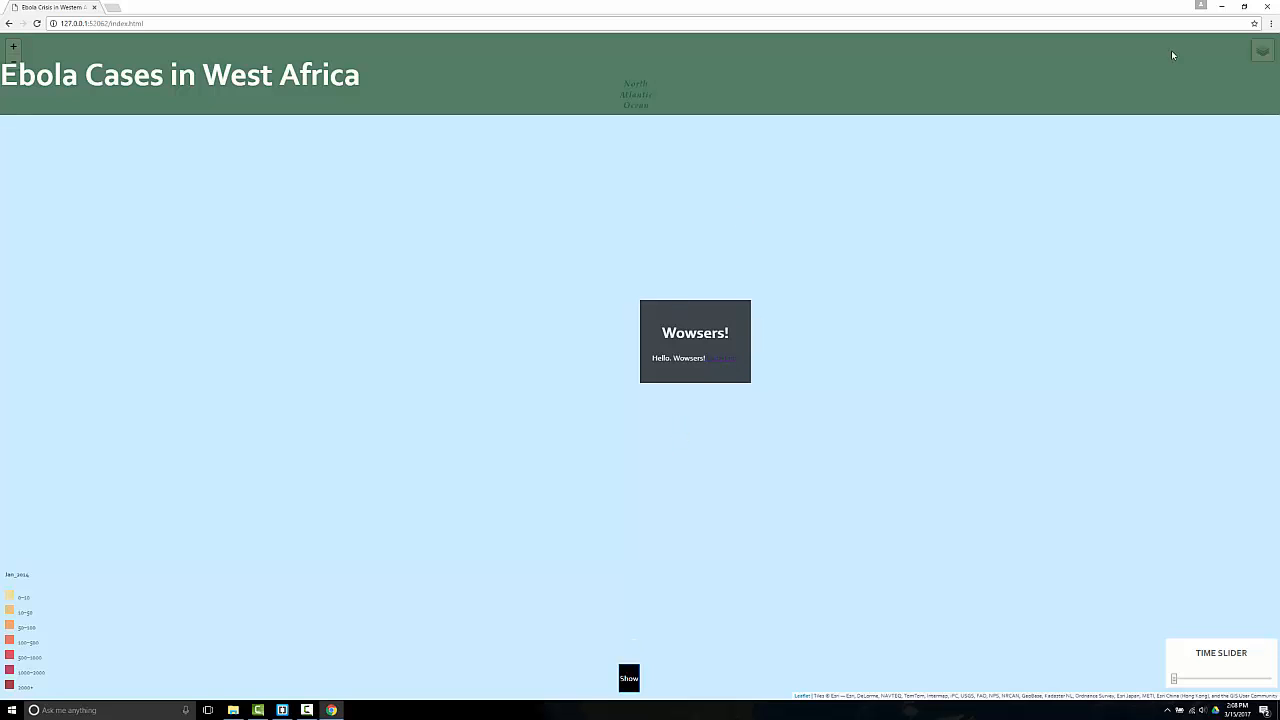
left_click(282, 710)
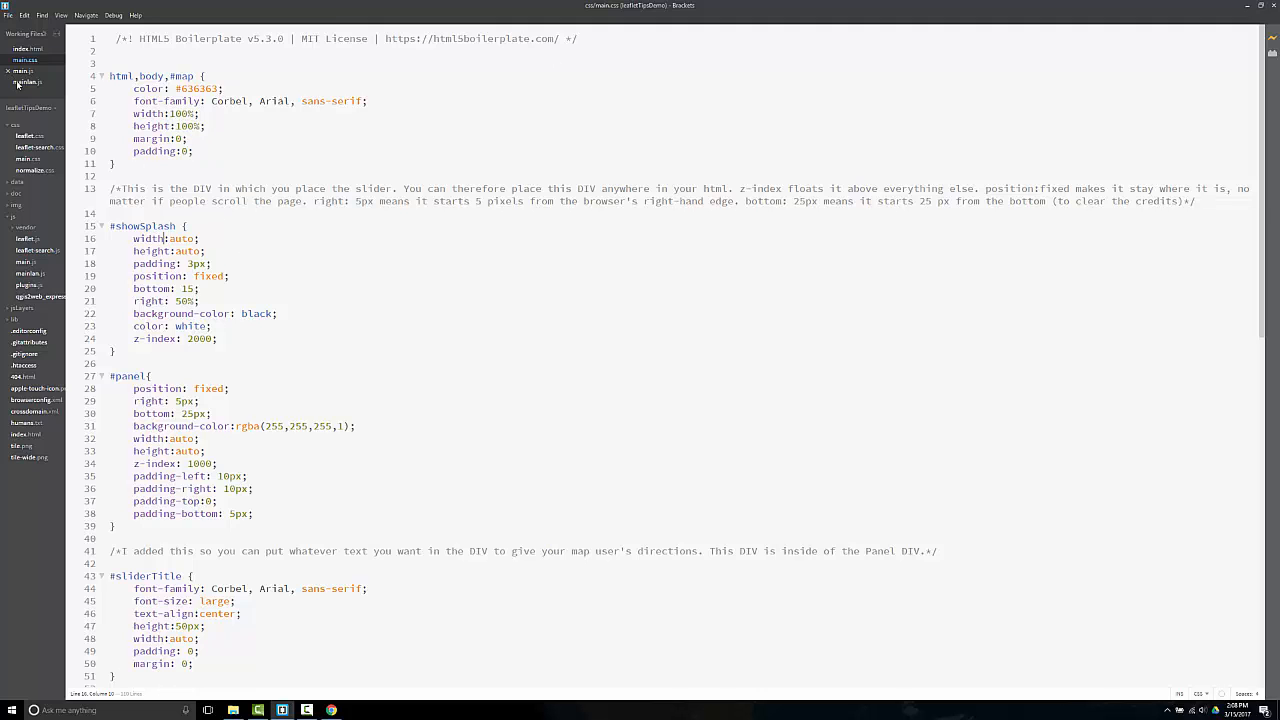
Keep main.js open and add $('#showSplash').hide(); to mainlan.js
left_click(28, 82)
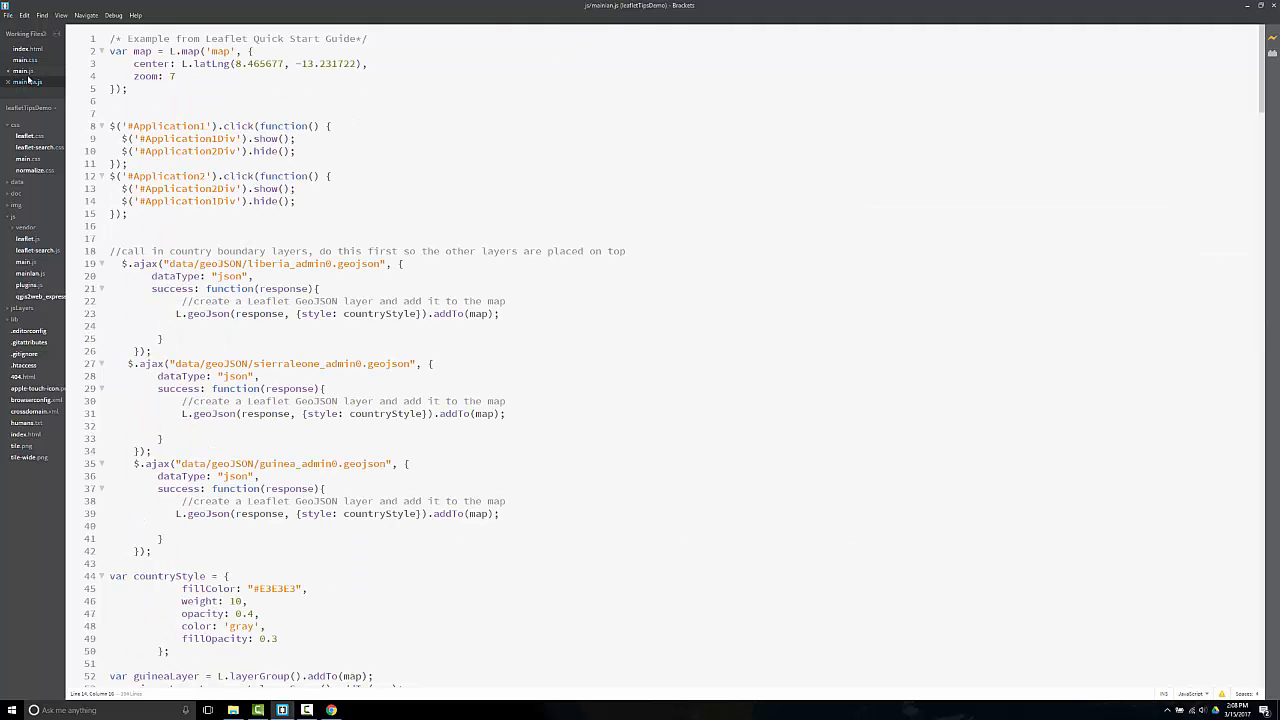
left_click(9, 82)
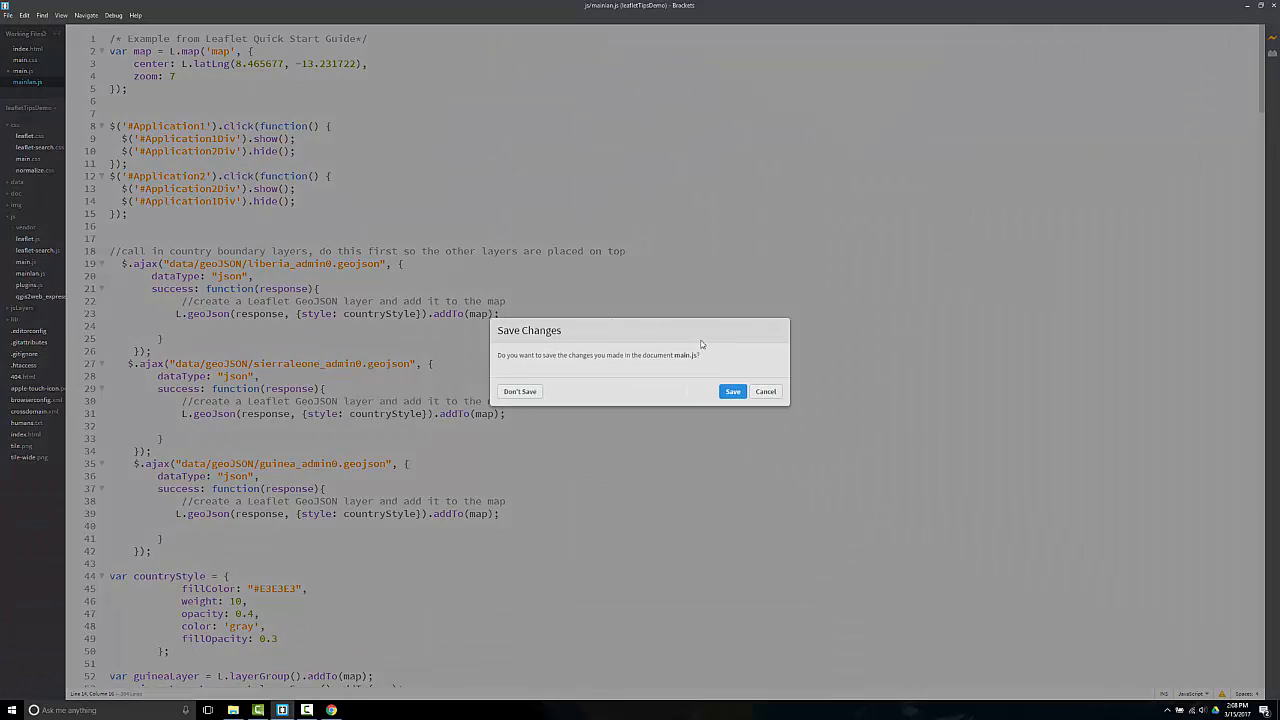
left_click(519, 391)
type("$(")
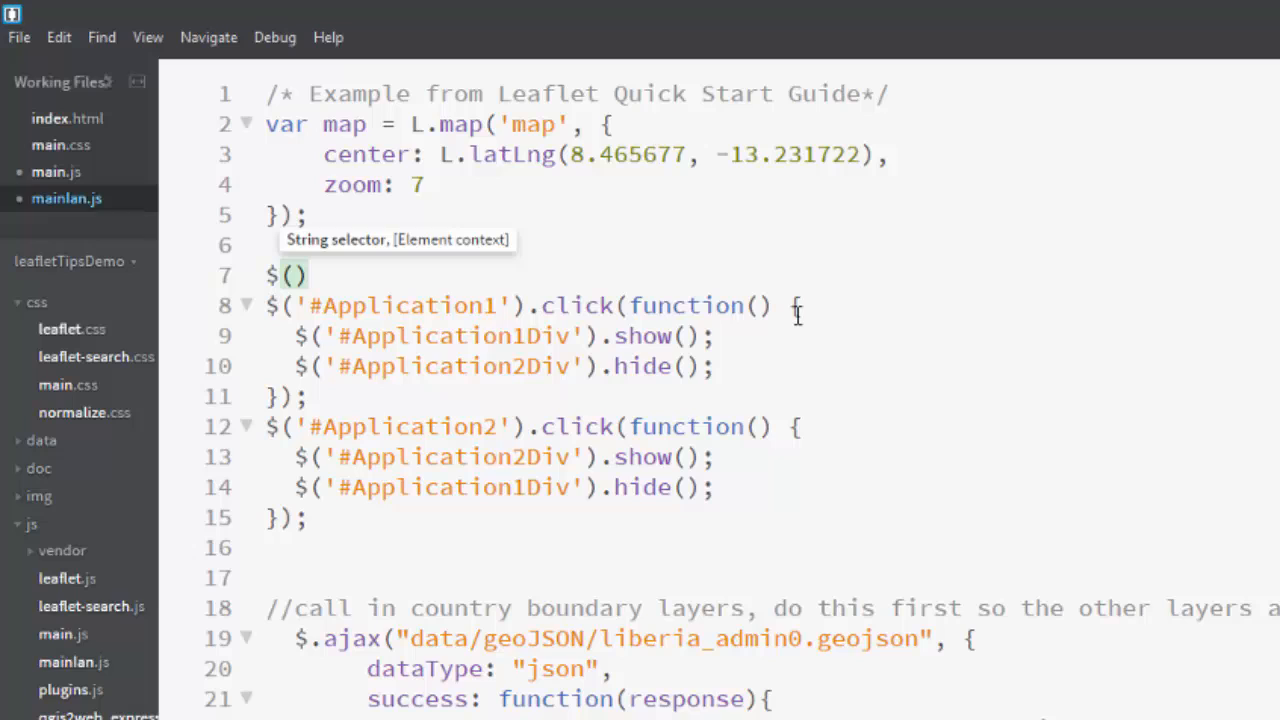
type("''")
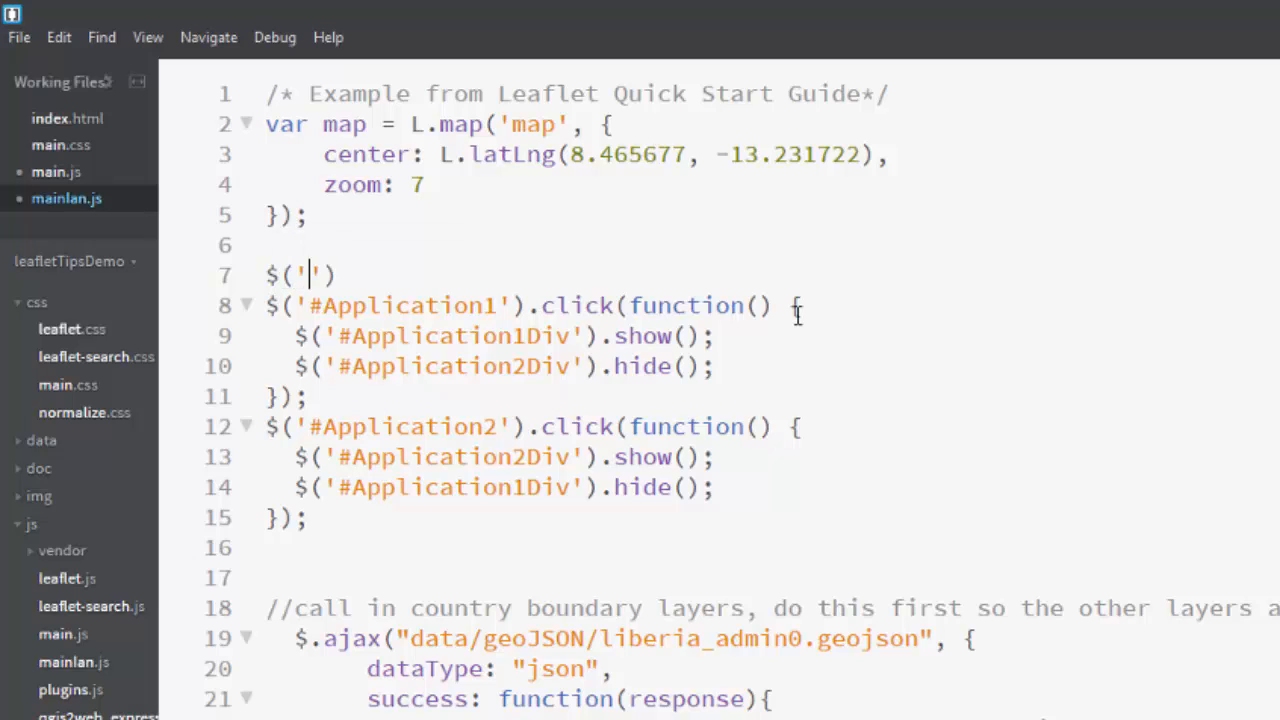
type("s")
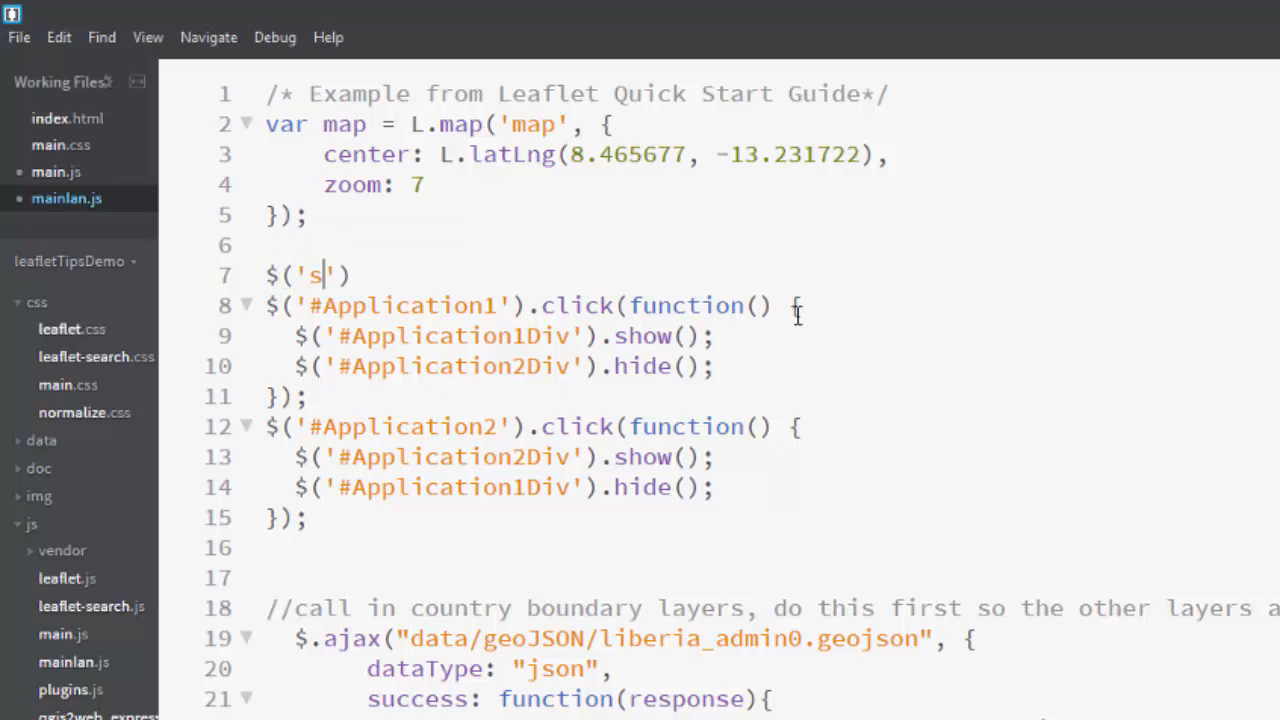
type("howSpla")
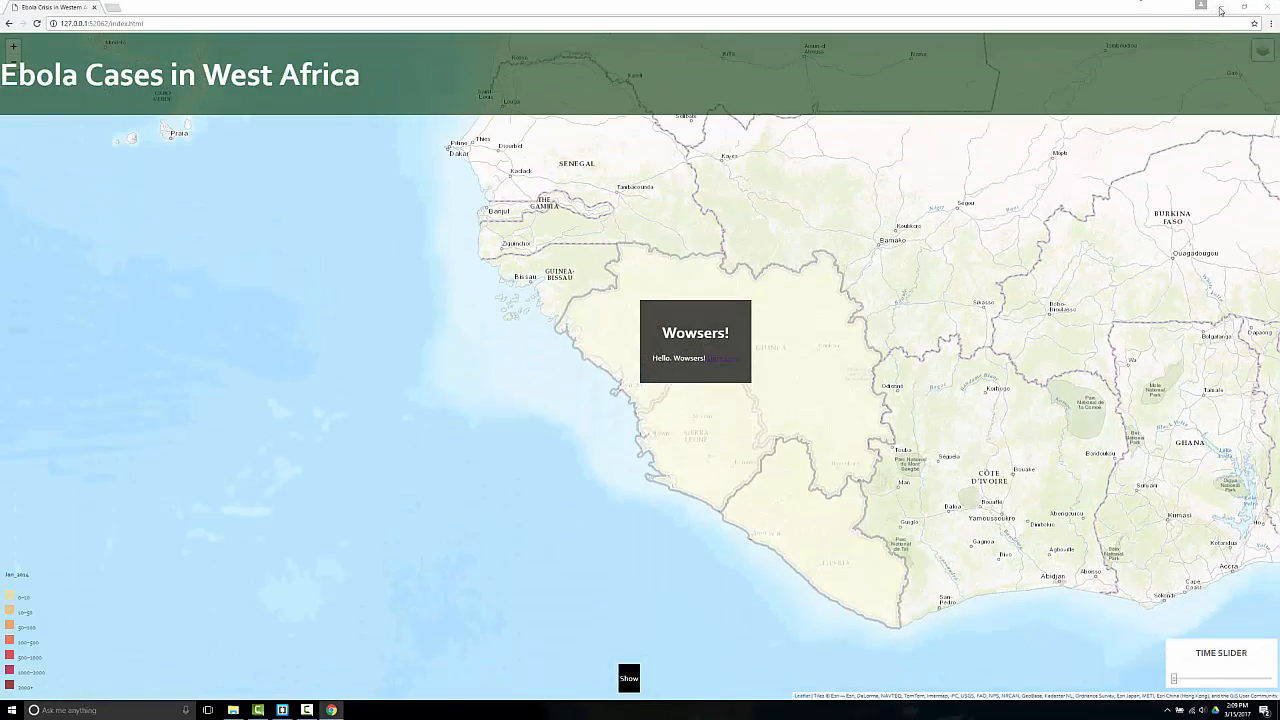
left_click(282, 710)
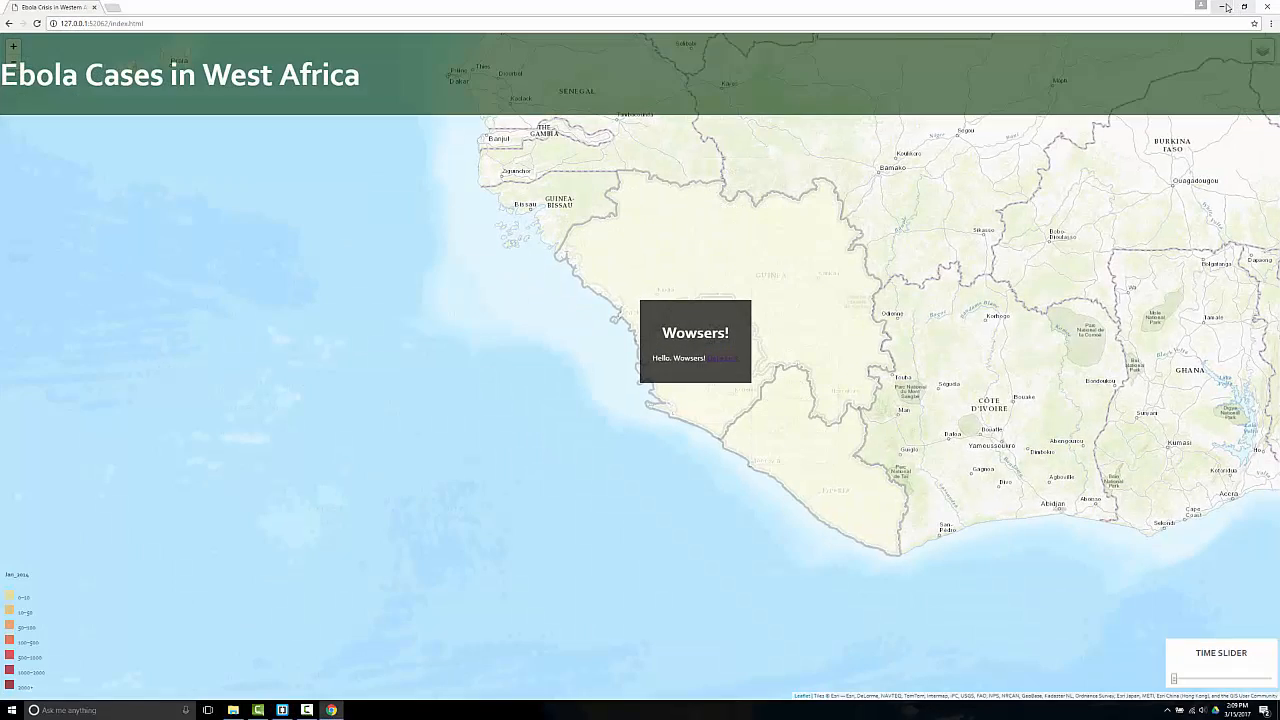
left_click(282, 710)
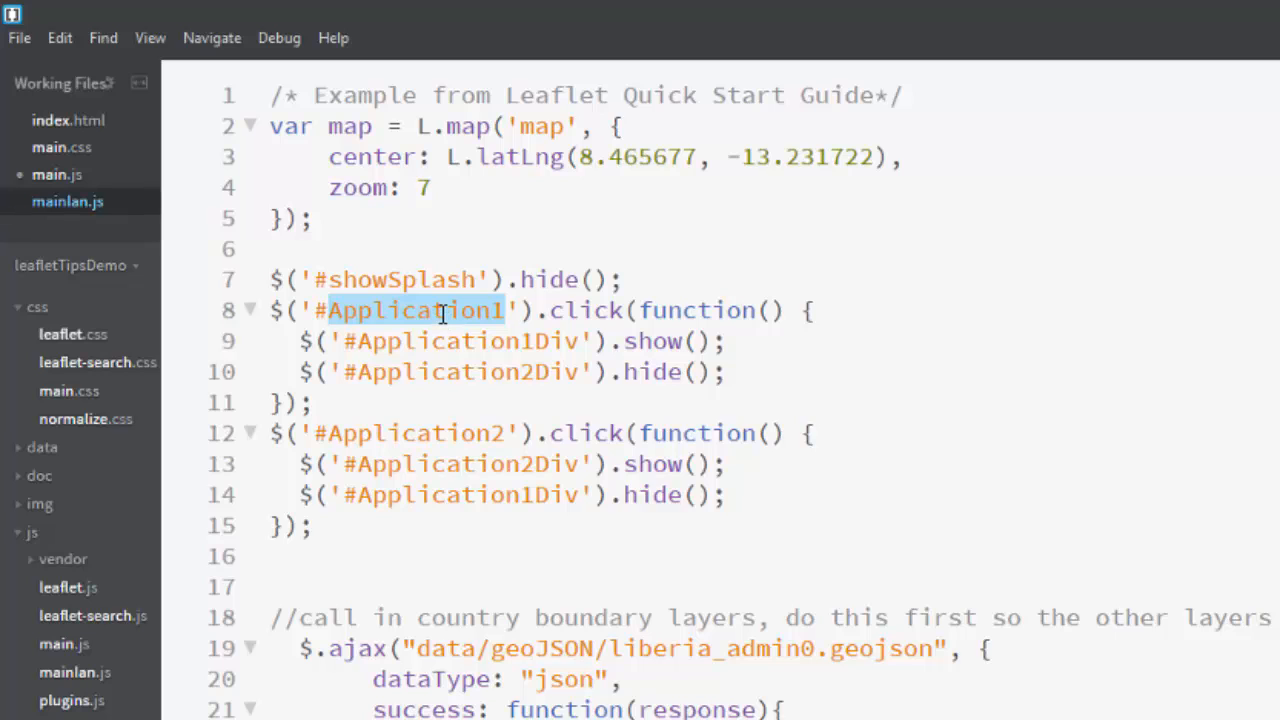
Change the handler selectors to #splash and #showSplash so each hides itself and shows the other
type("splash")
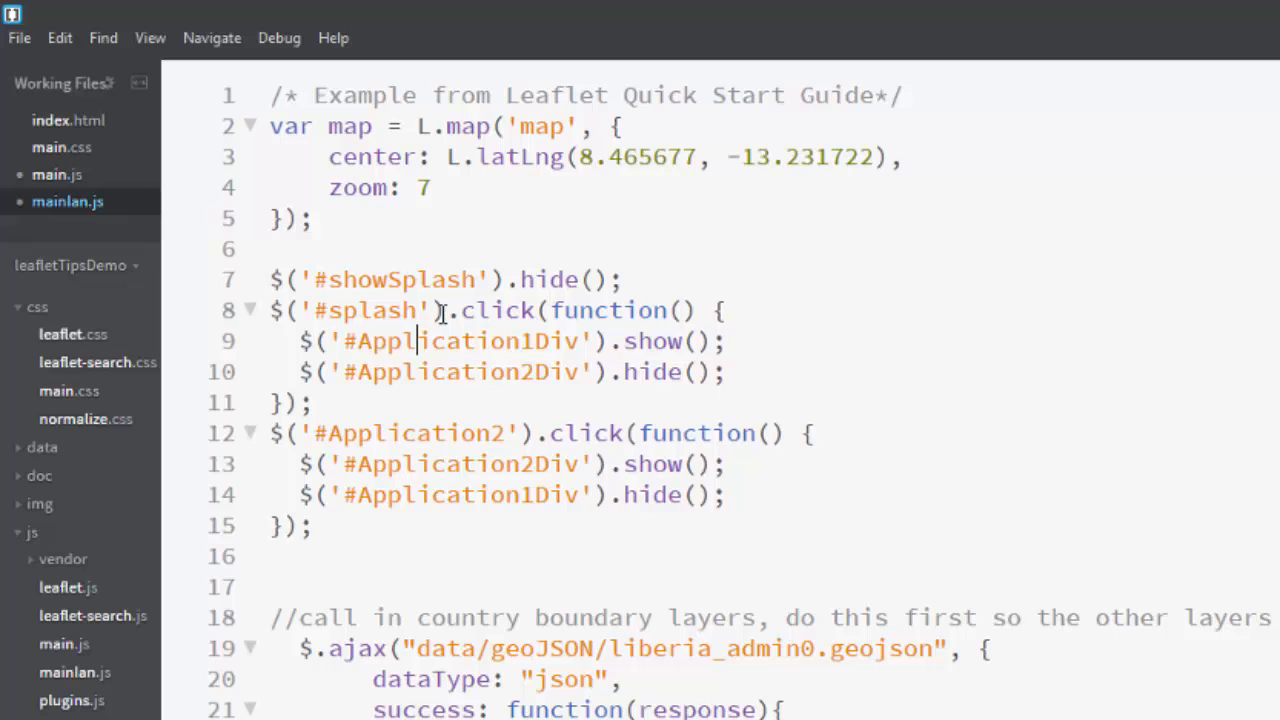
type("#showS")
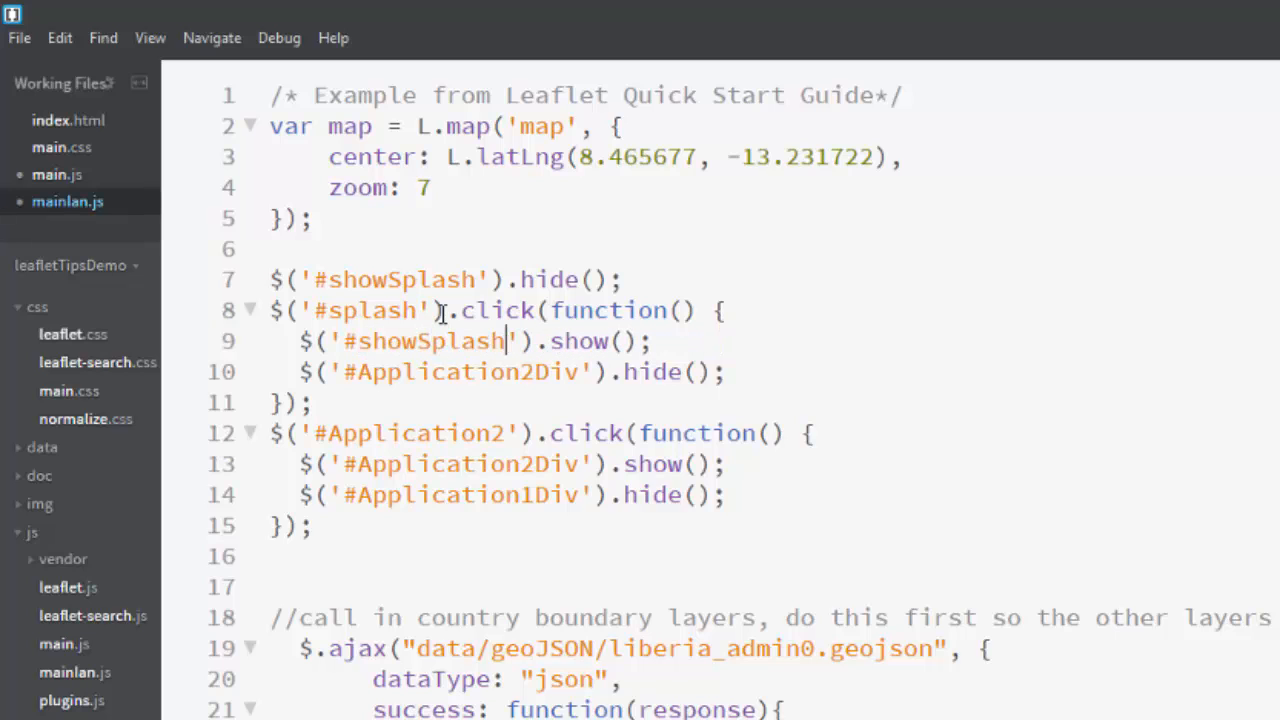
type("#spl")
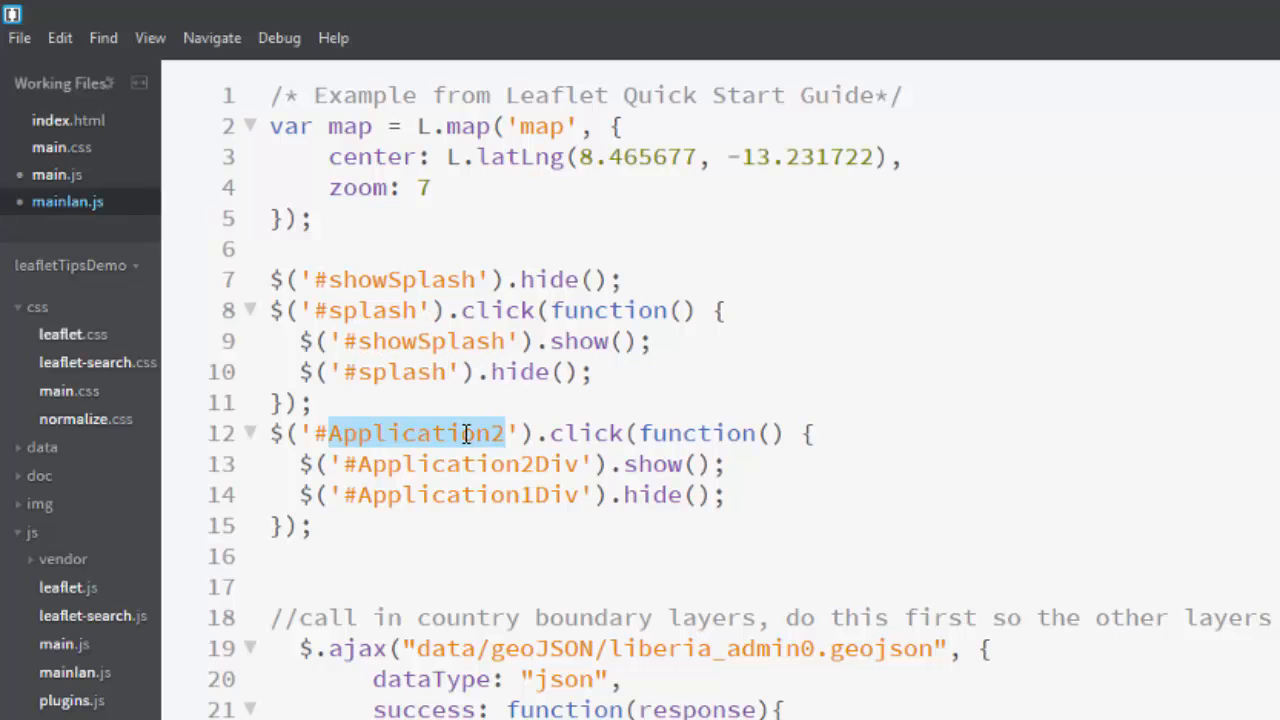
type("show")
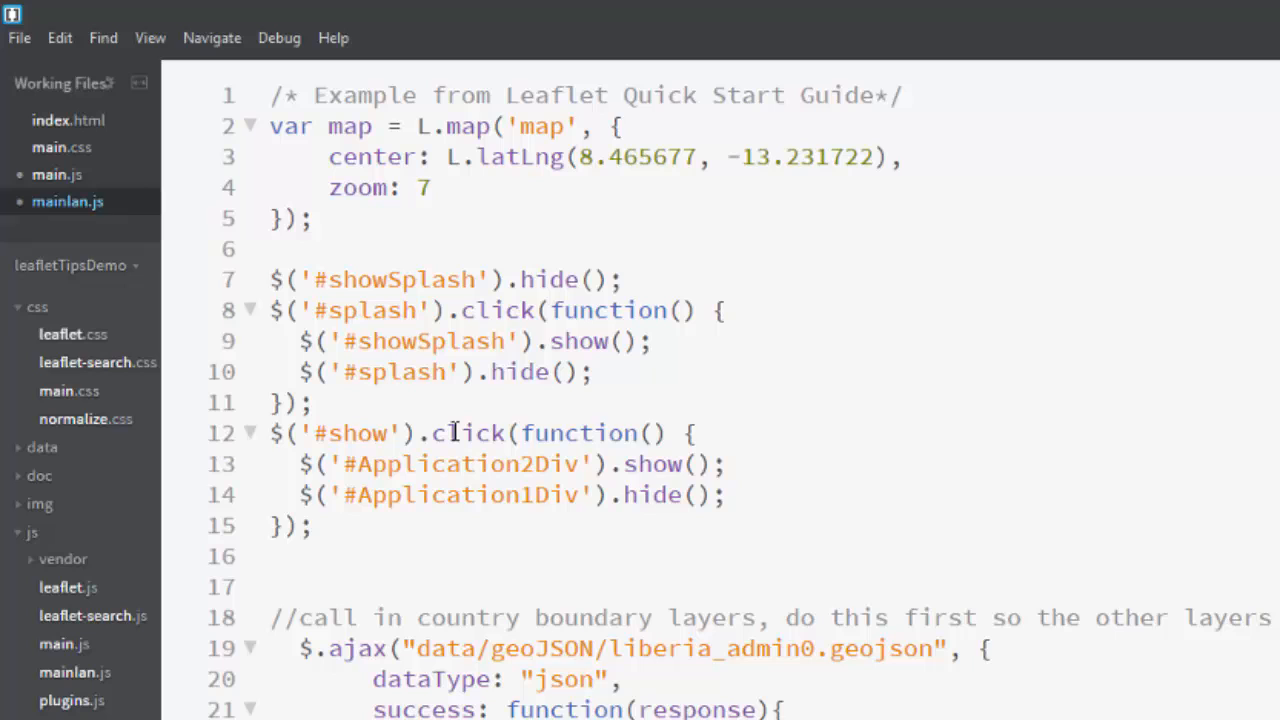
type("Splash")
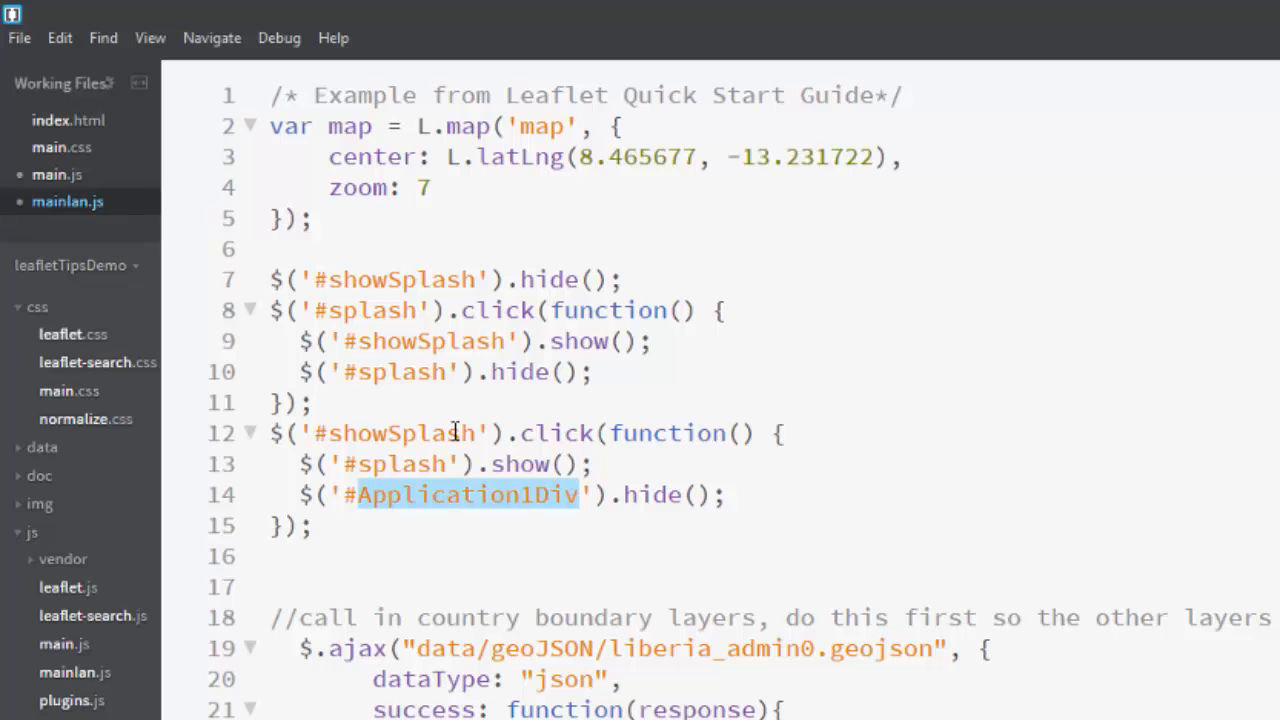
type("#showSpl")
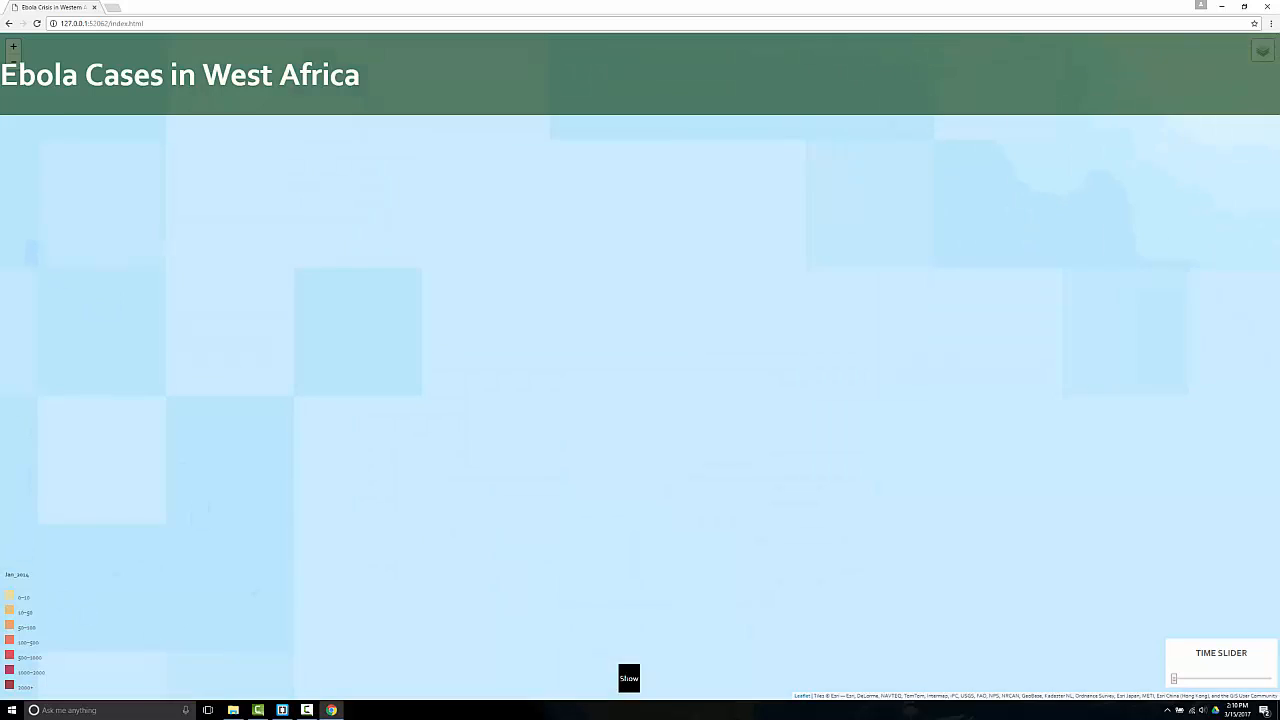
Check the splash toggle and time slider in Chrome, then switch back to mainlan.js
left_click(629, 678)
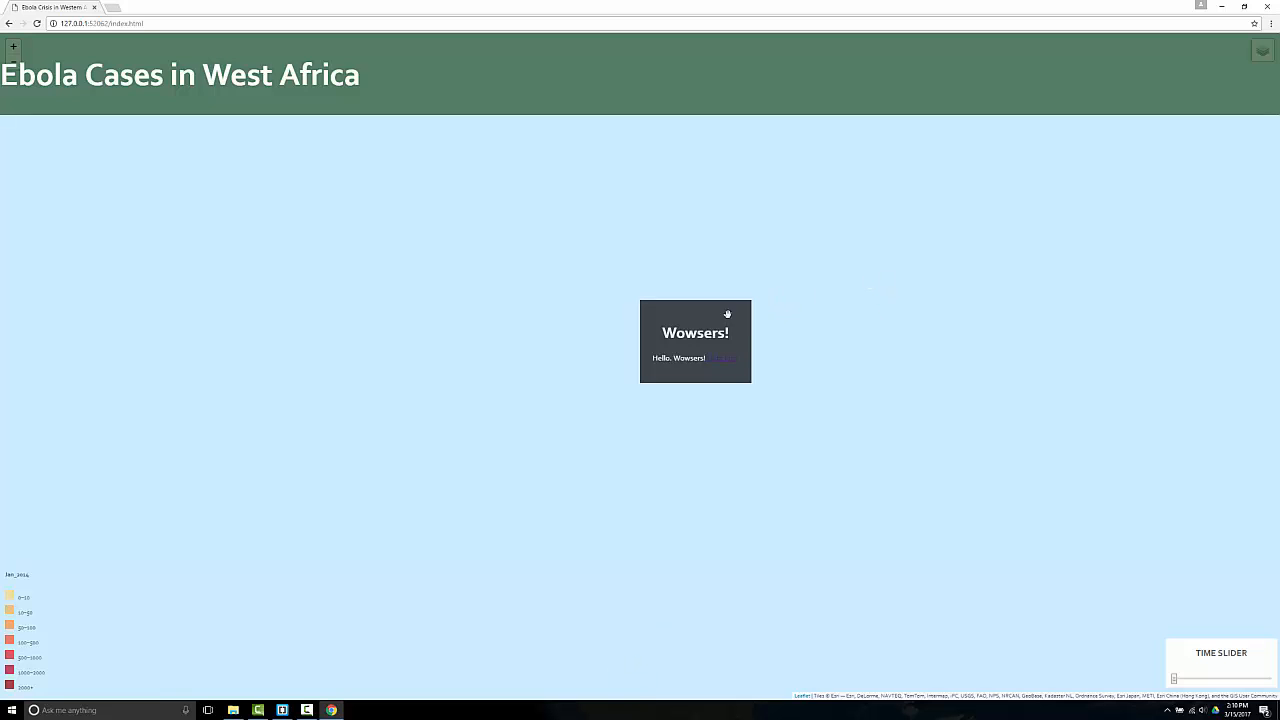
mouse_move(713, 422)
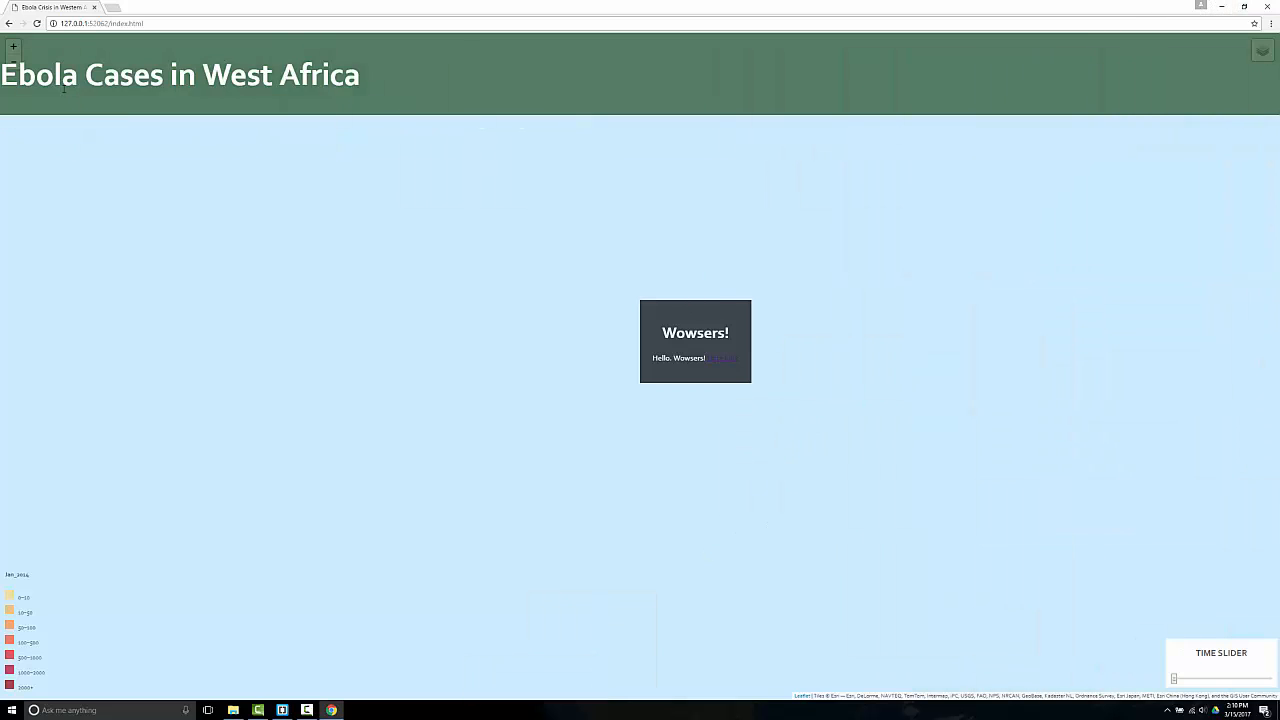
mouse_move(1062, 218)
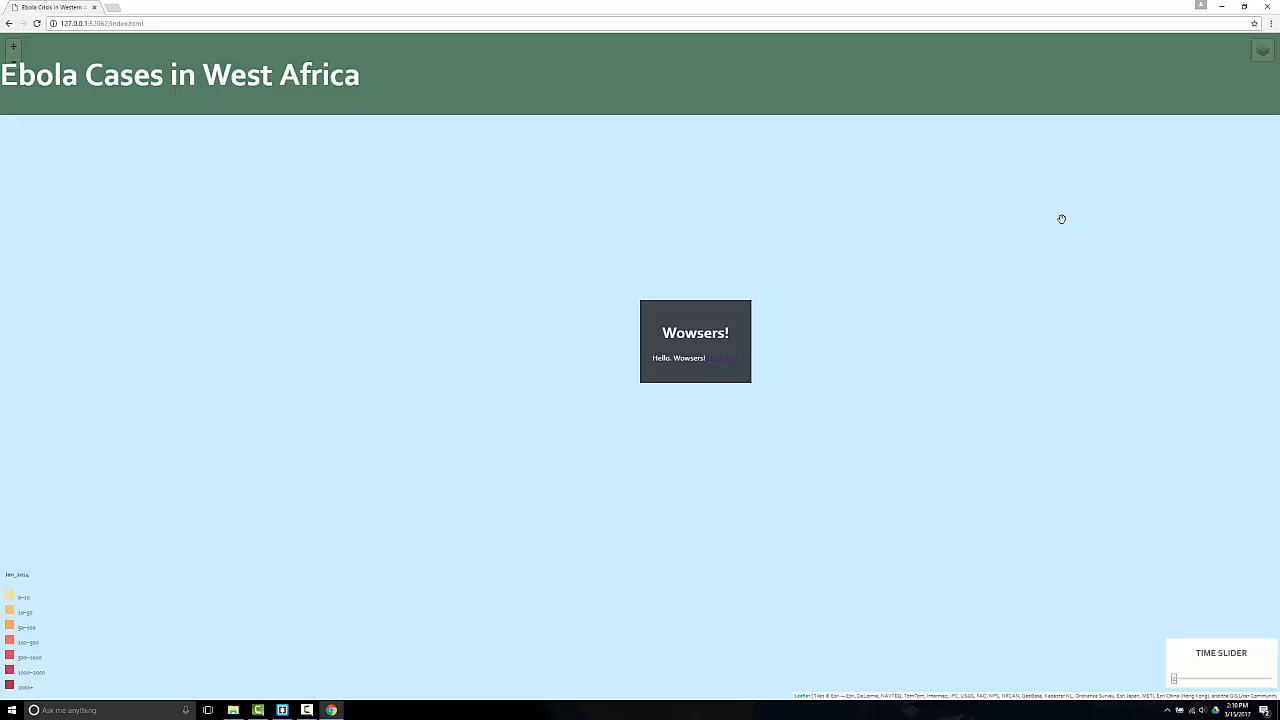
mouse_move(961, 421)
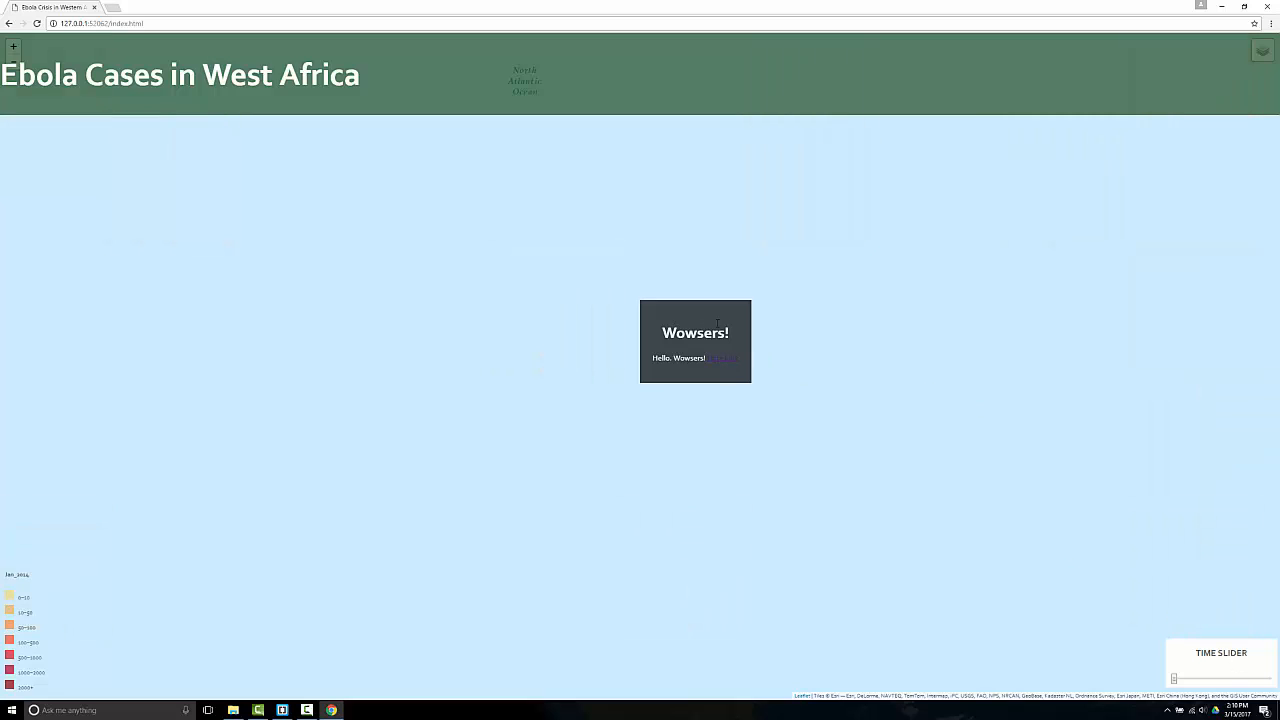
mouse_move(733, 192)
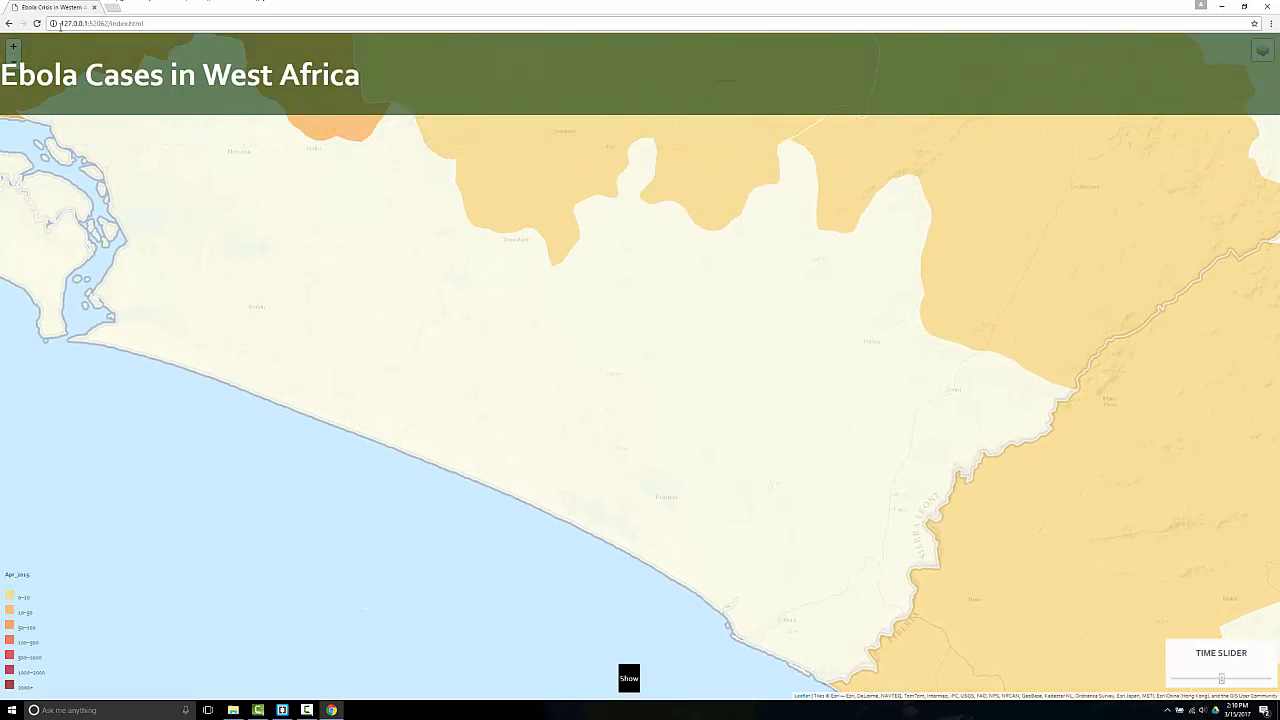
left_click(282, 710)
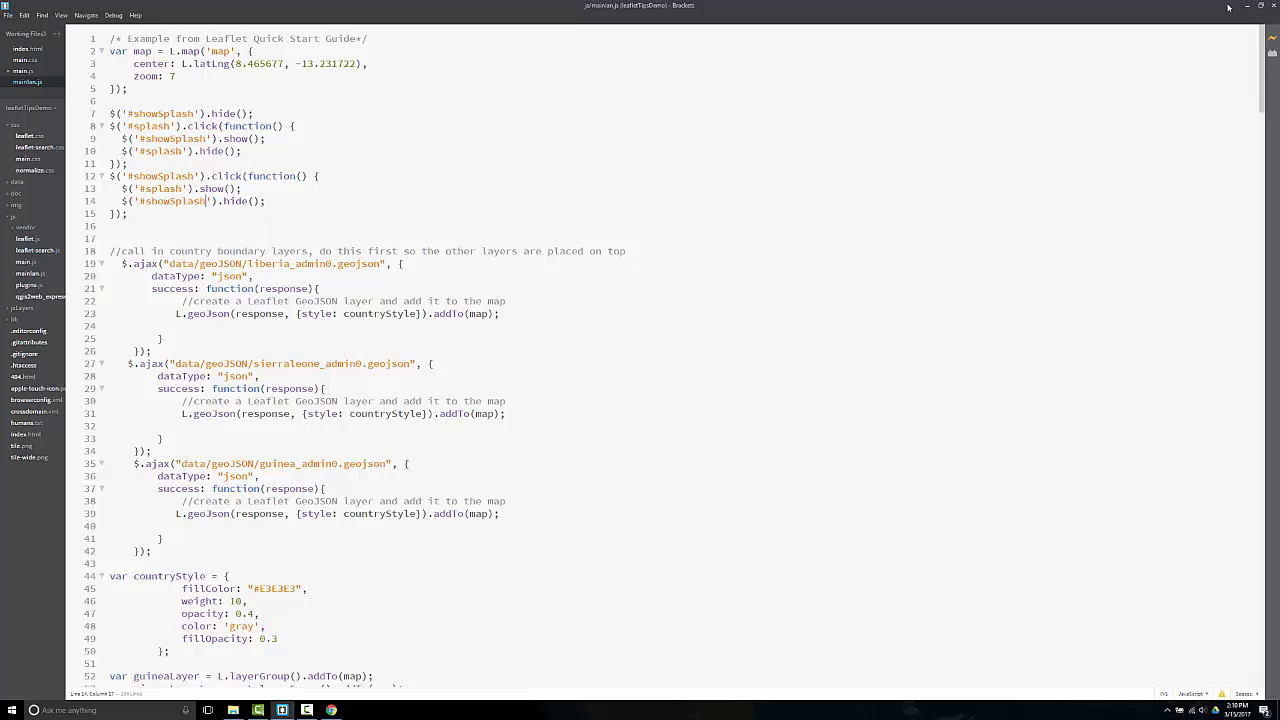